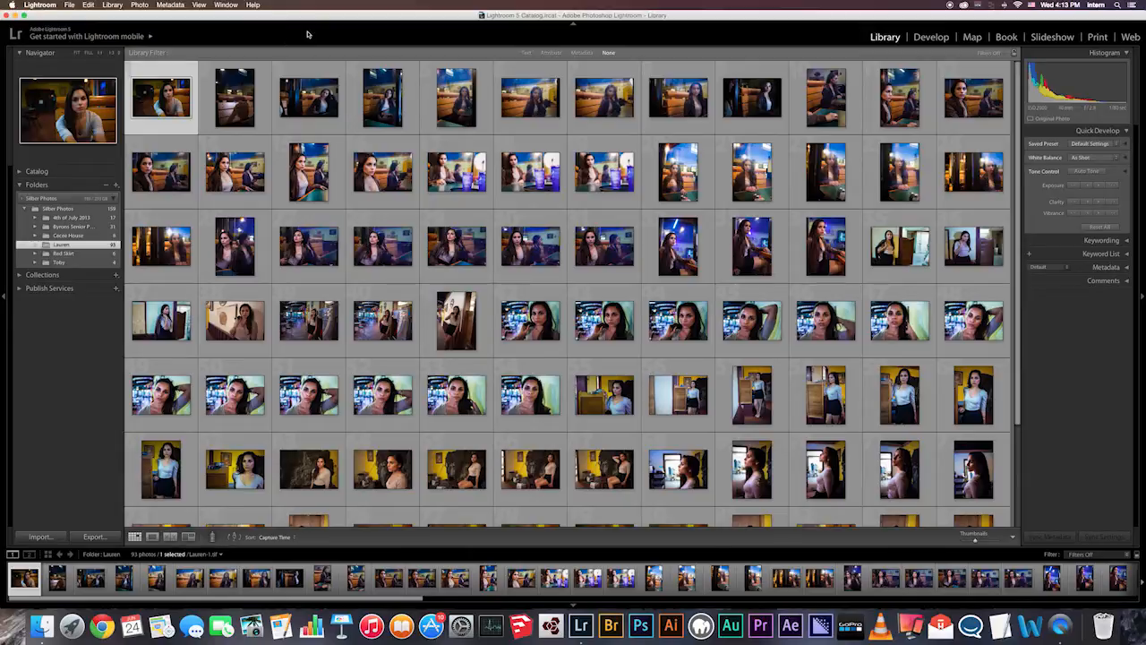
mouse_move(326, 29)
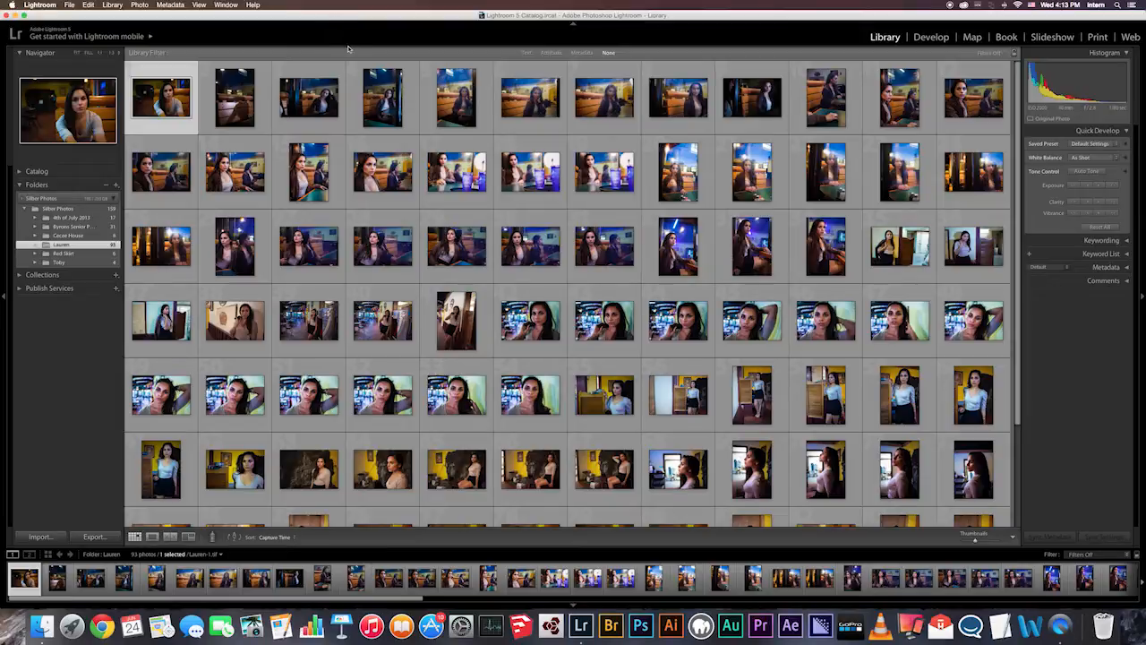
mouse_move(316, 55)
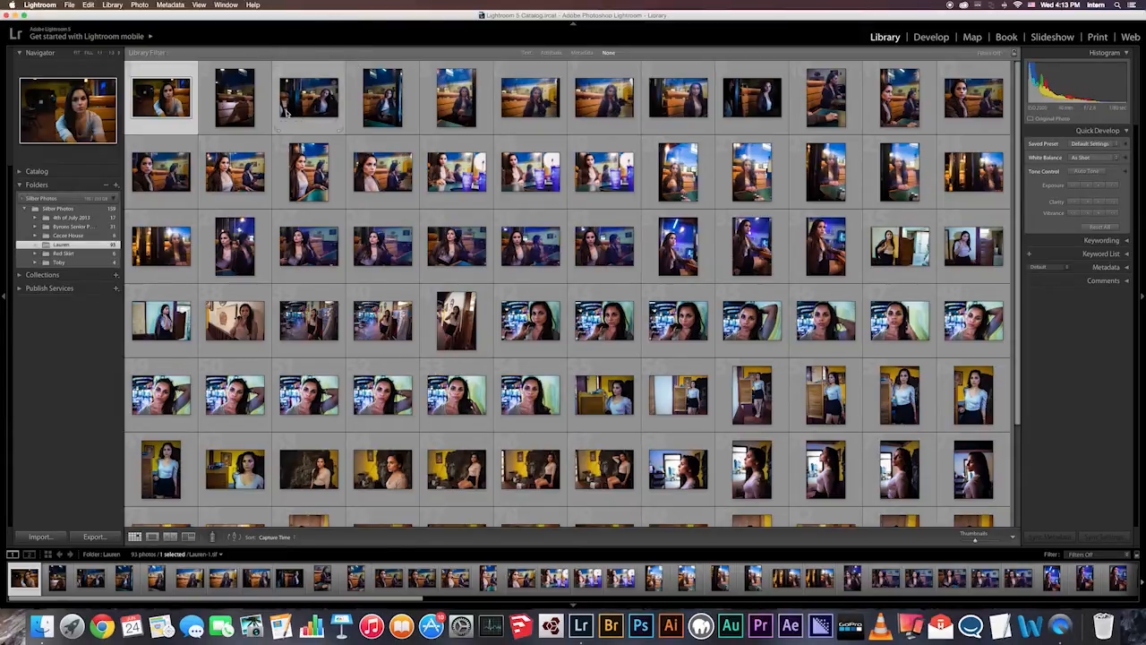
mouse_move(308, 99)
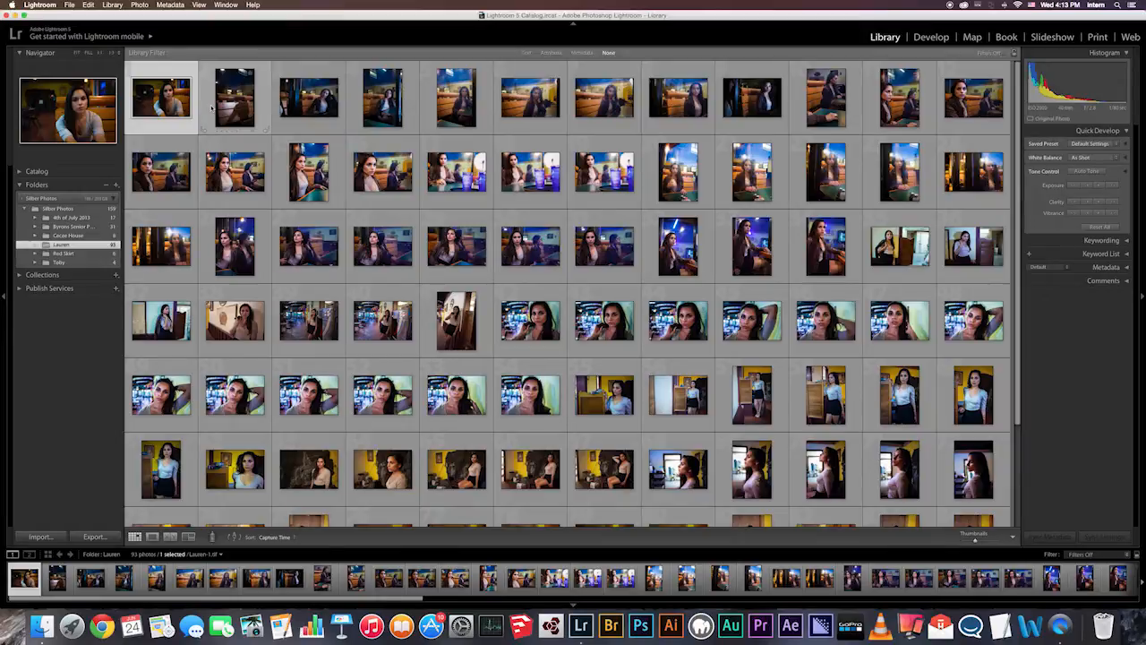
mouse_move(244, 107)
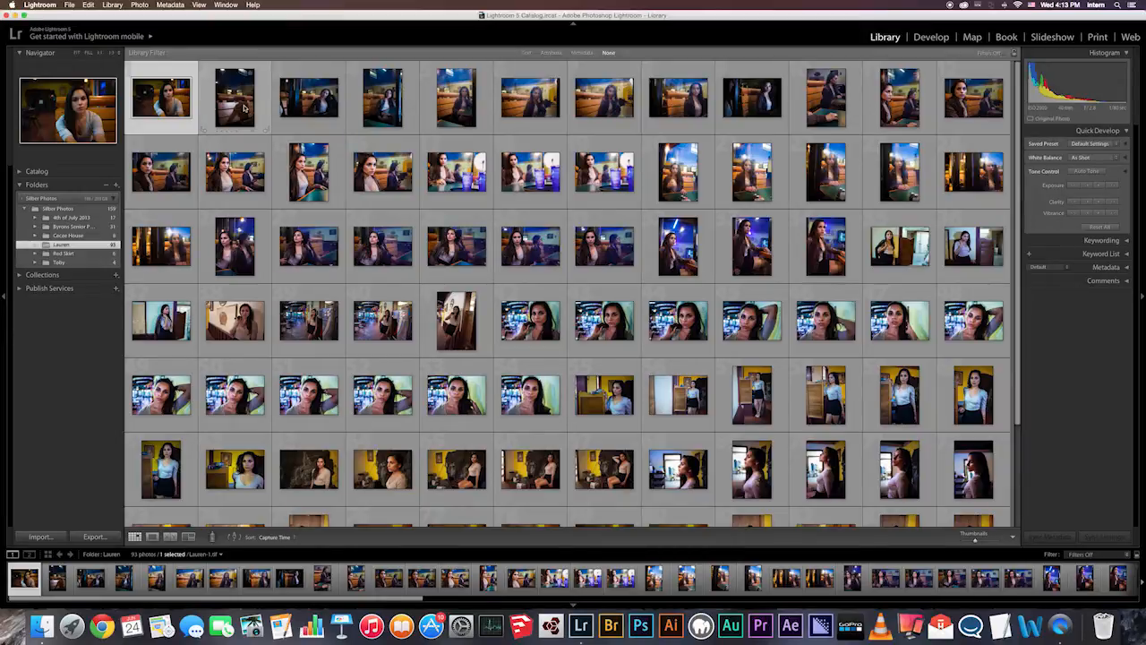
mouse_move(234, 96)
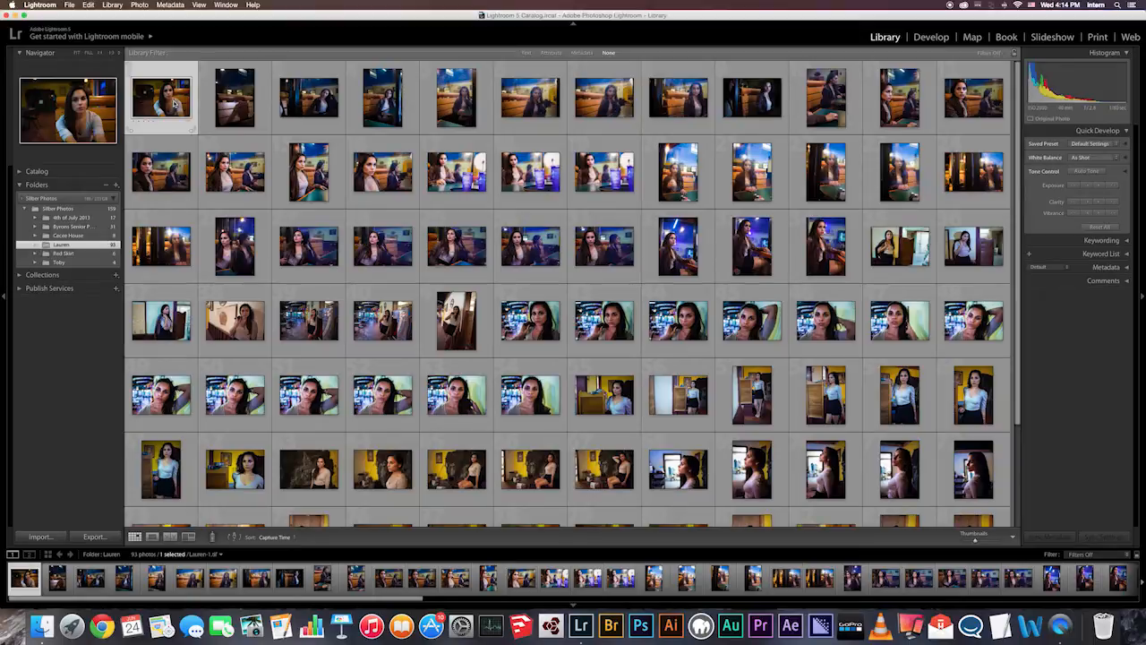
mouse_move(161, 98)
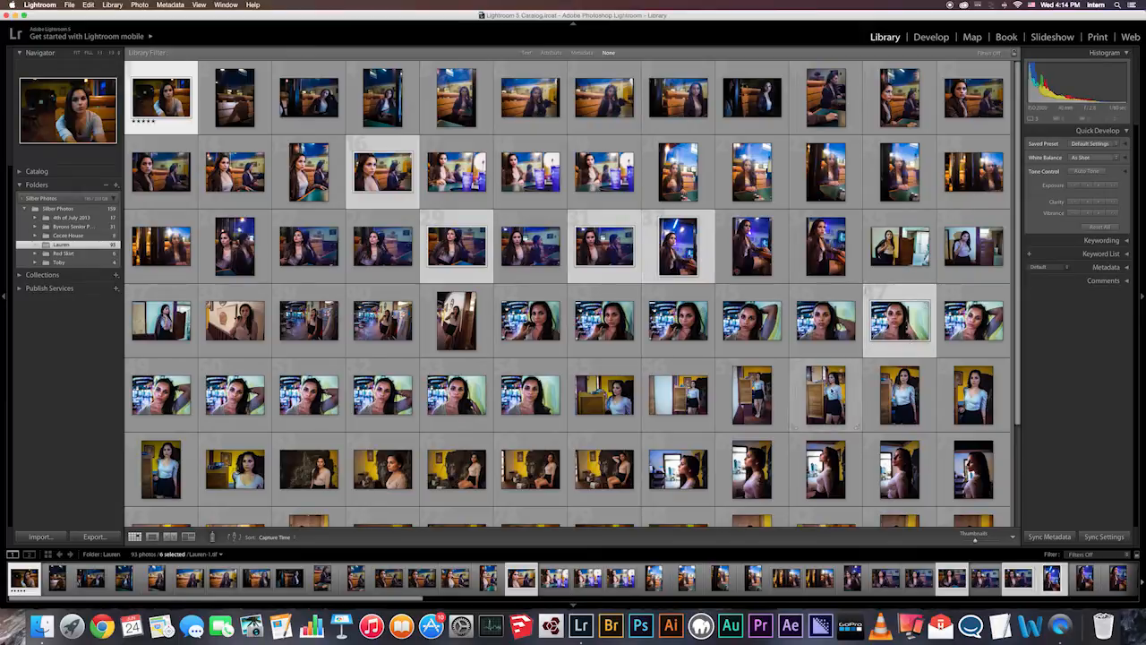
- Select the third top-row portrait and set its rating to None via the context menu
click(823, 394)
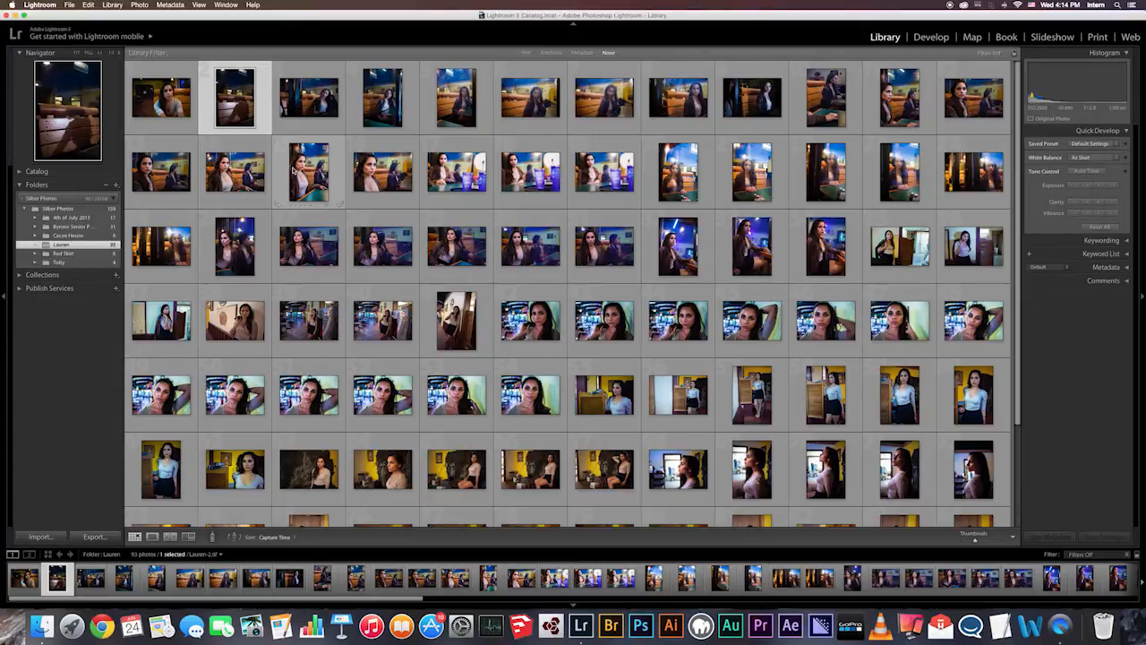
mouse_move(307, 172)
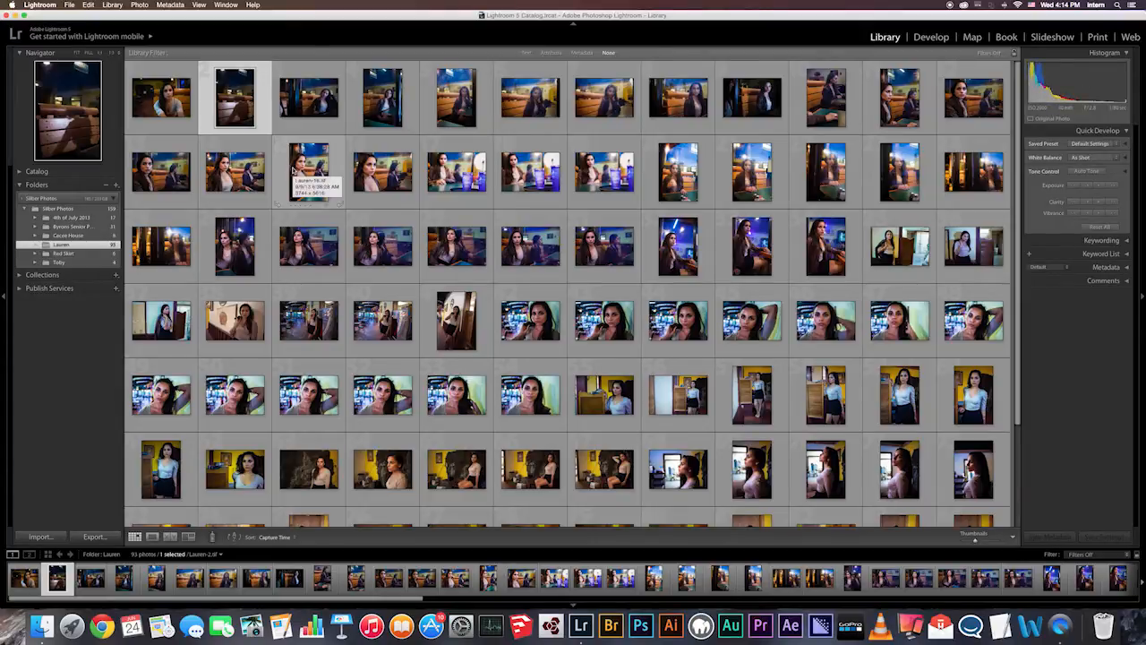
click(308, 96)
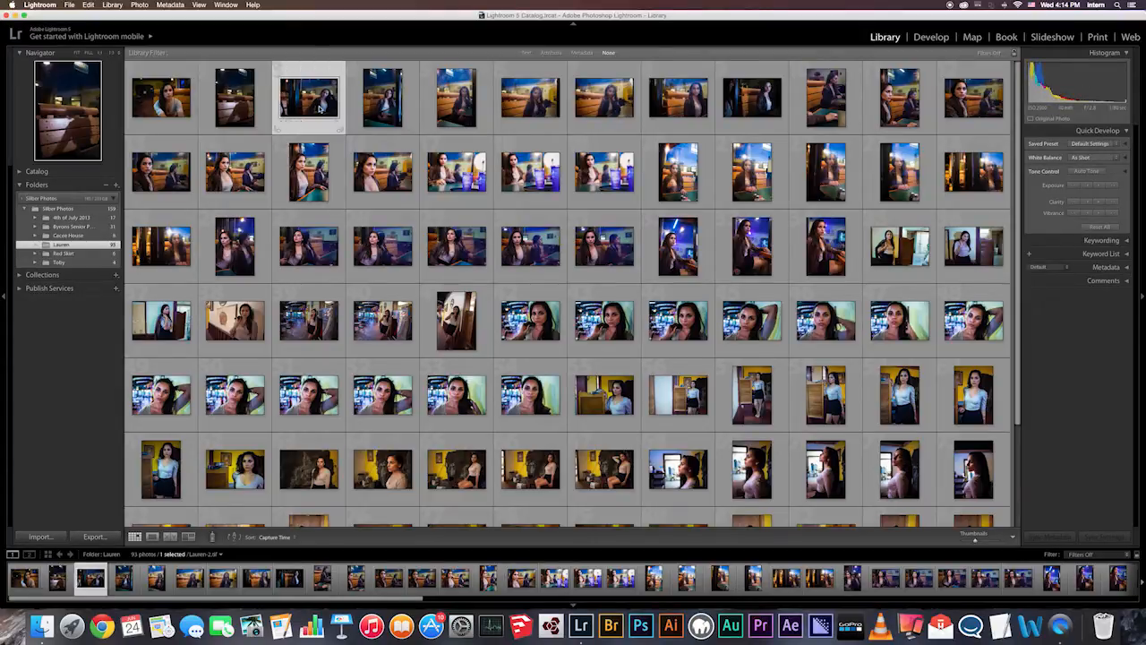
right_click(308, 97)
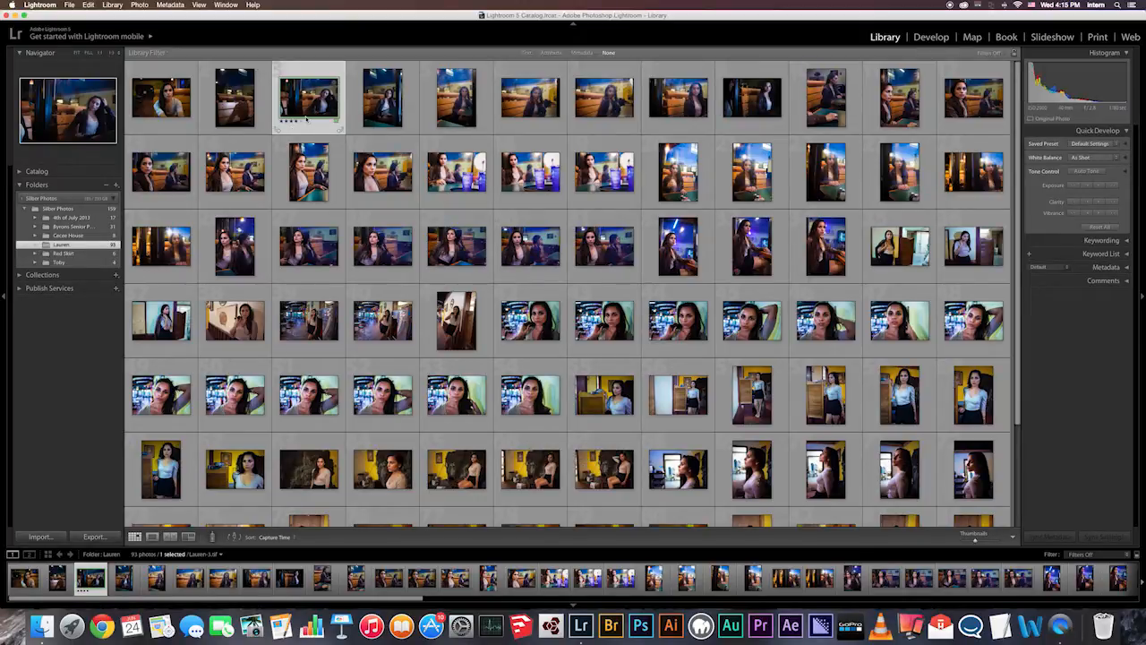
right_click(308, 97)
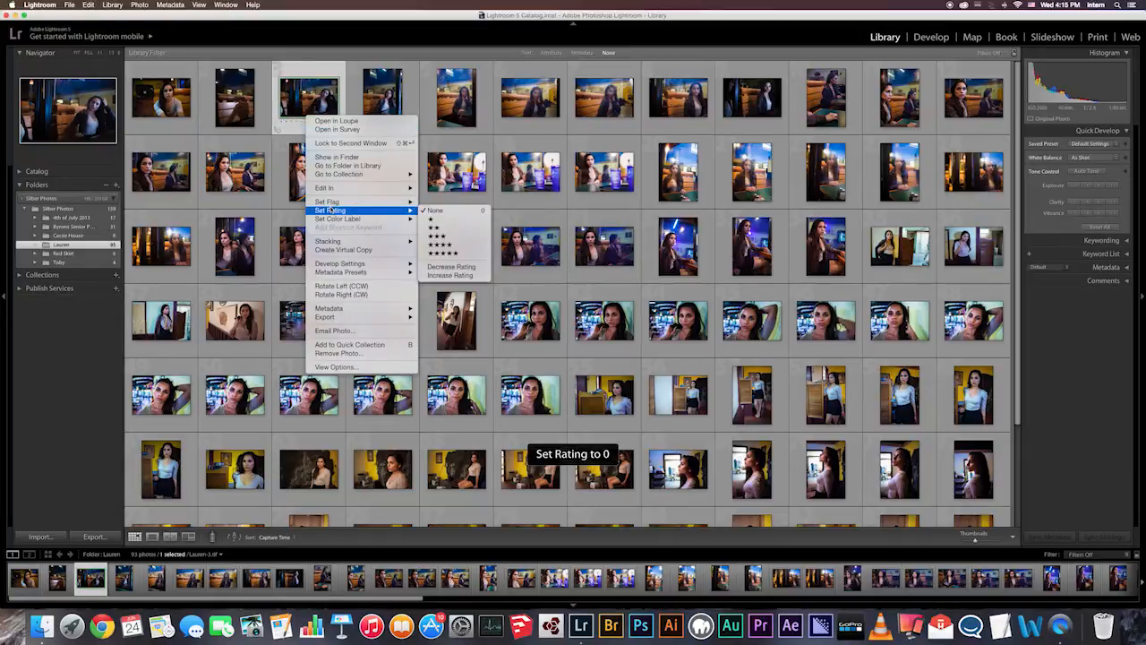
click(434, 210)
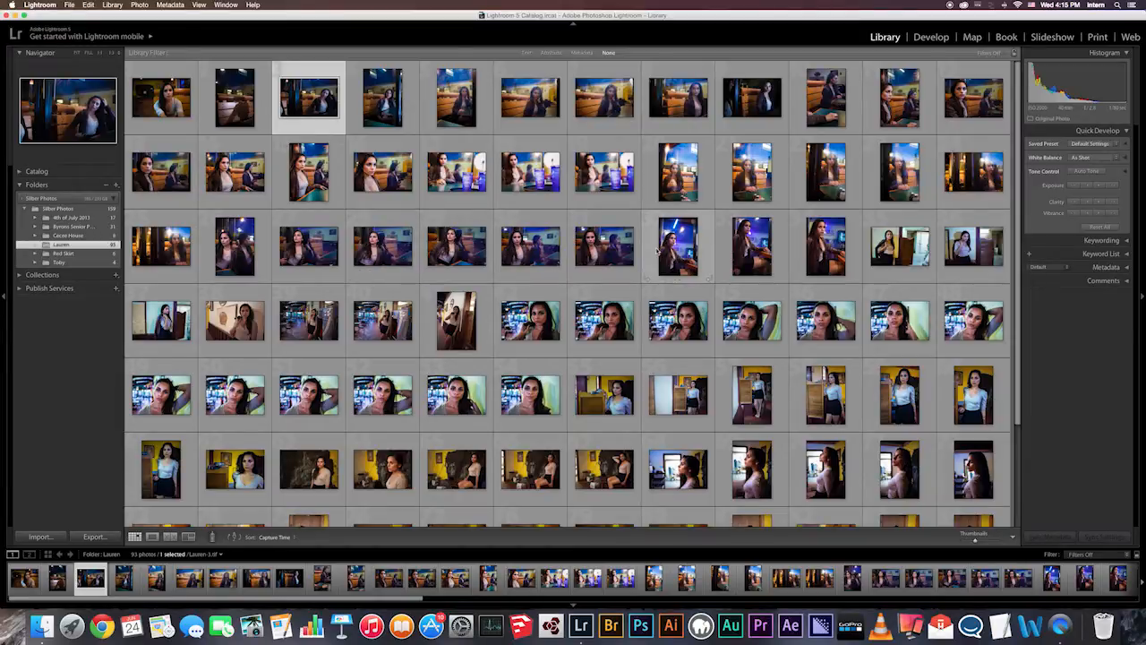
mouse_move(505, 260)
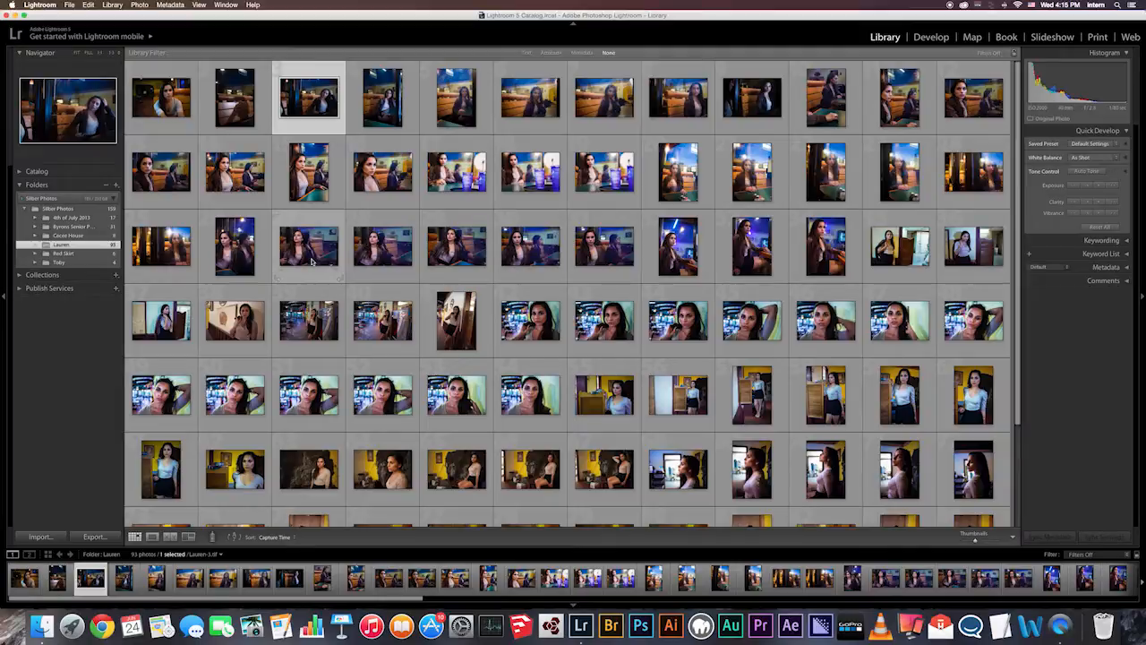
mouse_move(384, 247)
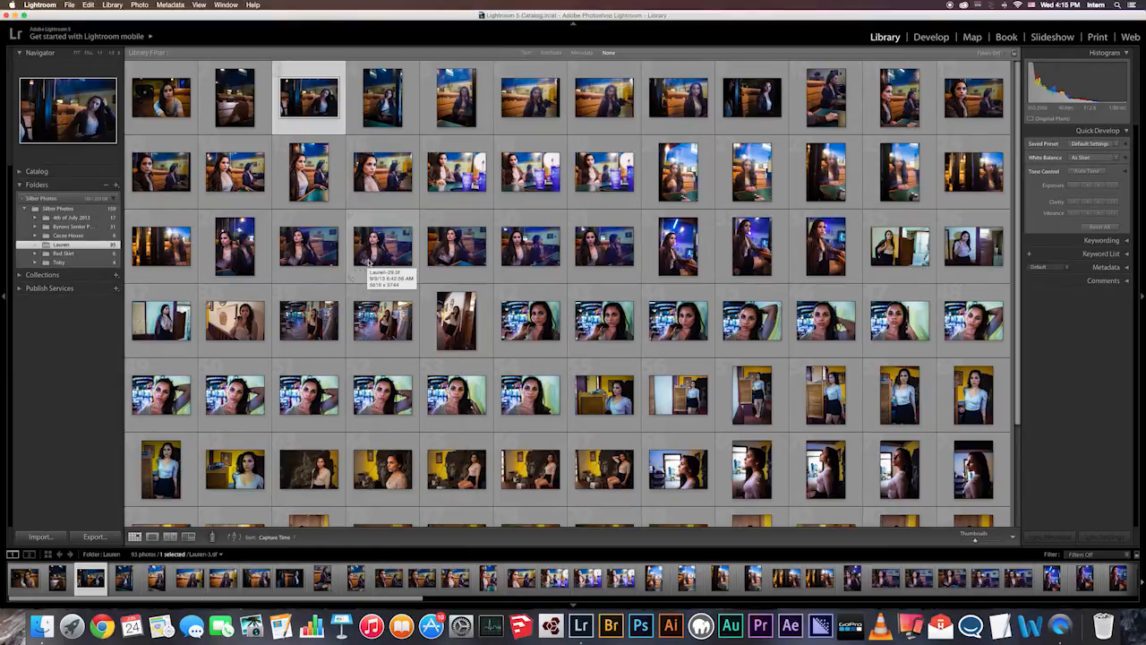
mouse_move(344, 179)
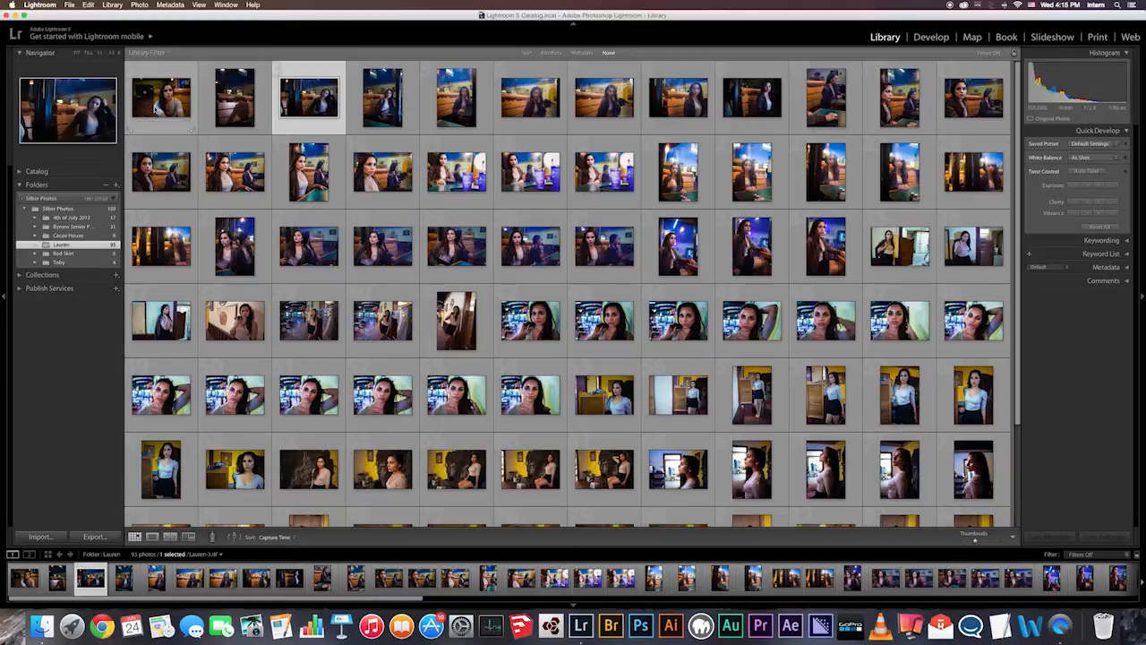
mouse_move(161, 99)
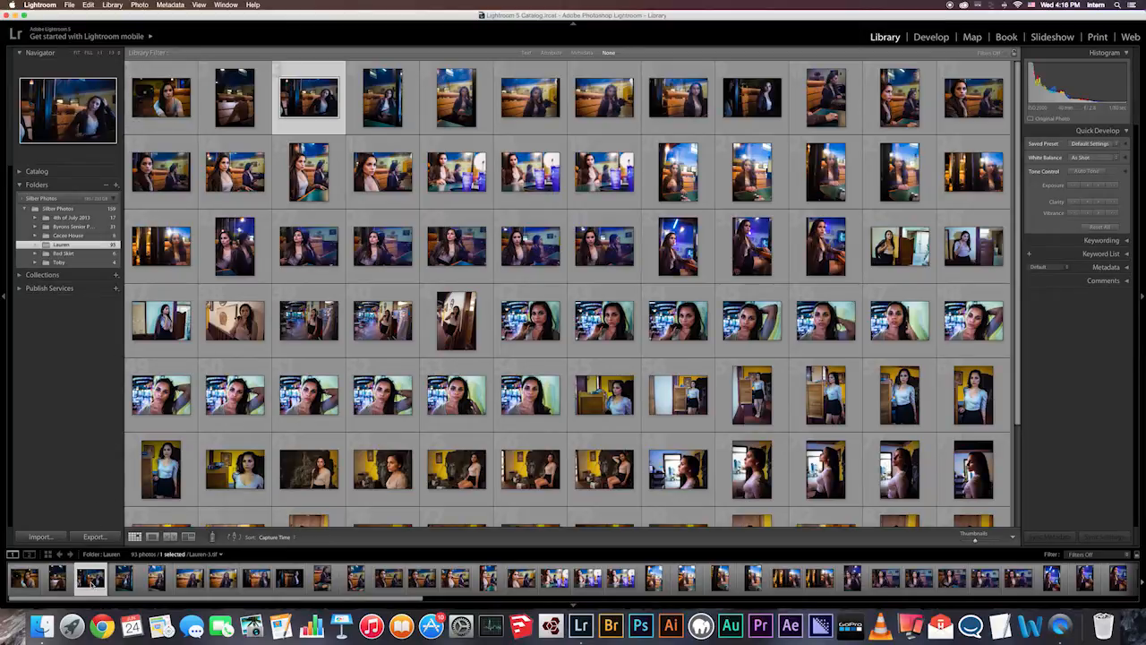
mouse_move(573, 469)
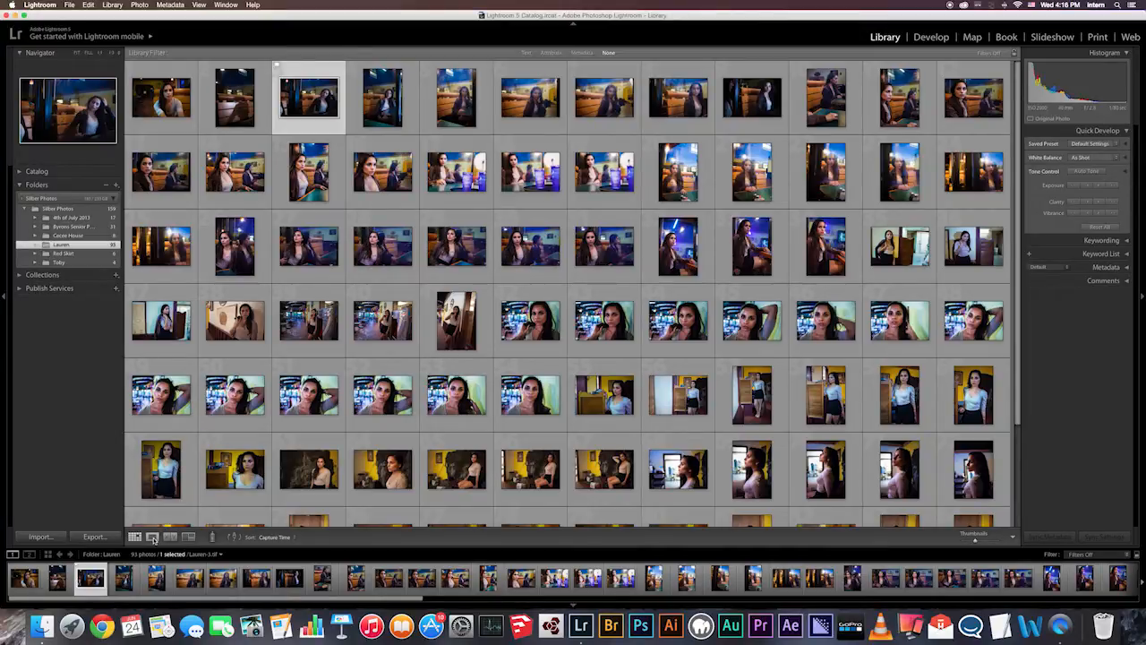
- Show the leather-jacket portrait by the benches alone in the large single-image view
click(152, 537)
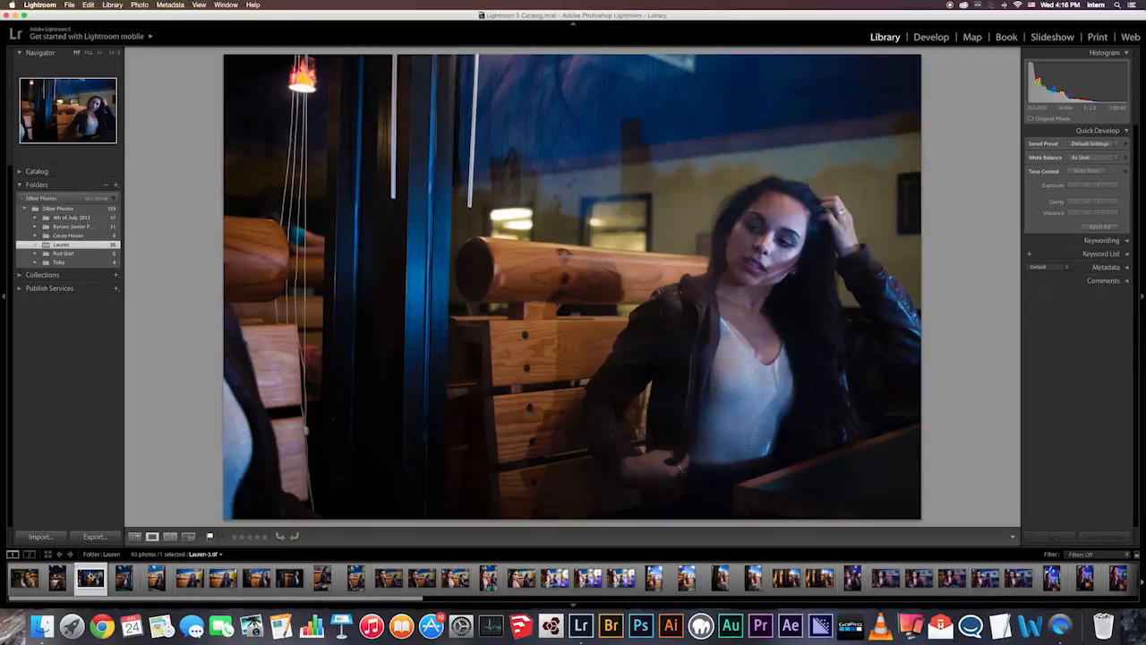
- Reject the current shot with X and show the grey-top woman at the wooden table
click(122, 576)
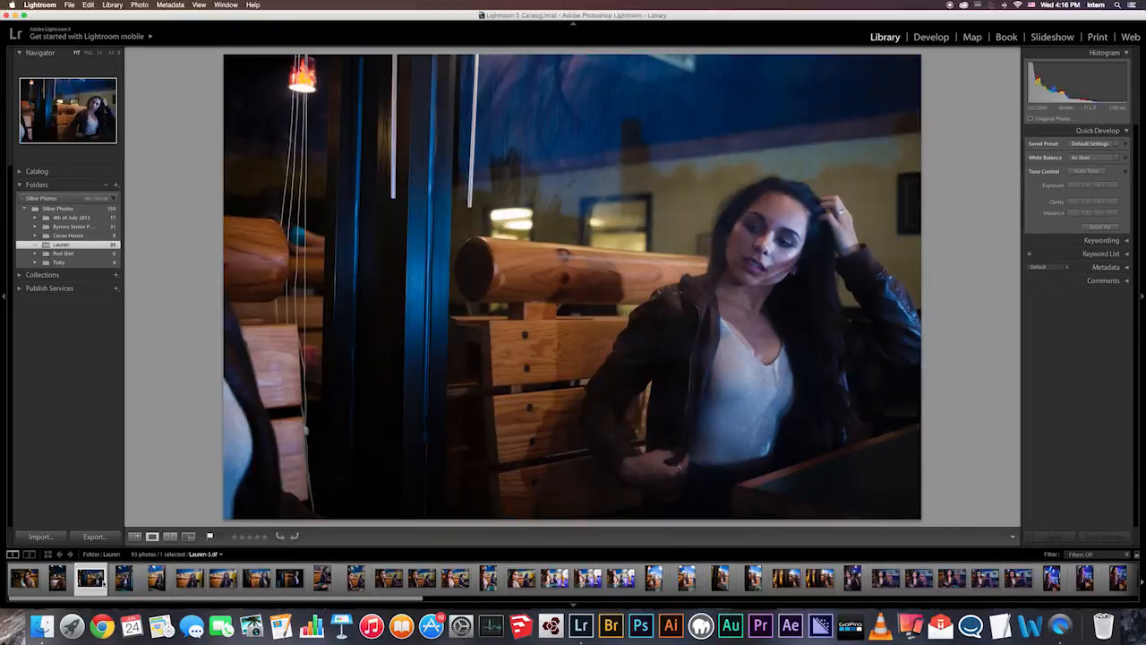
key(x)
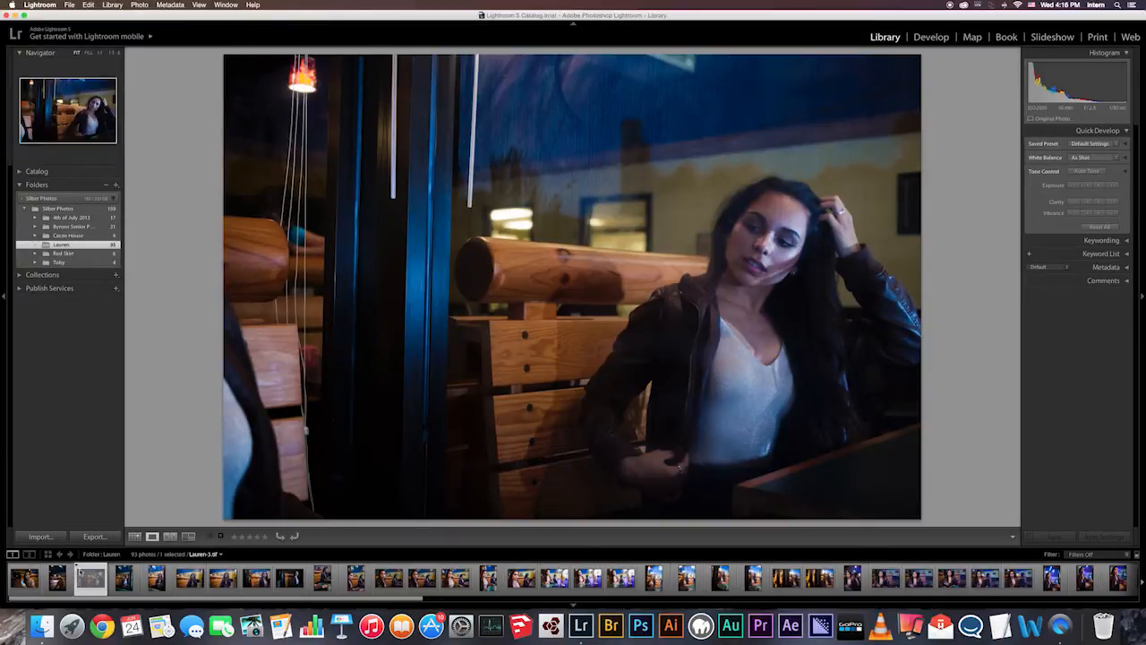
click(134, 537)
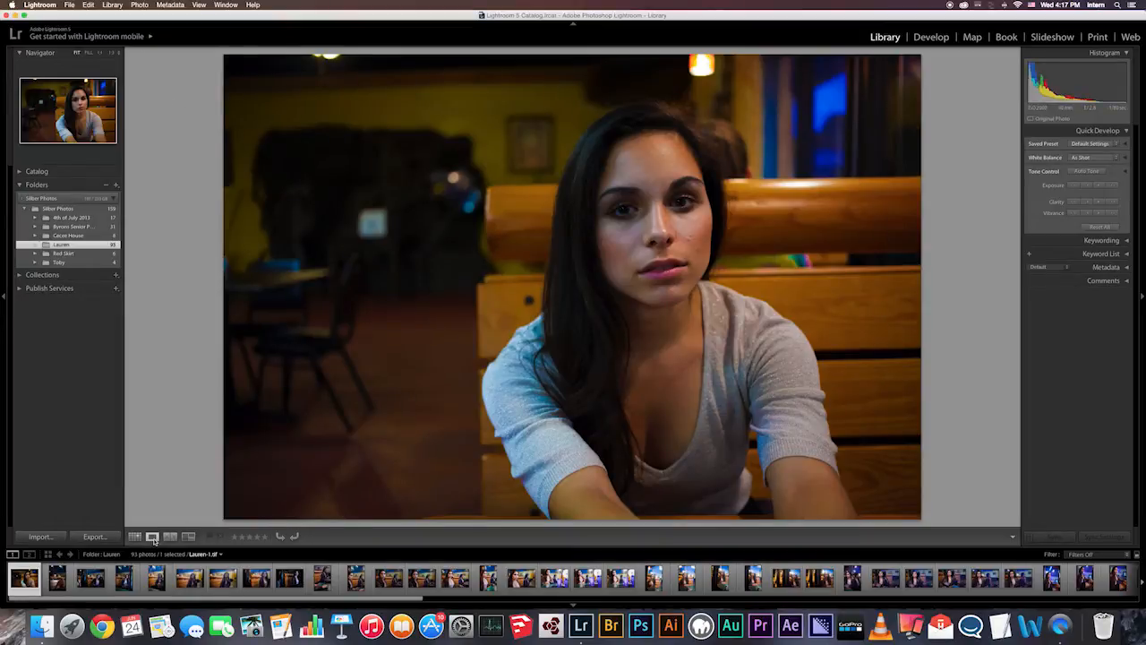
- Step through the Lauren filmstrip shots one by one, ending on the ringed-hand close-up
click(135, 537)
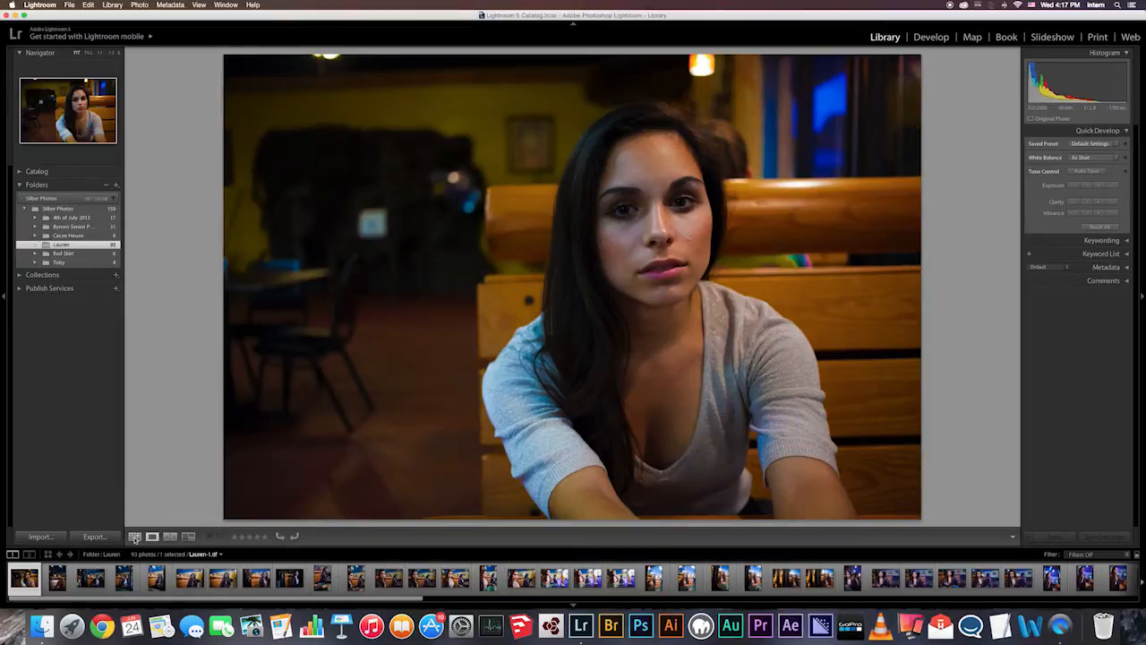
click(152, 537)
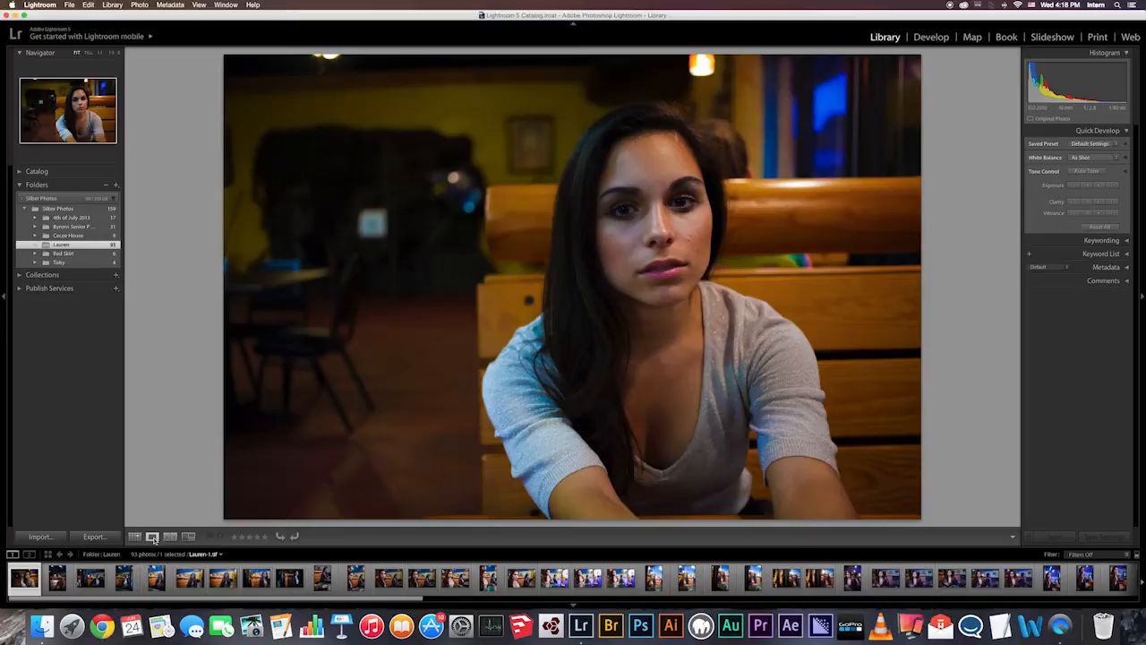
click(135, 537)
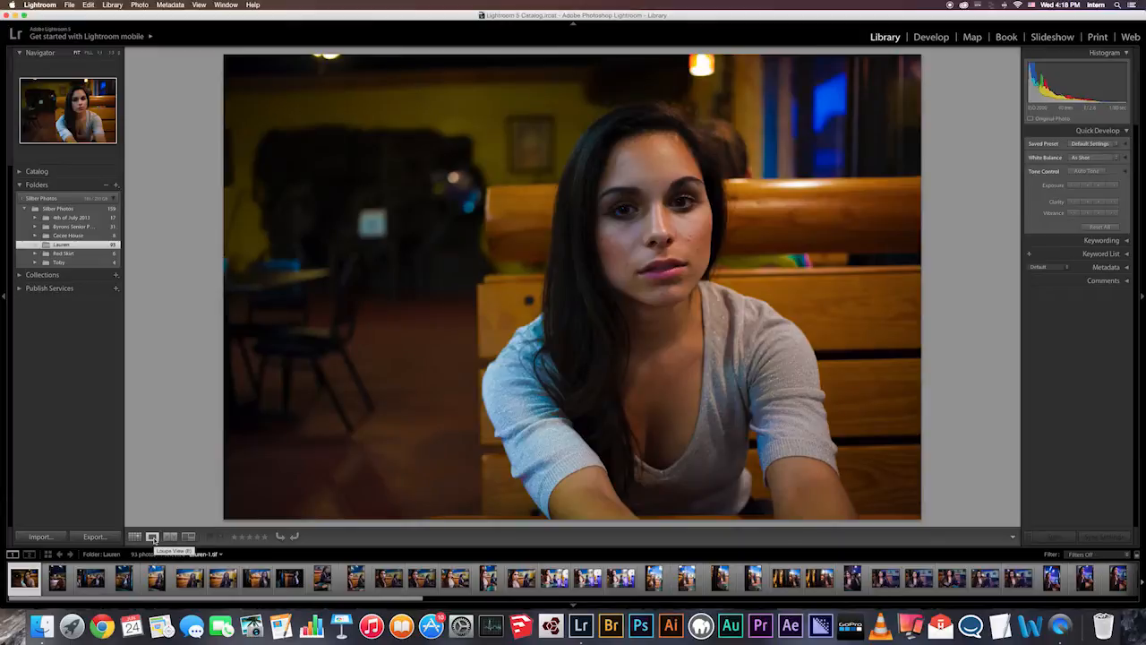
click(290, 576)
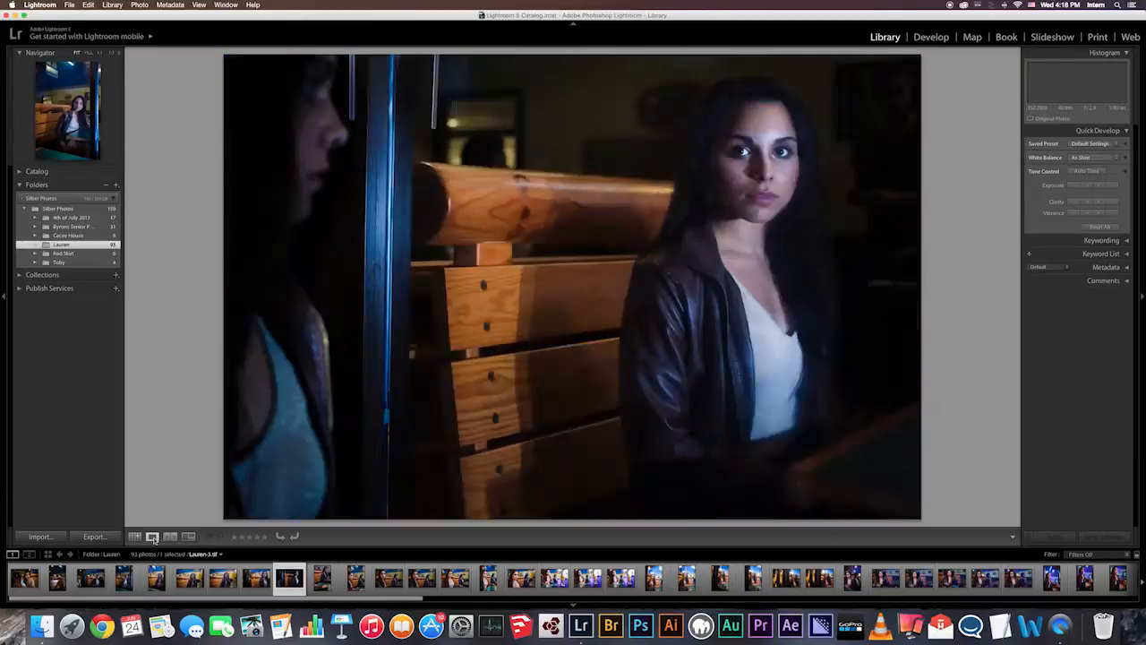
click(422, 576)
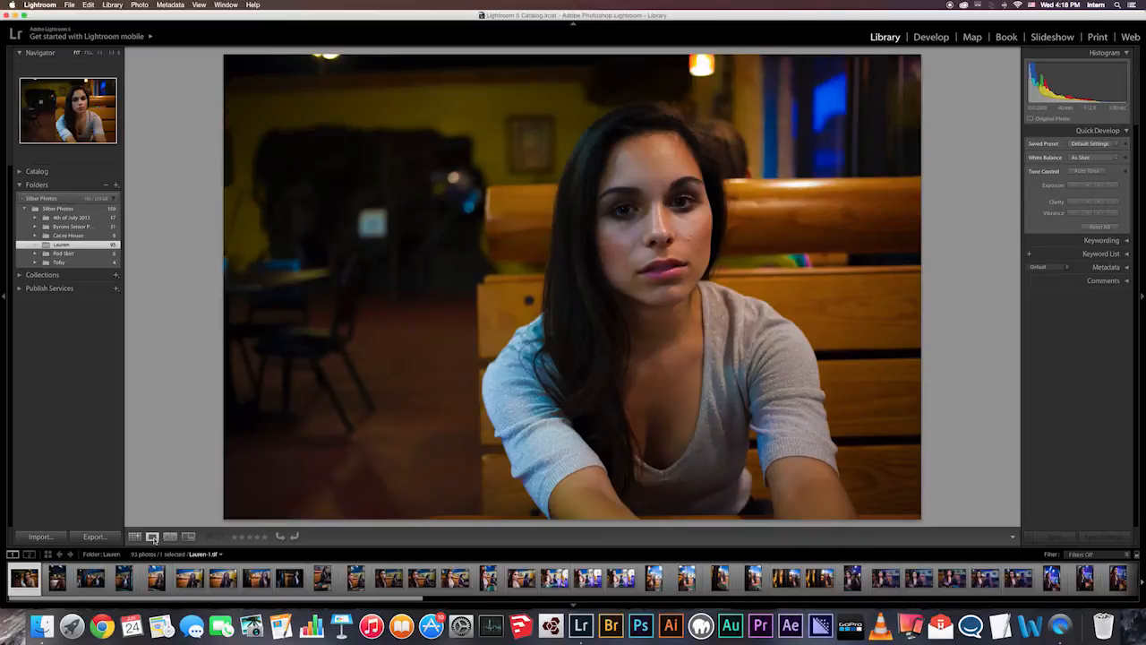
click(56, 577)
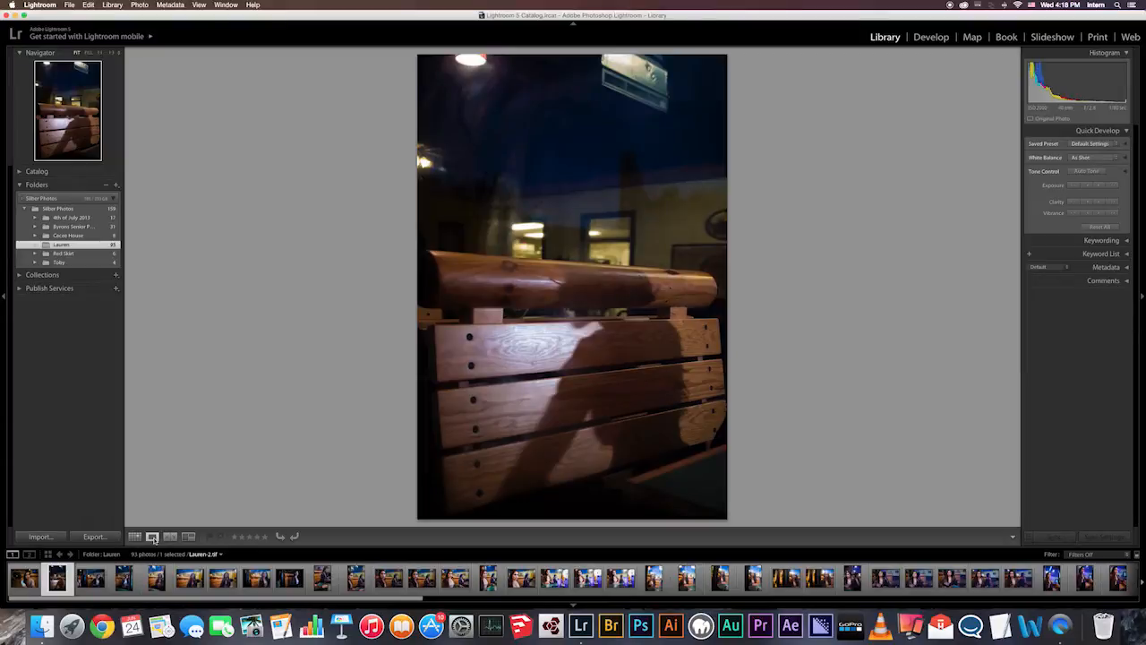
click(122, 577)
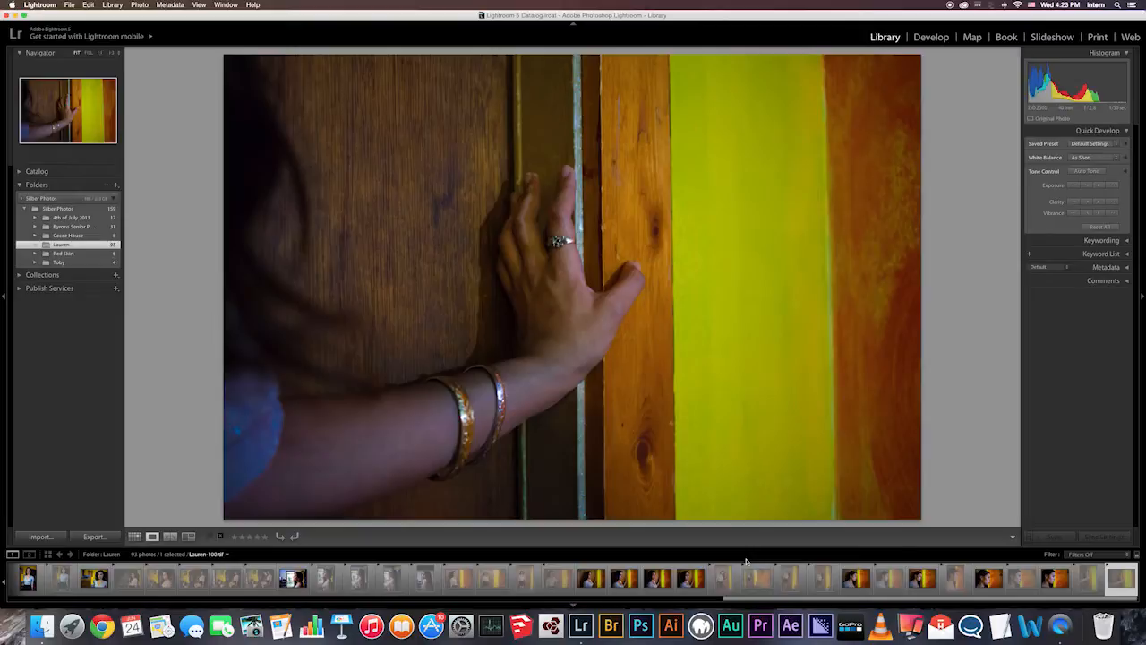
mouse_move(258, 68)
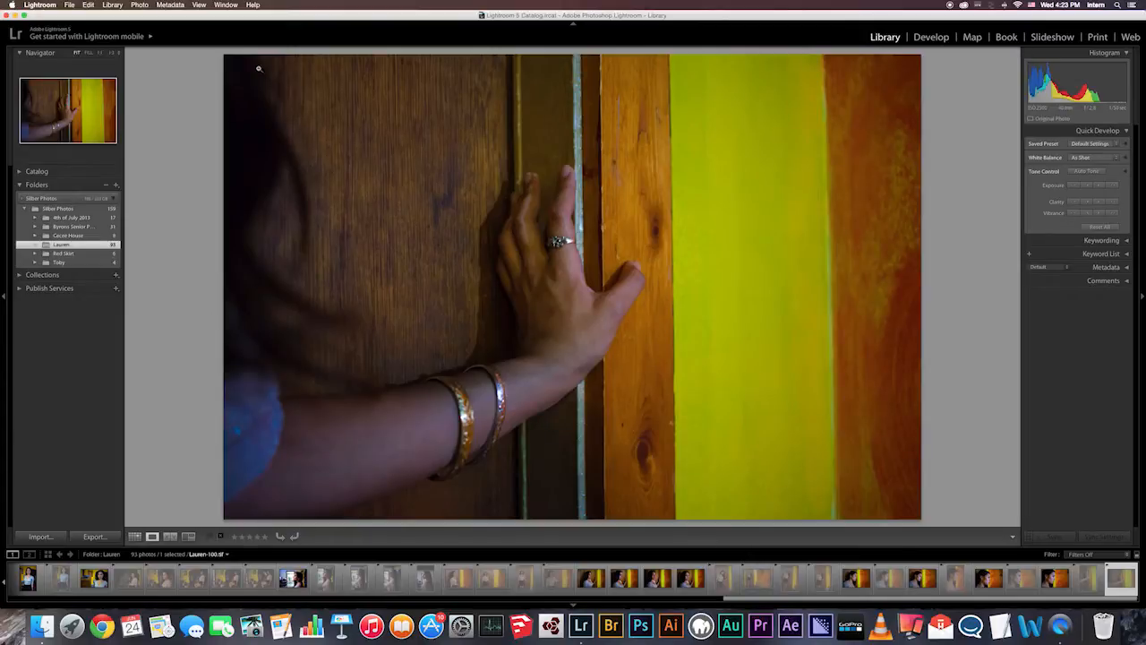
- Run Photo > Delete Rejected Photos to bring up the remove-or-delete prompt for the 59 rejects
click(140, 5)
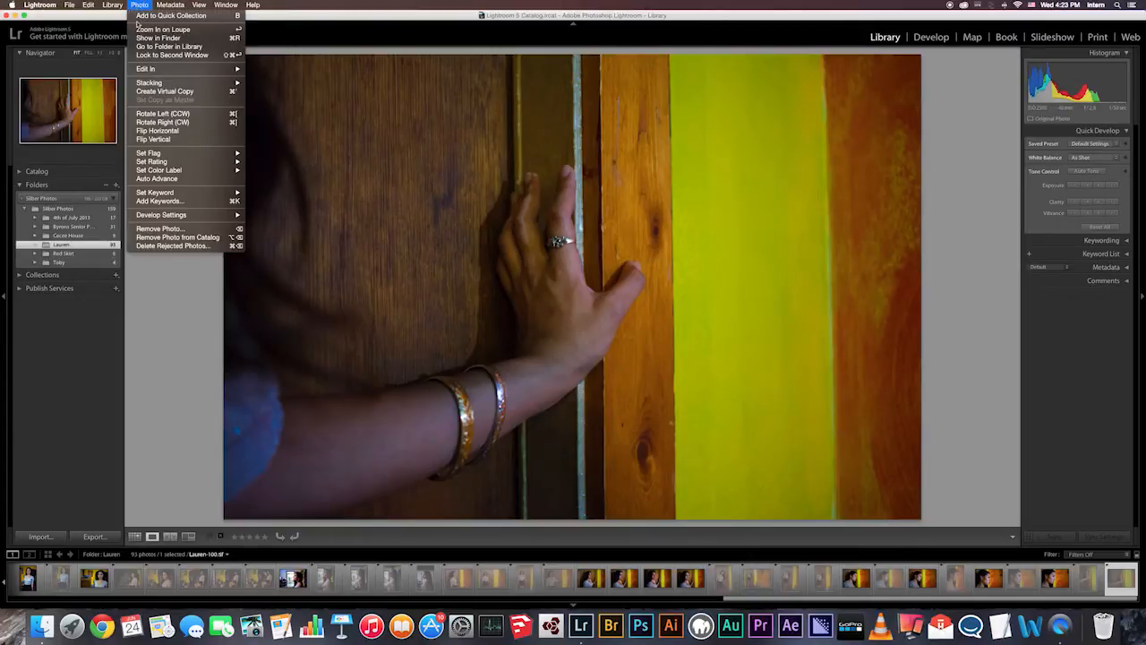
mouse_move(172, 247)
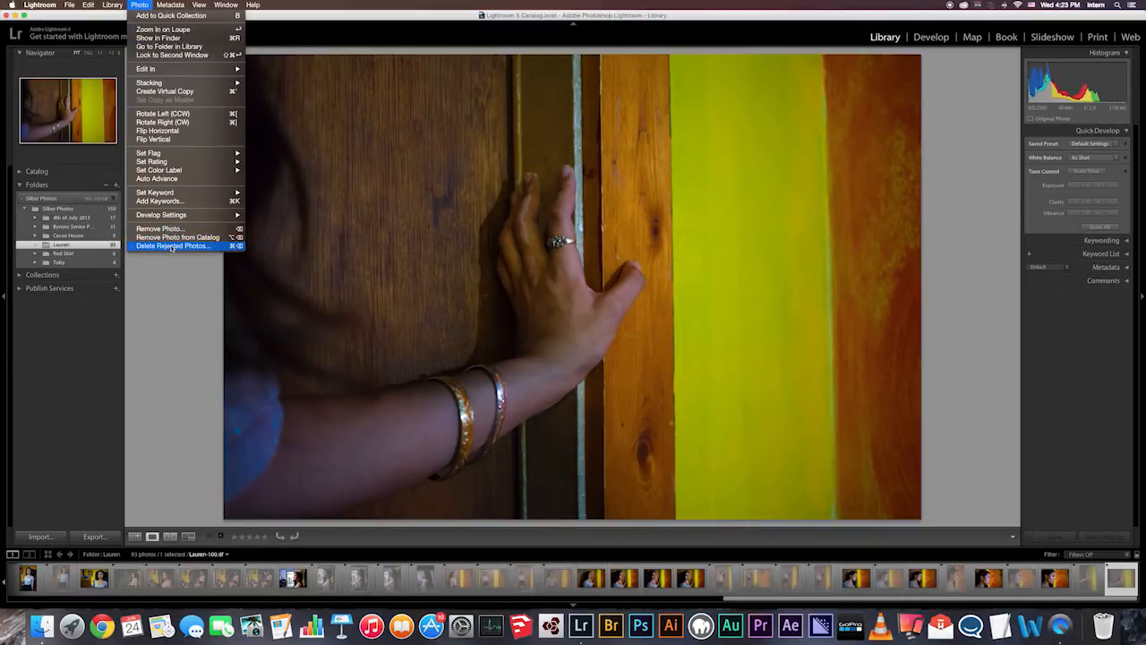
click(171, 245)
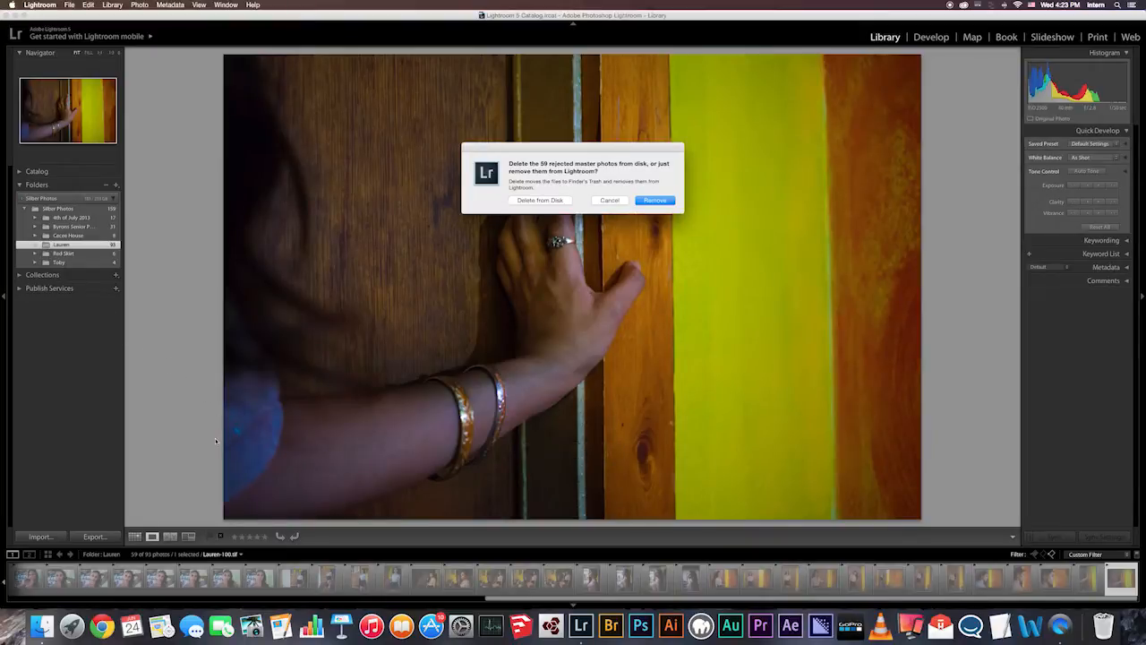
click(134, 535)
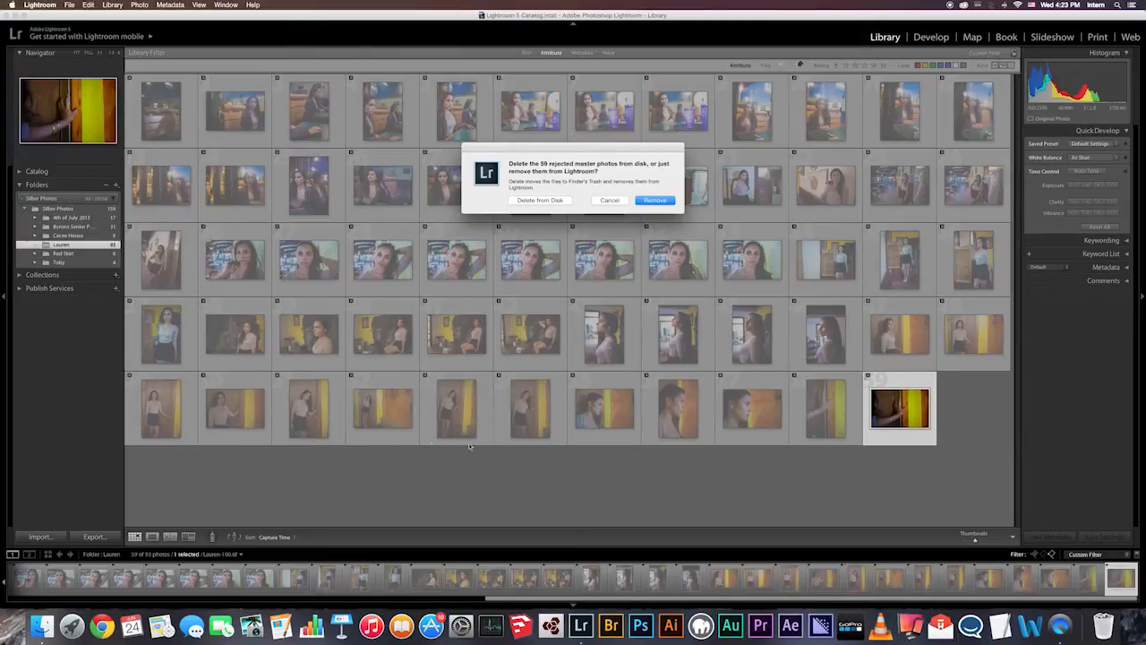
mouse_move(851, 201)
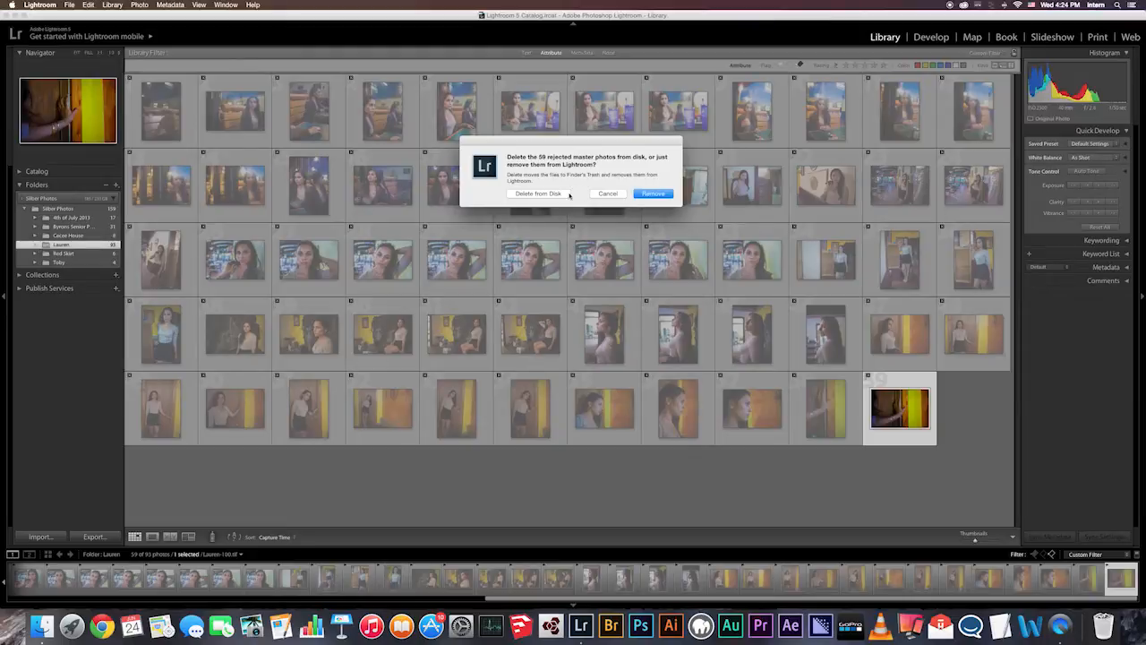
mouse_move(562, 193)
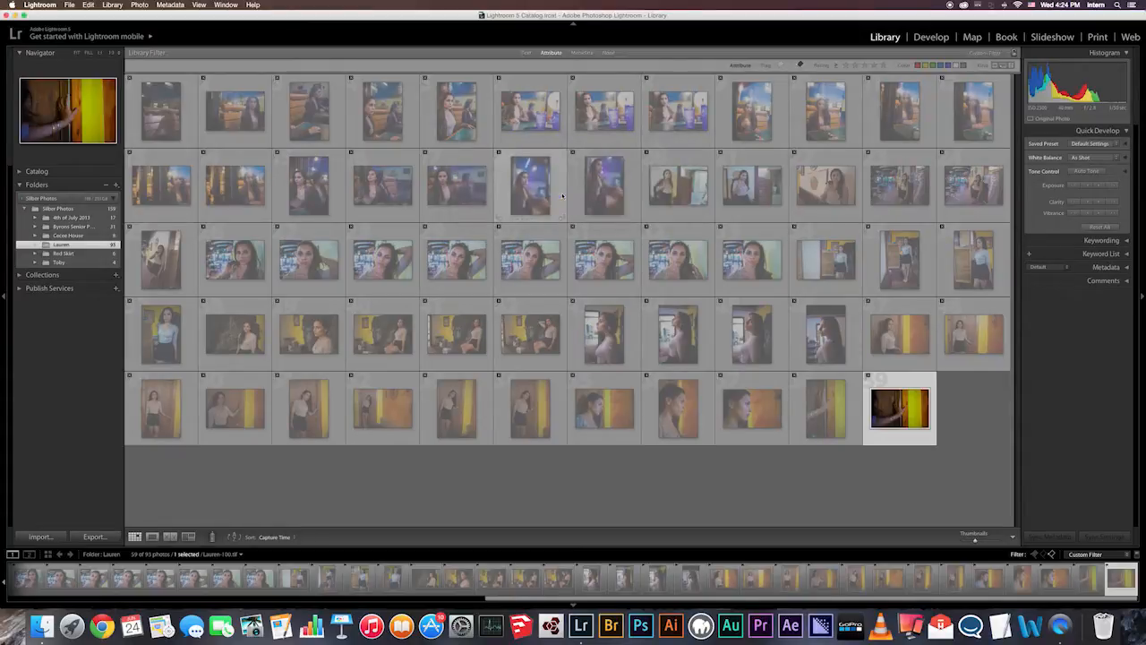
- Set the Library Filter to None and flag the current portrait as a pick
click(609, 52)
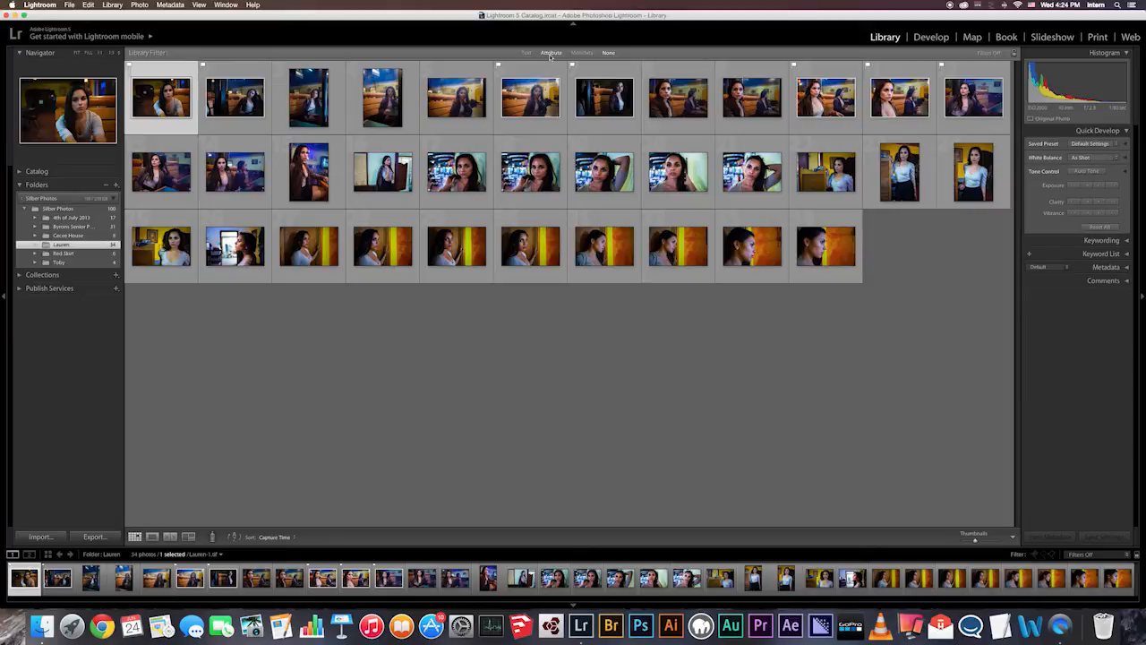
key(\)
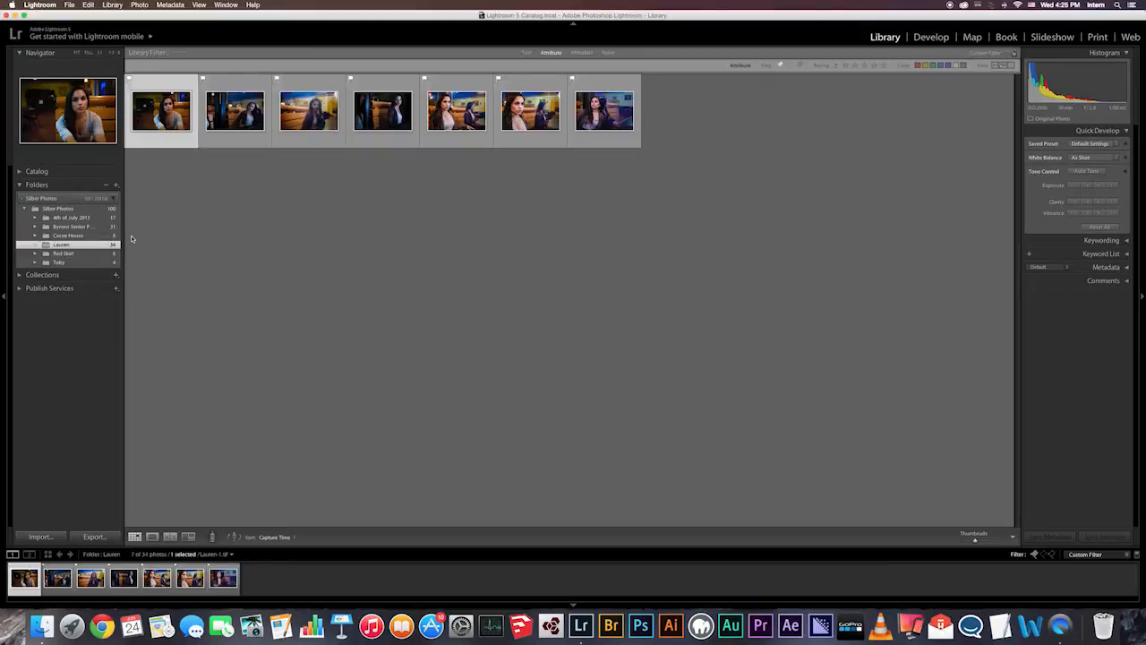
mouse_move(143, 240)
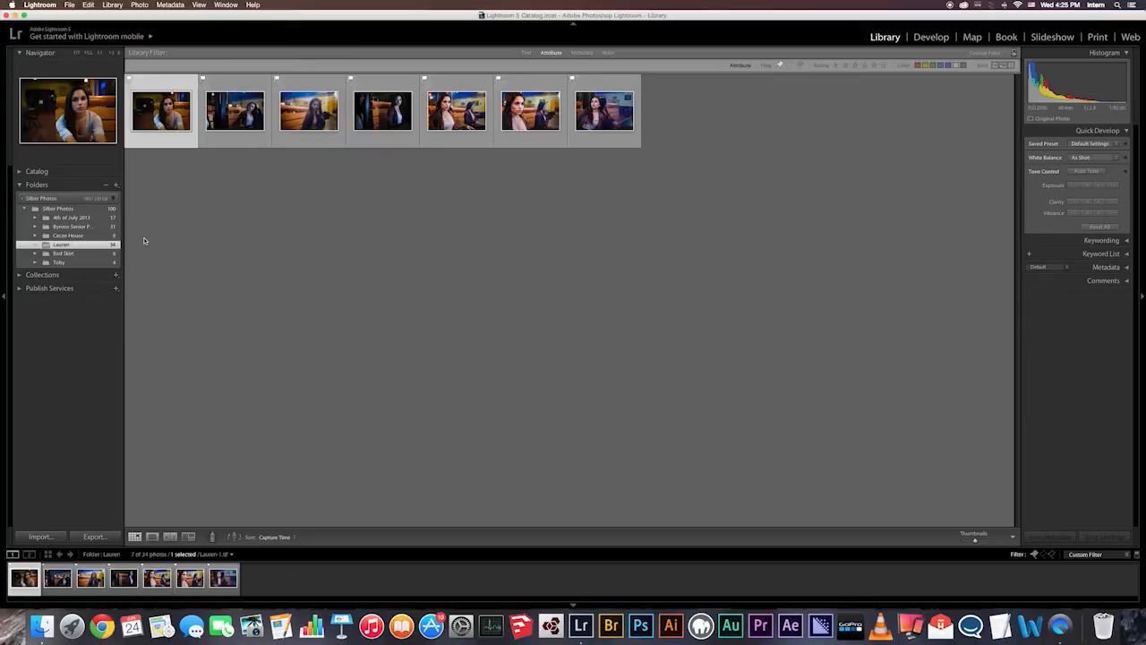
mouse_move(293, 322)
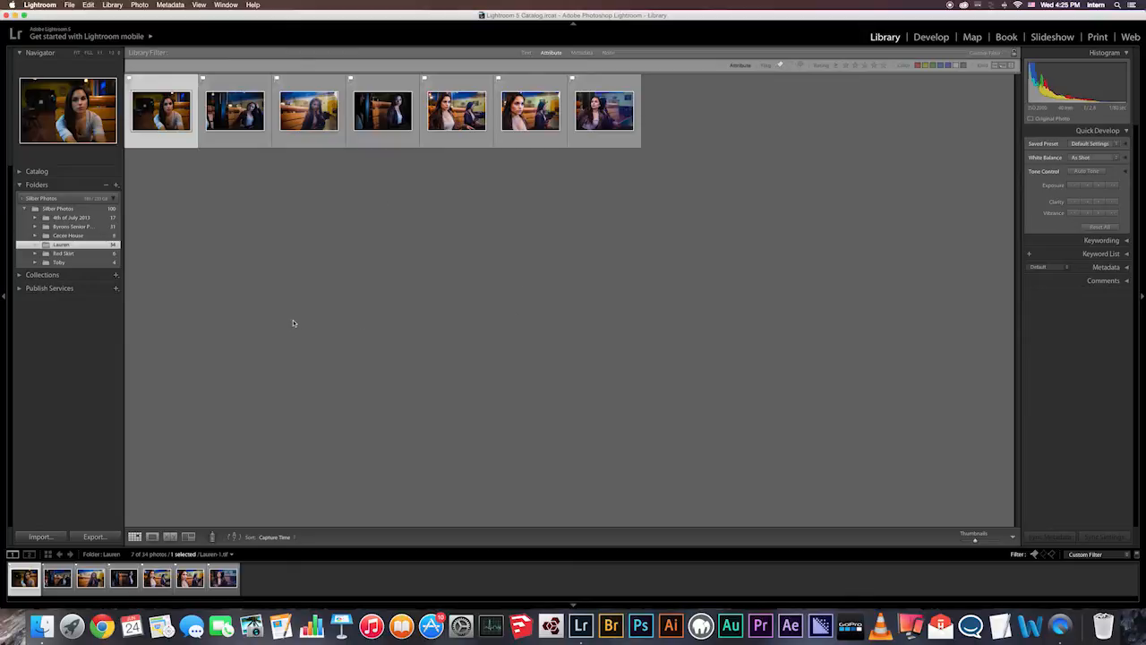
mouse_move(216, 272)
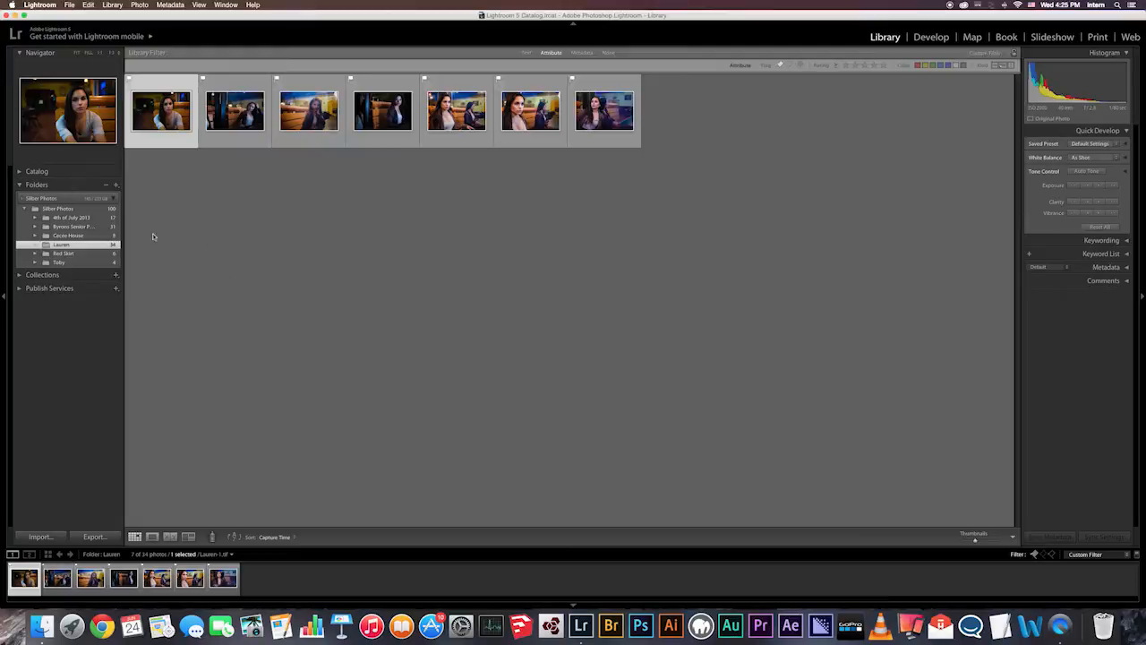
mouse_move(48, 280)
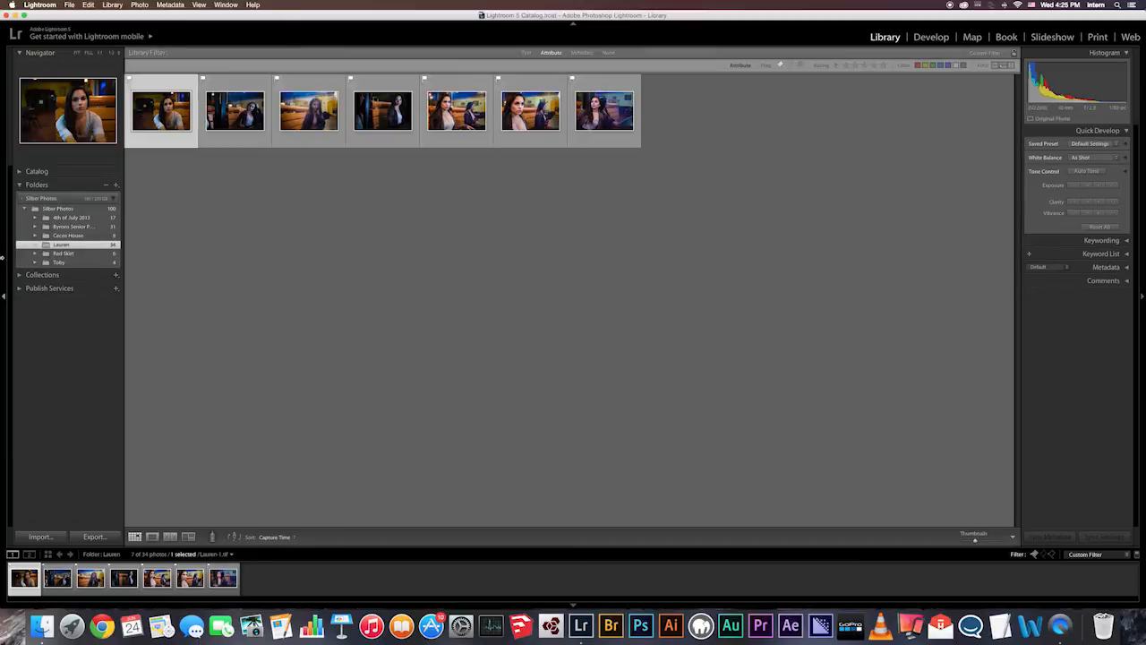
- Expand the Collections panel in the left sidebar
click(19, 276)
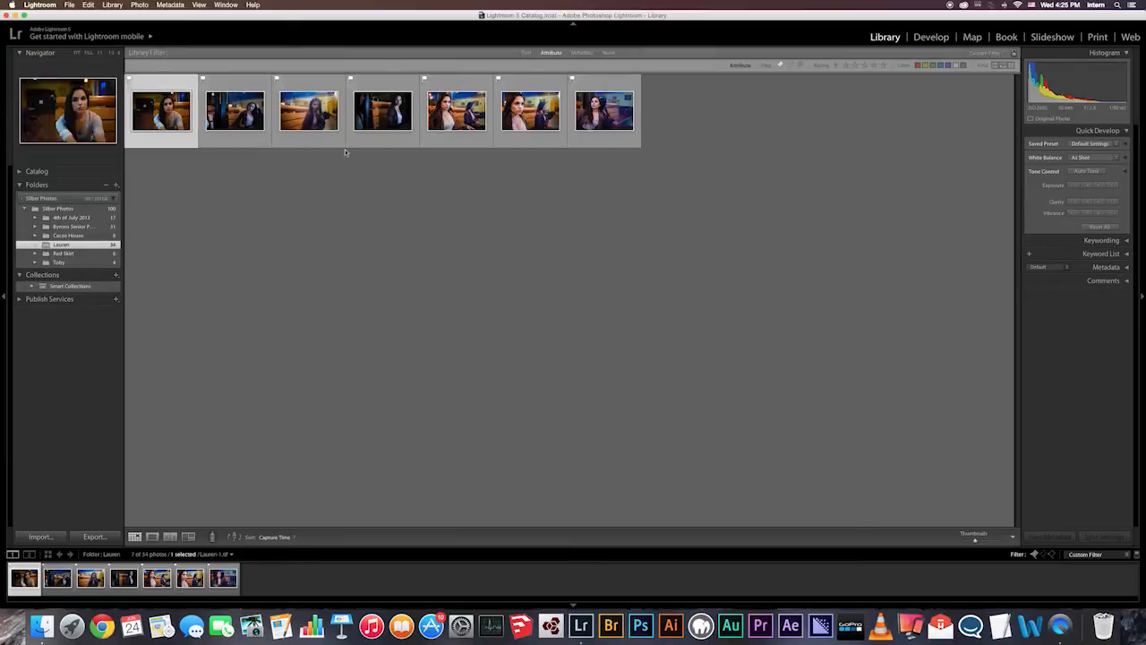
mouse_move(528, 319)
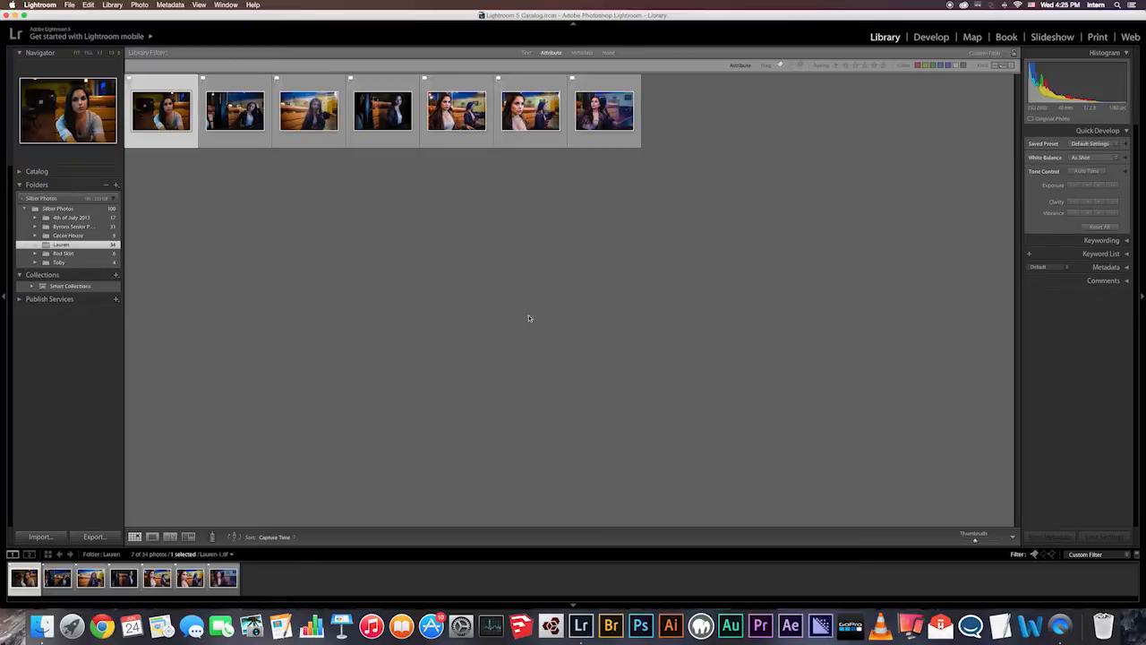
mouse_move(177, 304)
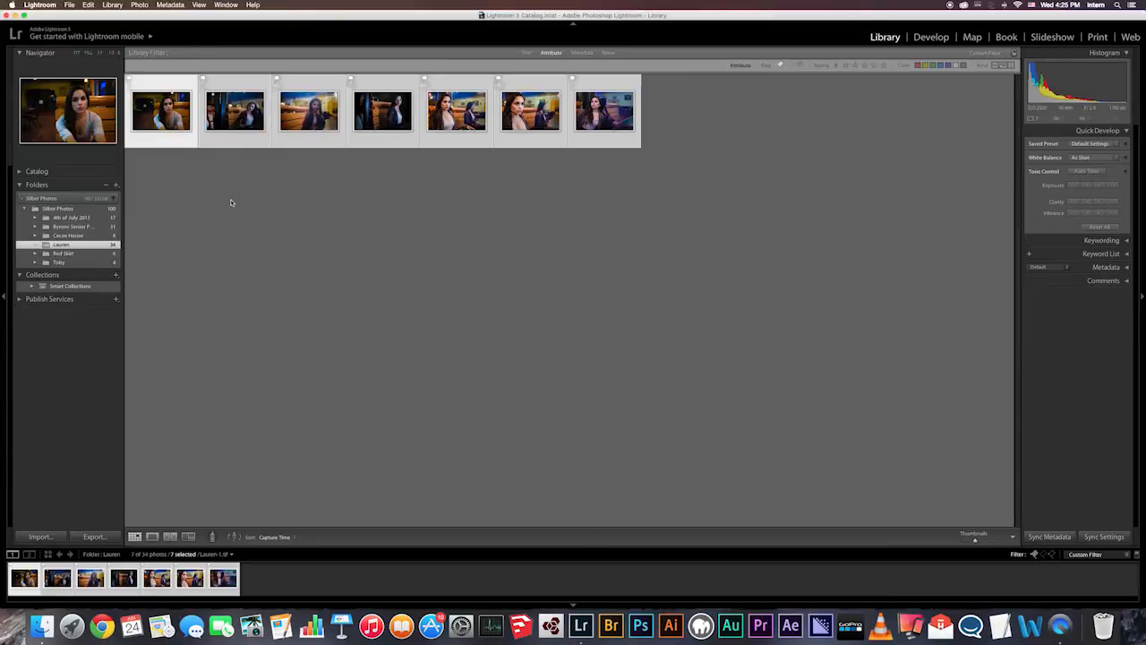
mouse_move(240, 250)
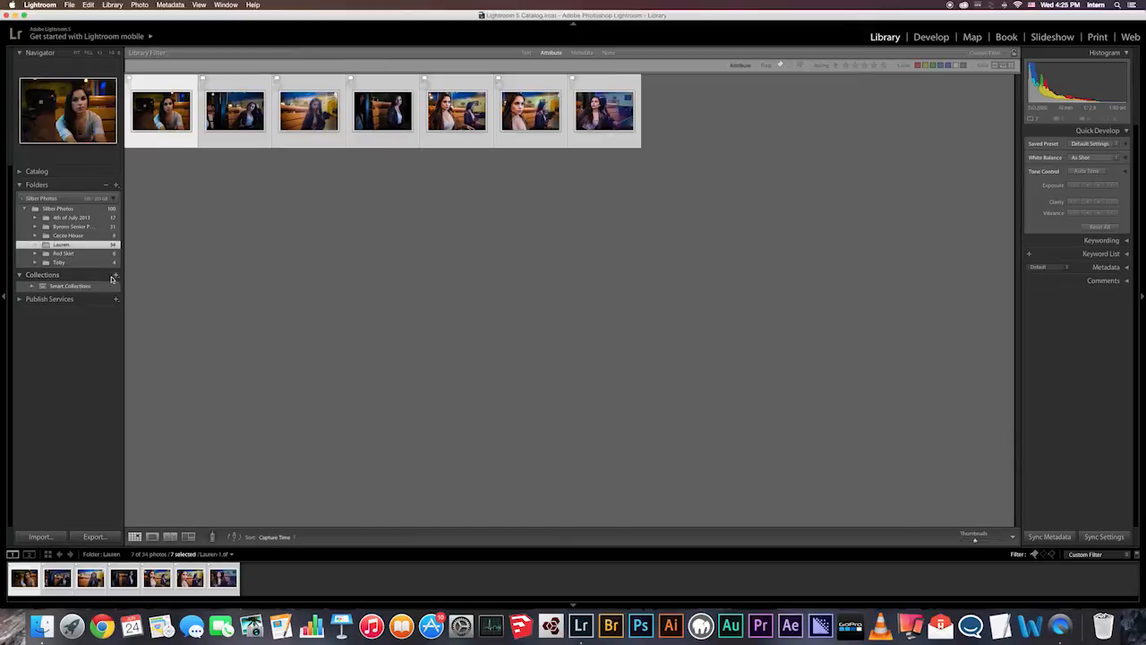
- Start a new collection from the + menu and name it with 'Picks', including selected photos
click(114, 274)
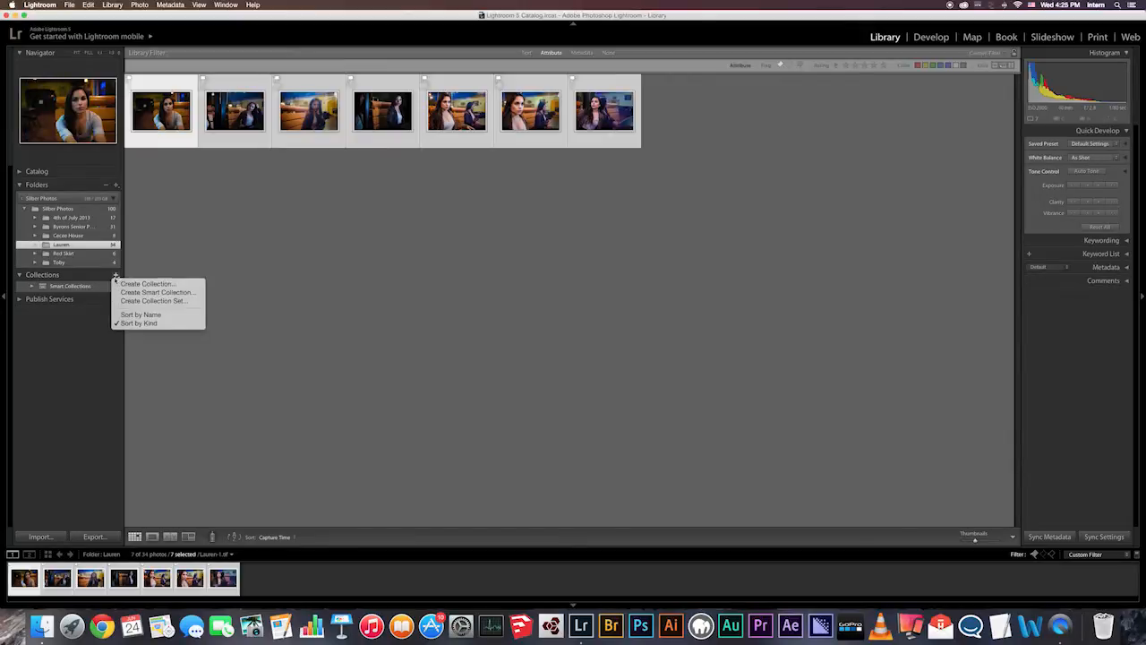
mouse_move(147, 283)
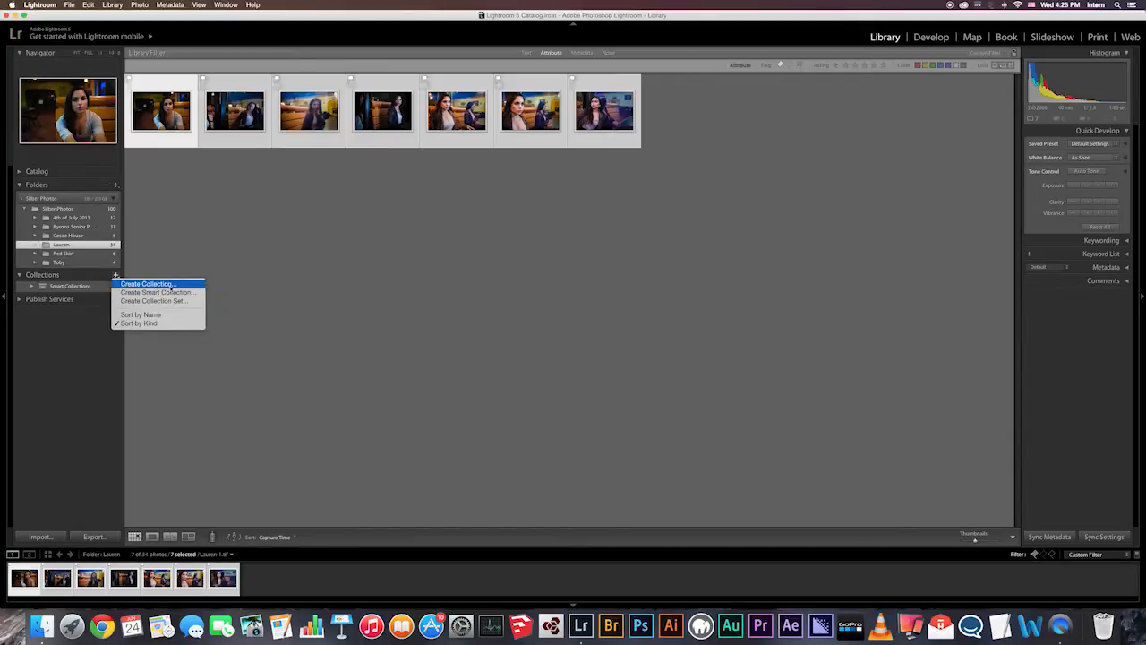
click(146, 283)
text(Lauren)
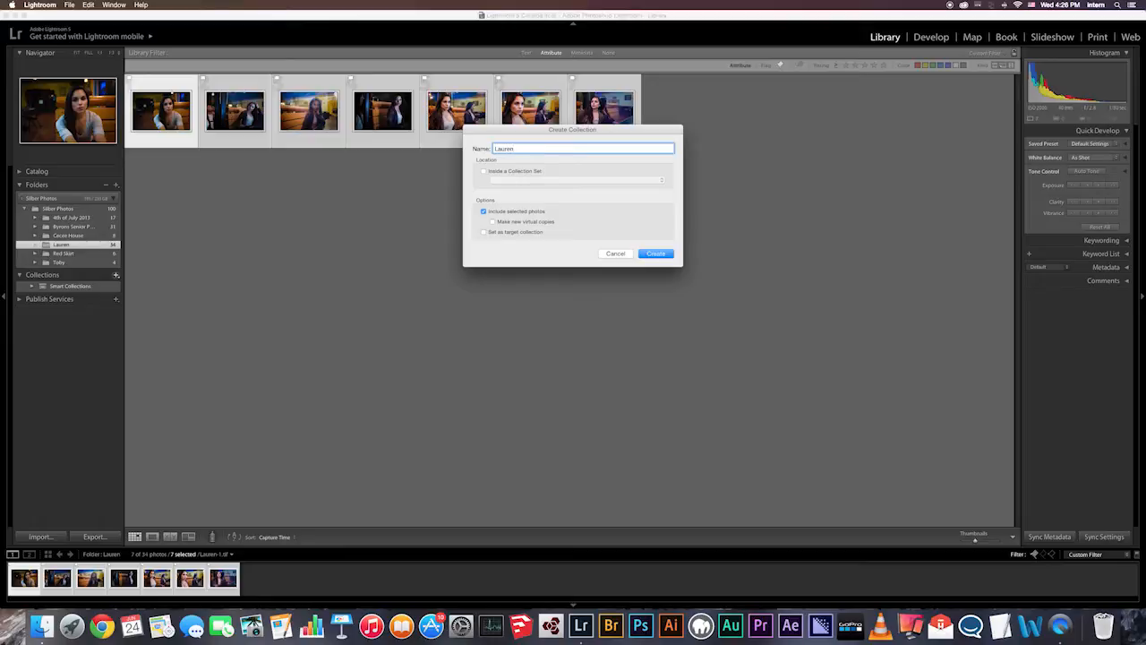
text(Picks)
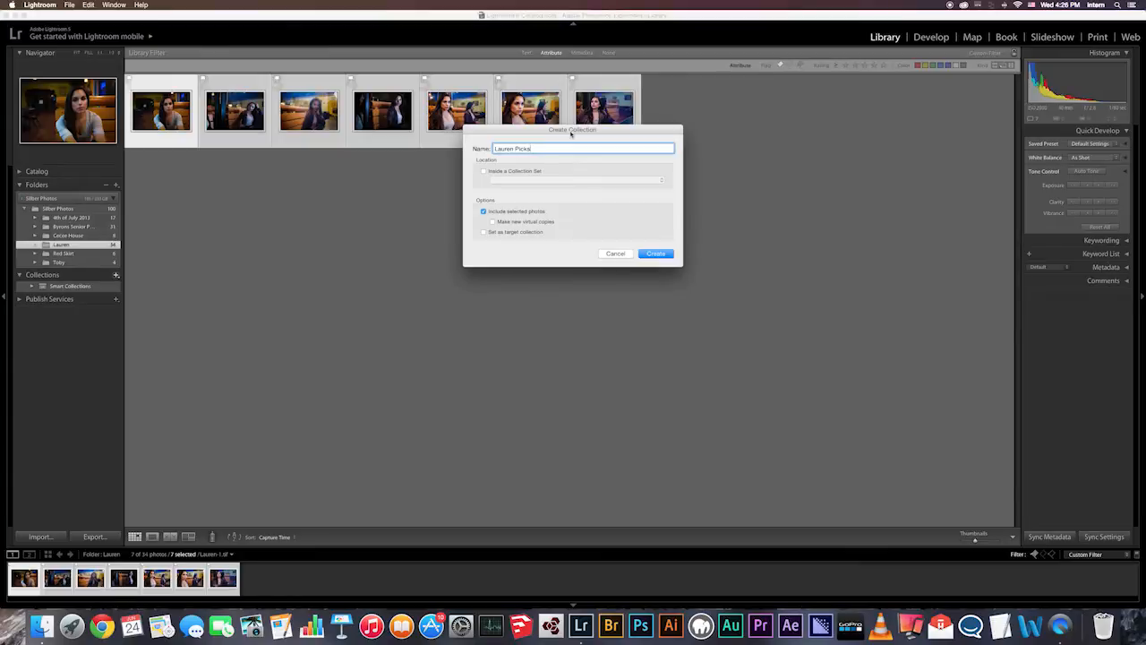
mouse_move(175, 133)
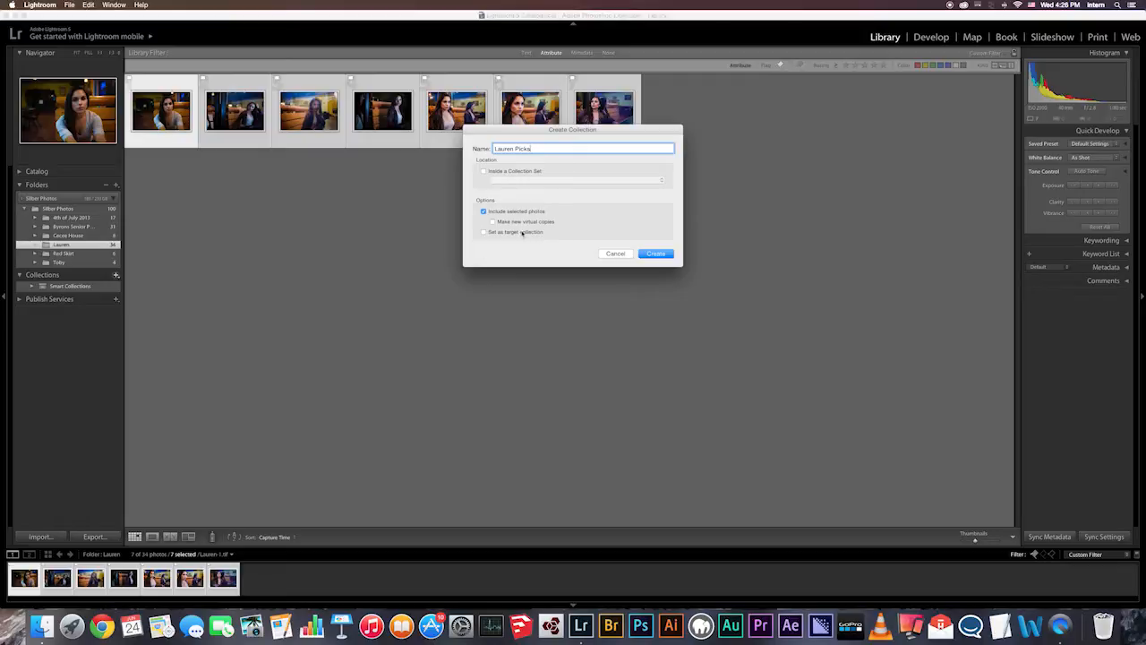
mouse_move(530, 326)
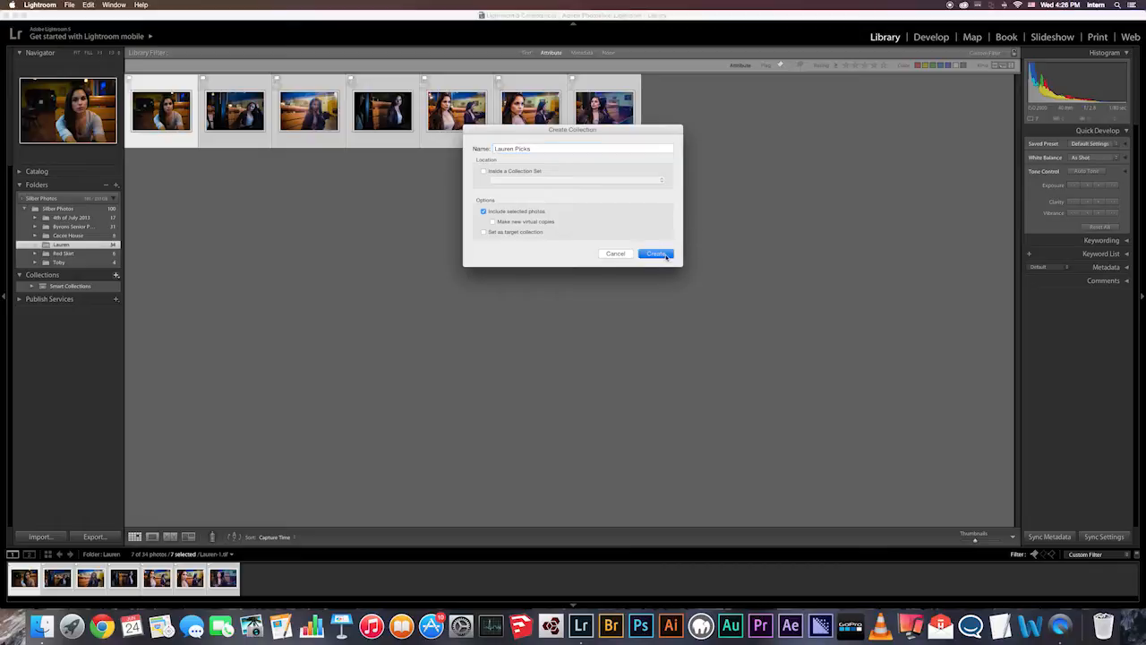
- Create the 'Lauren Picks' collection holding the seven selected portraits
click(656, 254)
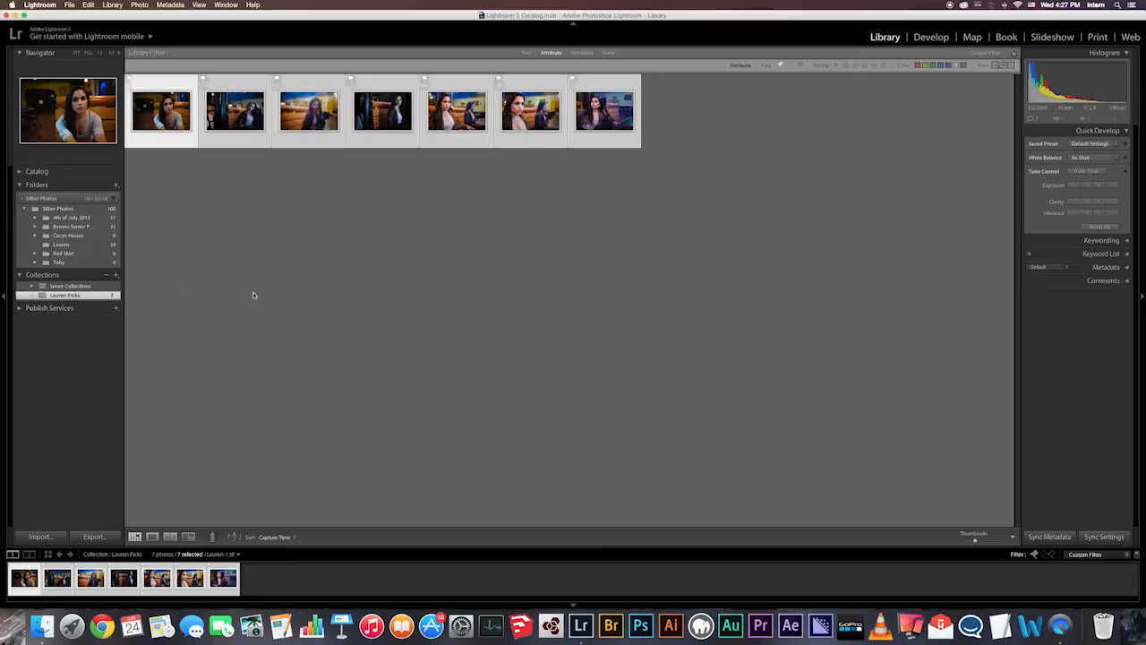
mouse_move(876, 368)
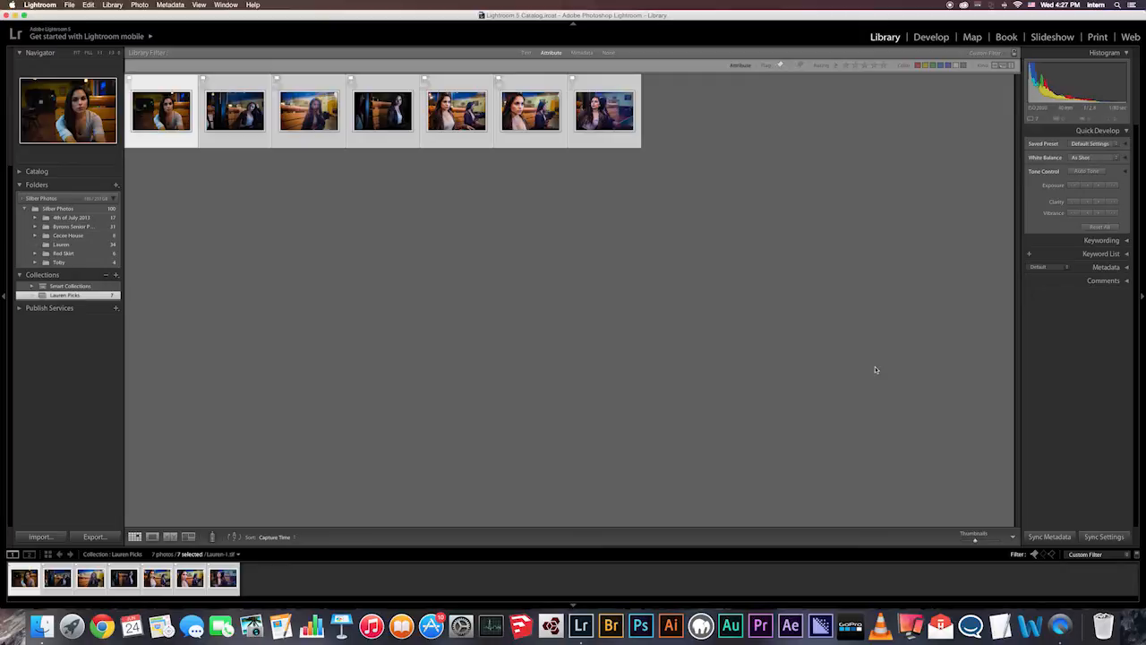
mouse_move(132, 269)
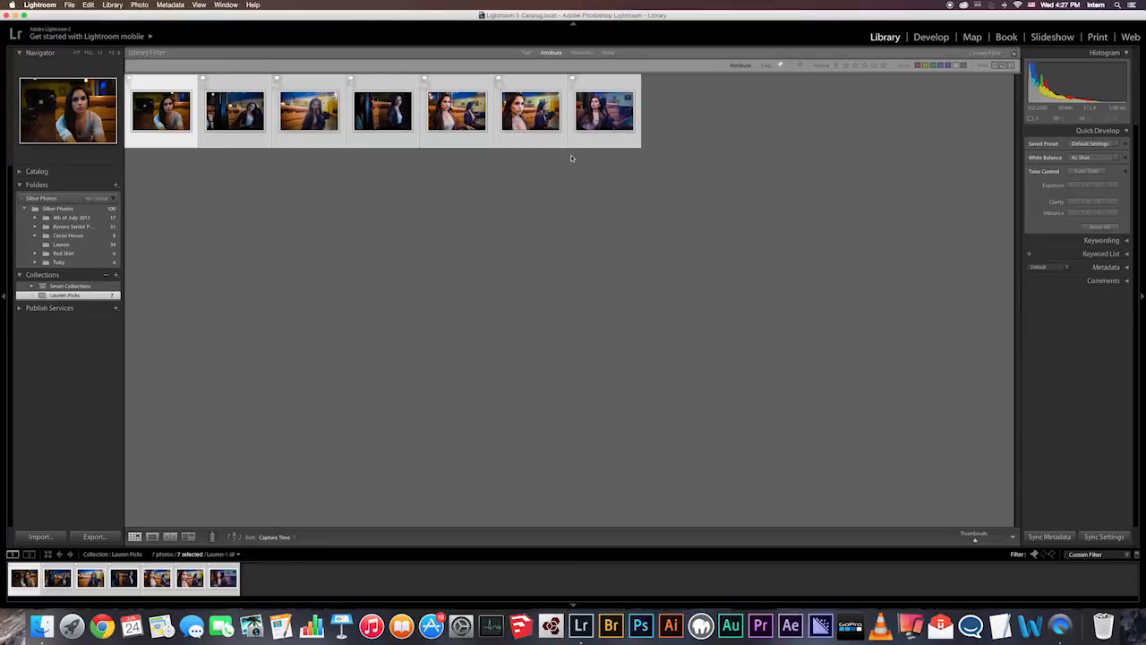
mouse_move(773, 136)
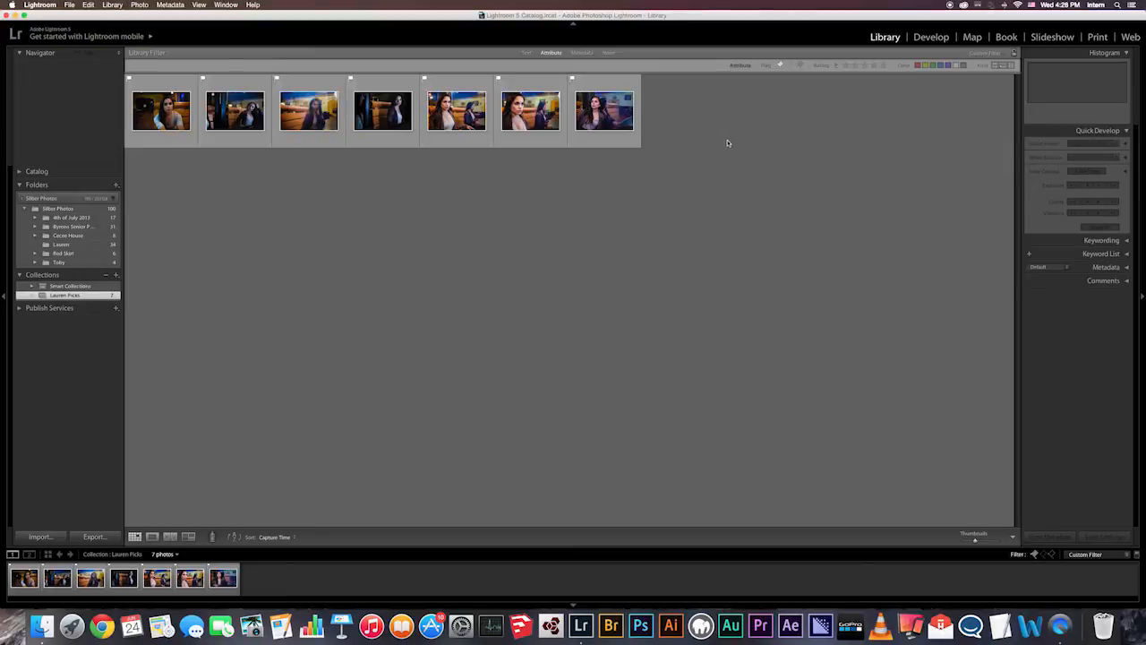
mouse_move(738, 134)
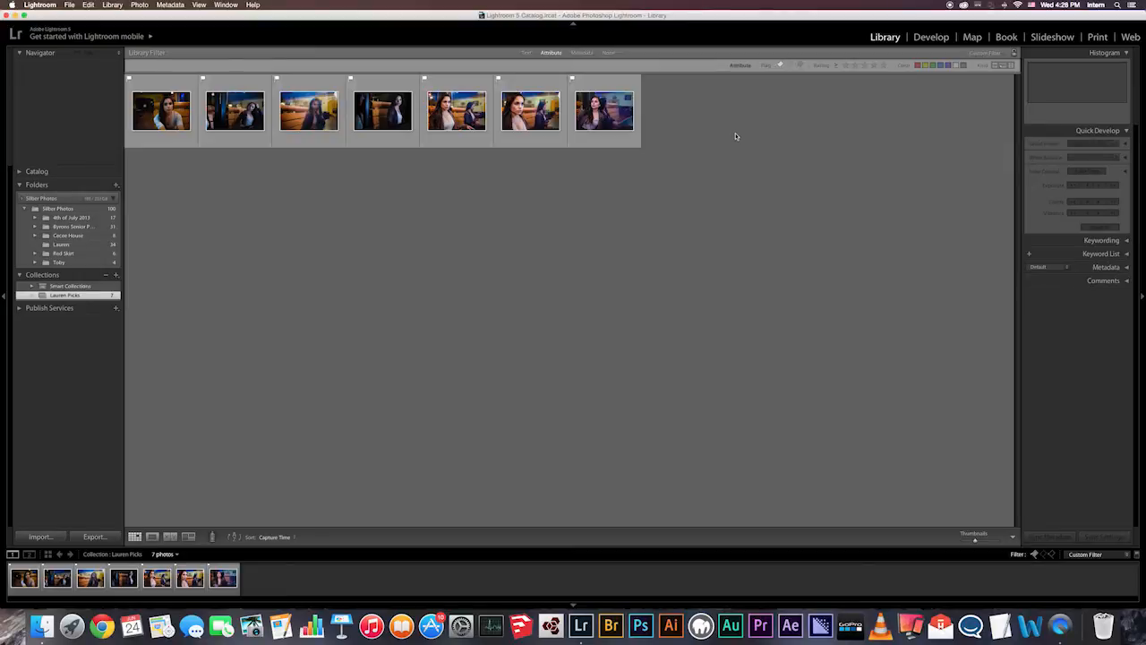
mouse_move(750, 133)
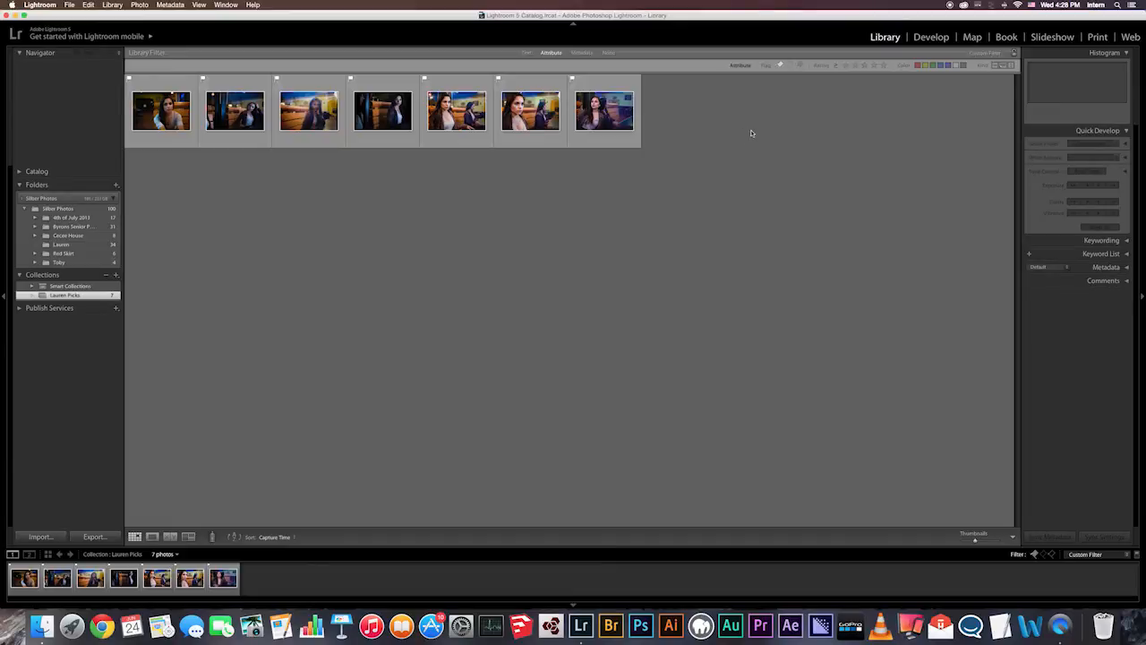
mouse_move(739, 141)
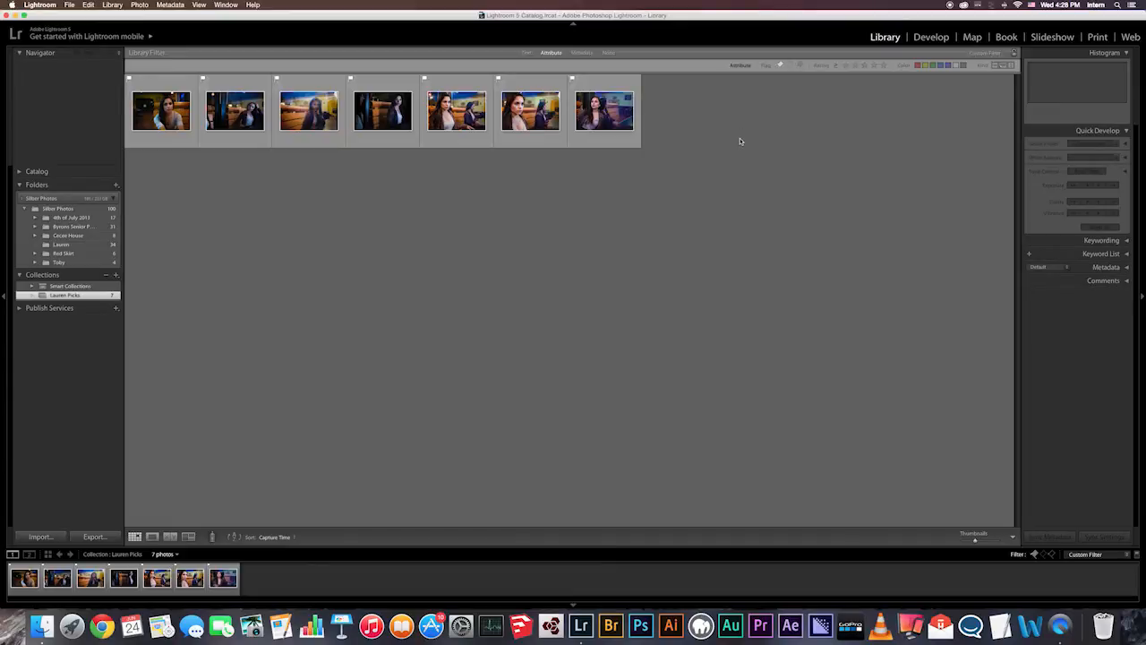
mouse_move(666, 172)
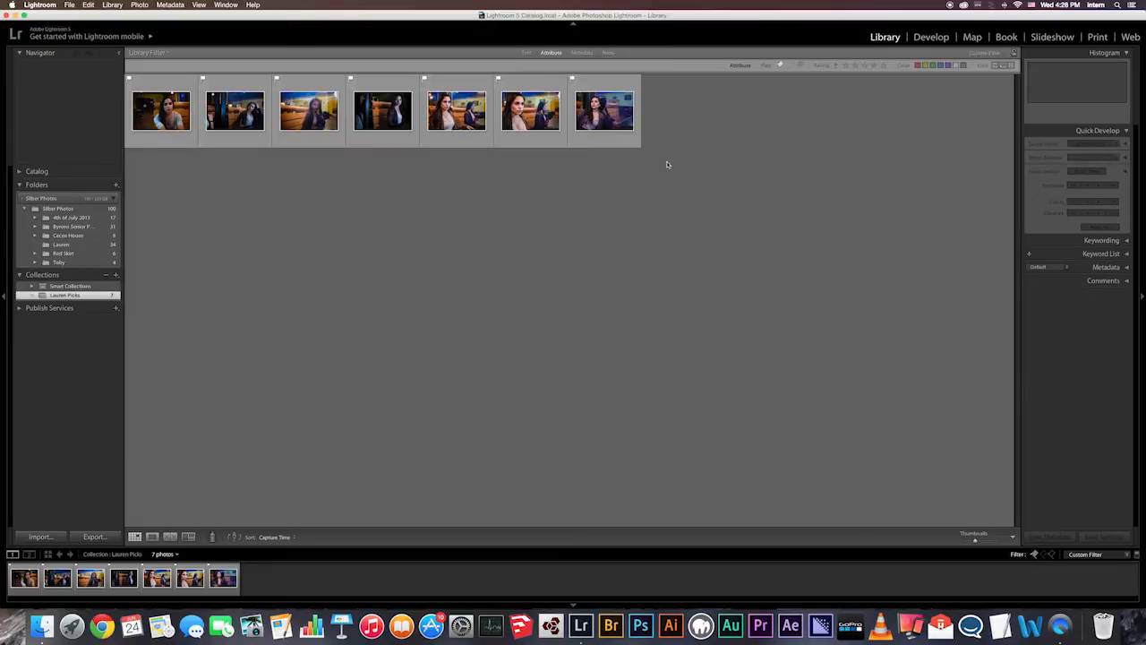
mouse_move(404, 53)
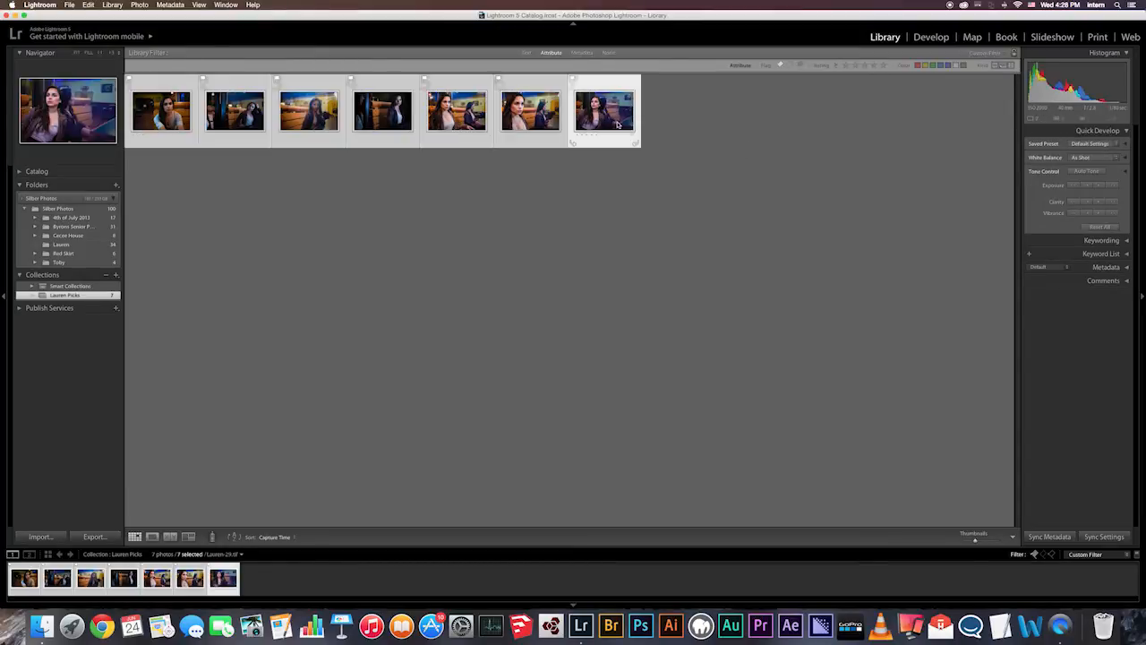
mouse_move(616, 125)
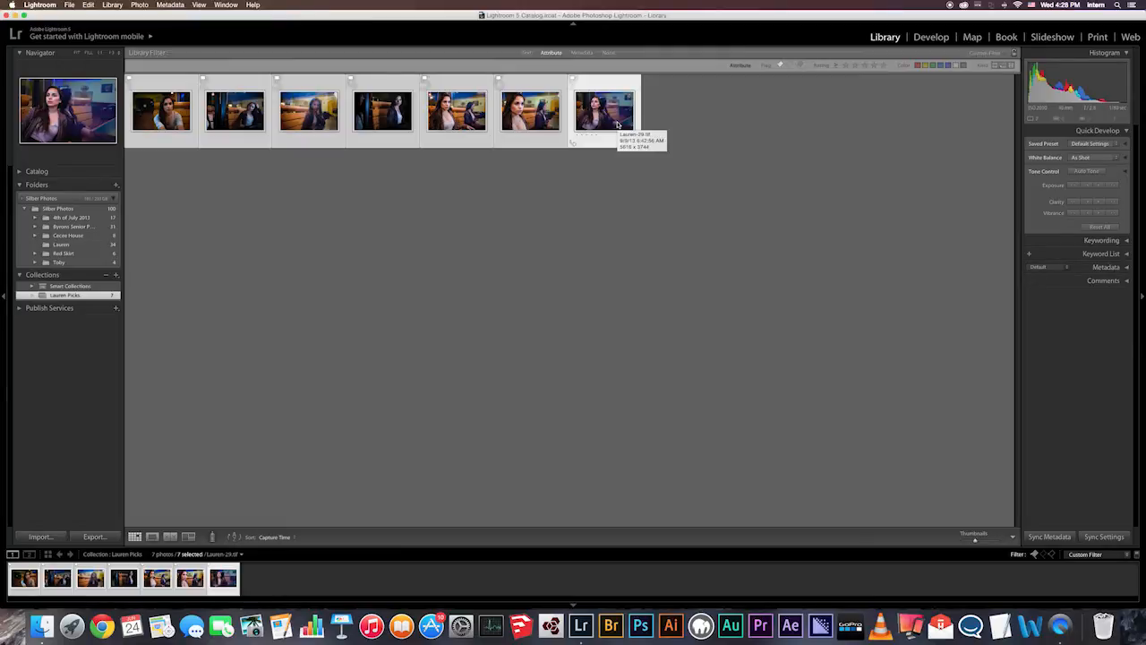
- Turn off the library filter and select the first portrait in Lauren Picks
key(u)
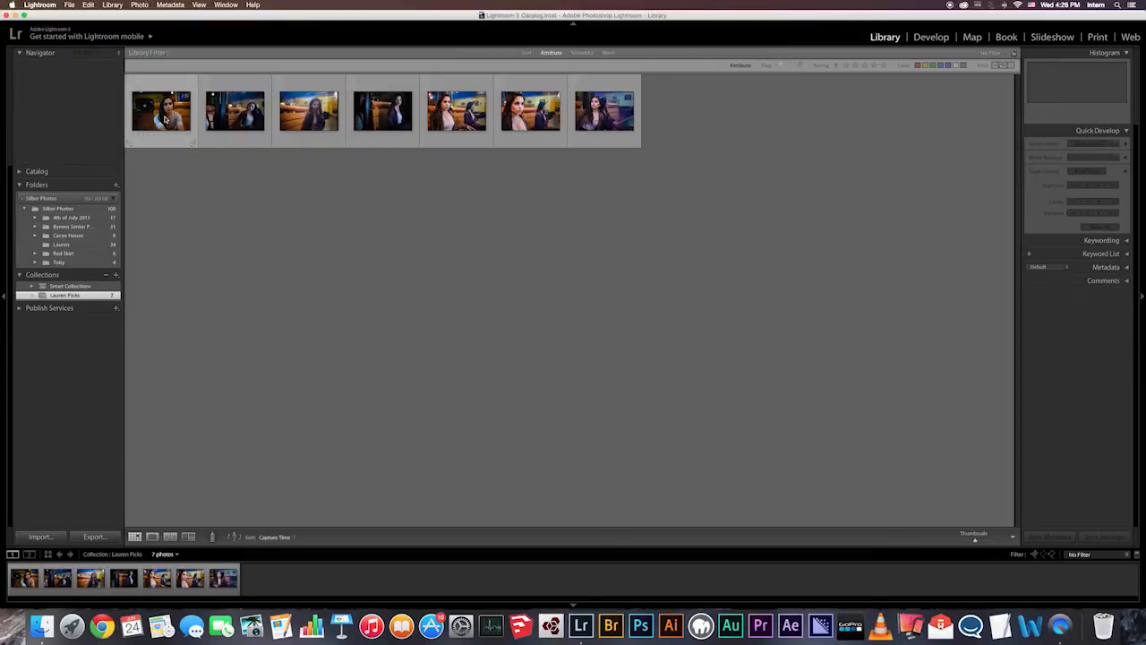
click(383, 111)
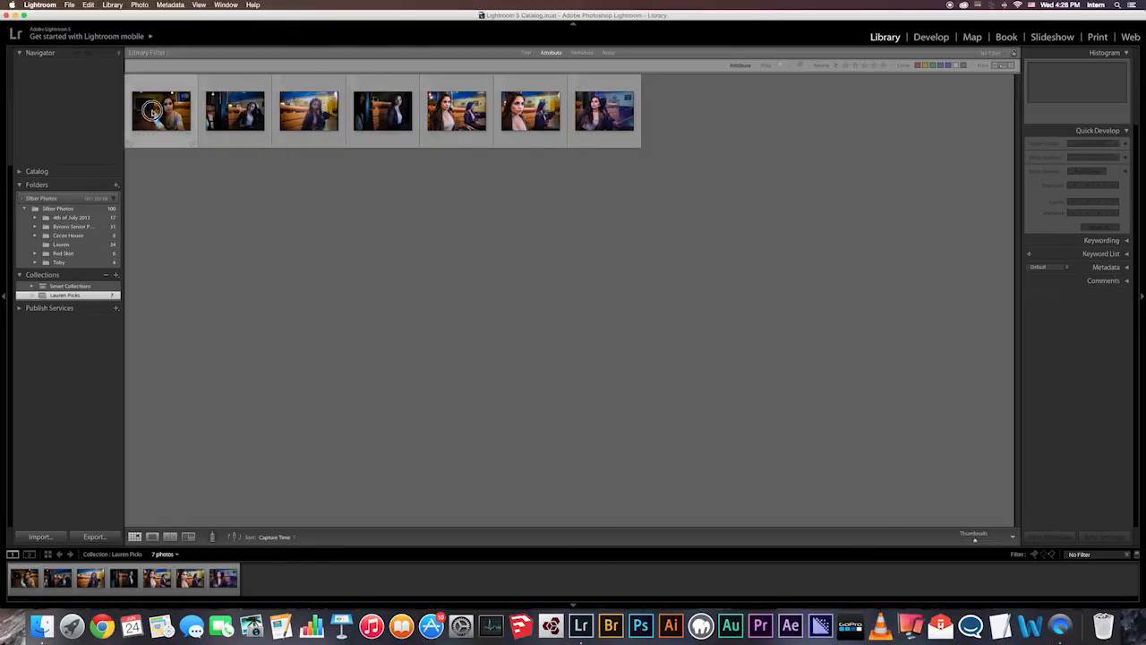
- Enlarge the first portrait, glance at another one, and return to the first grey-top portrait
click(161, 111)
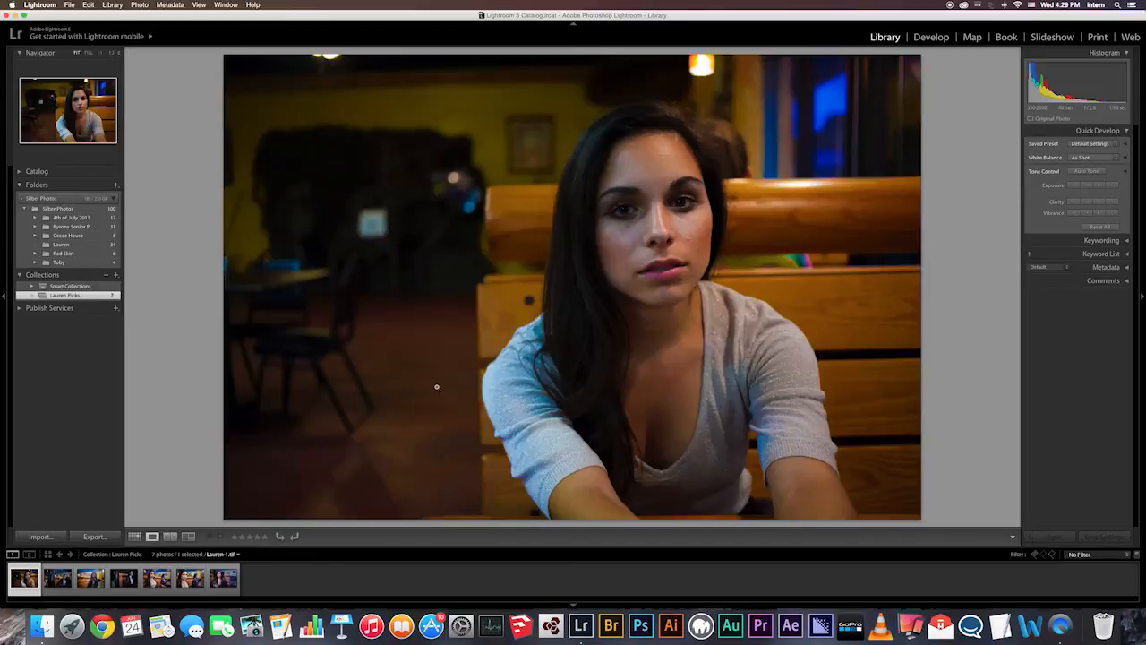
click(123, 576)
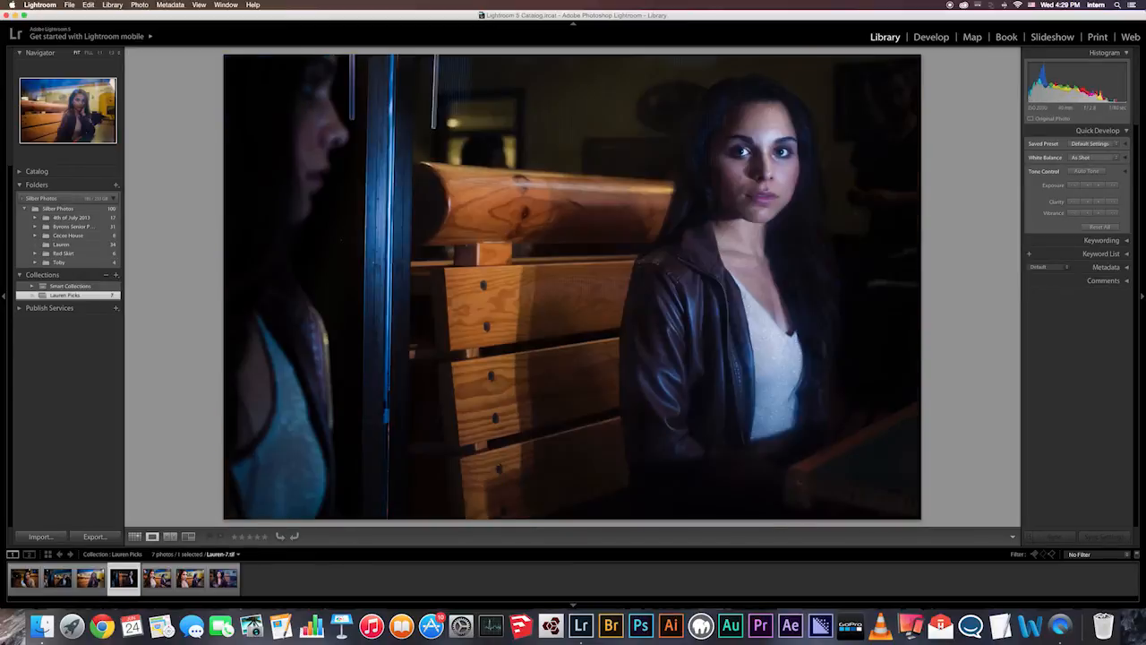
click(23, 577)
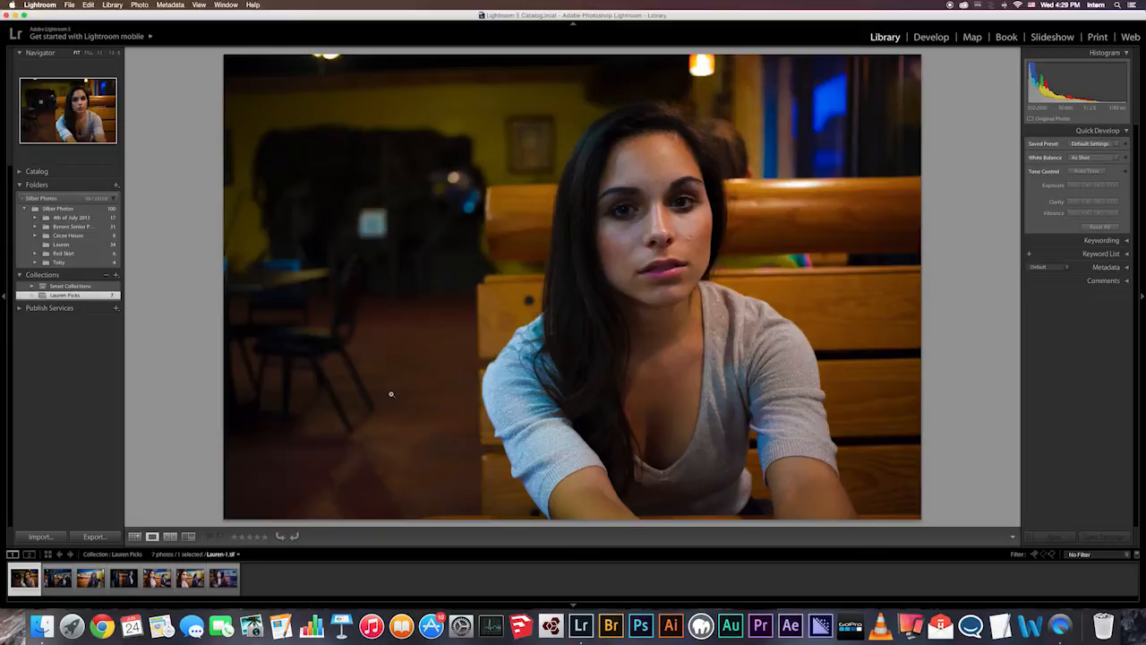
mouse_move(362, 402)
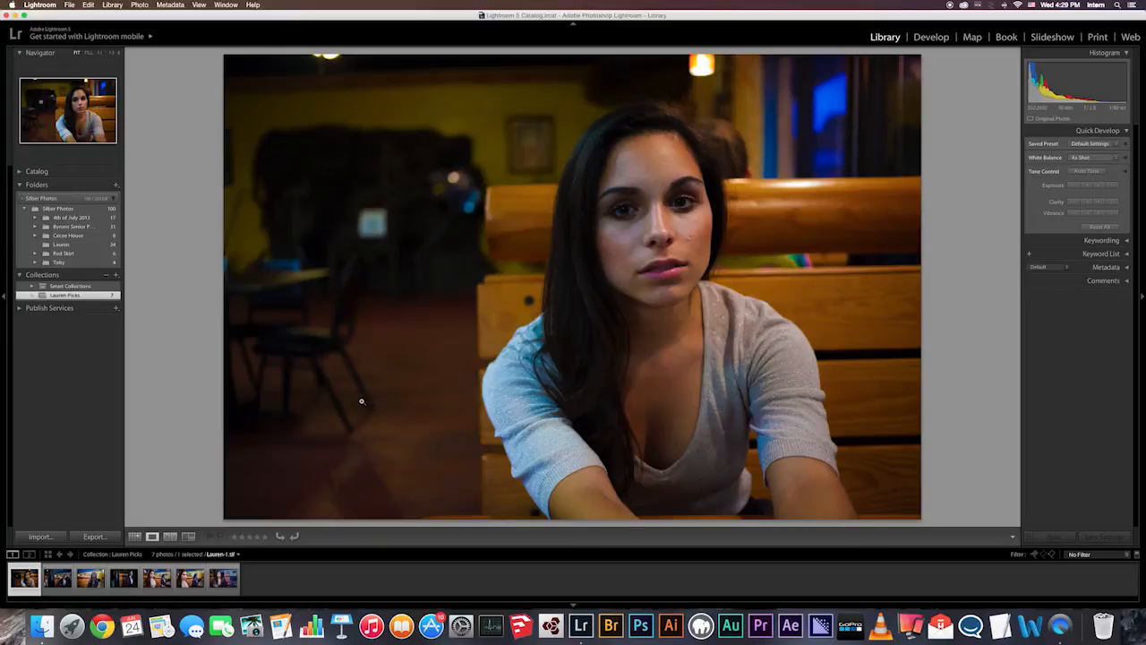
mouse_move(311, 423)
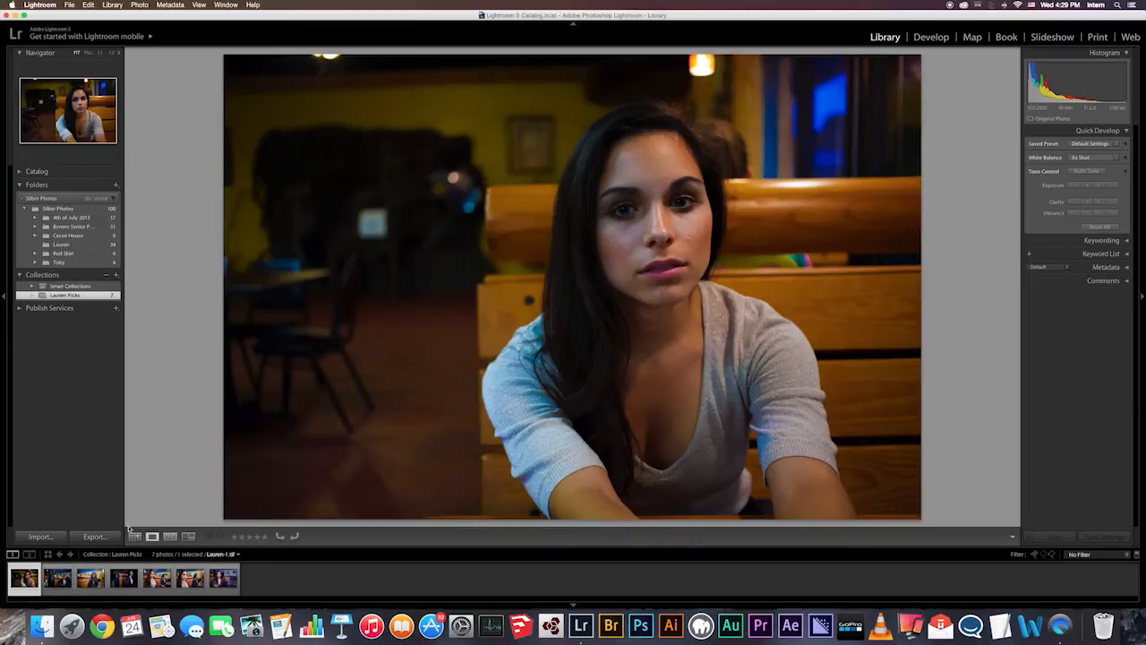
- Select the fifth and sixth leather-jacket portraits from the grid and survey them side by side
click(134, 537)
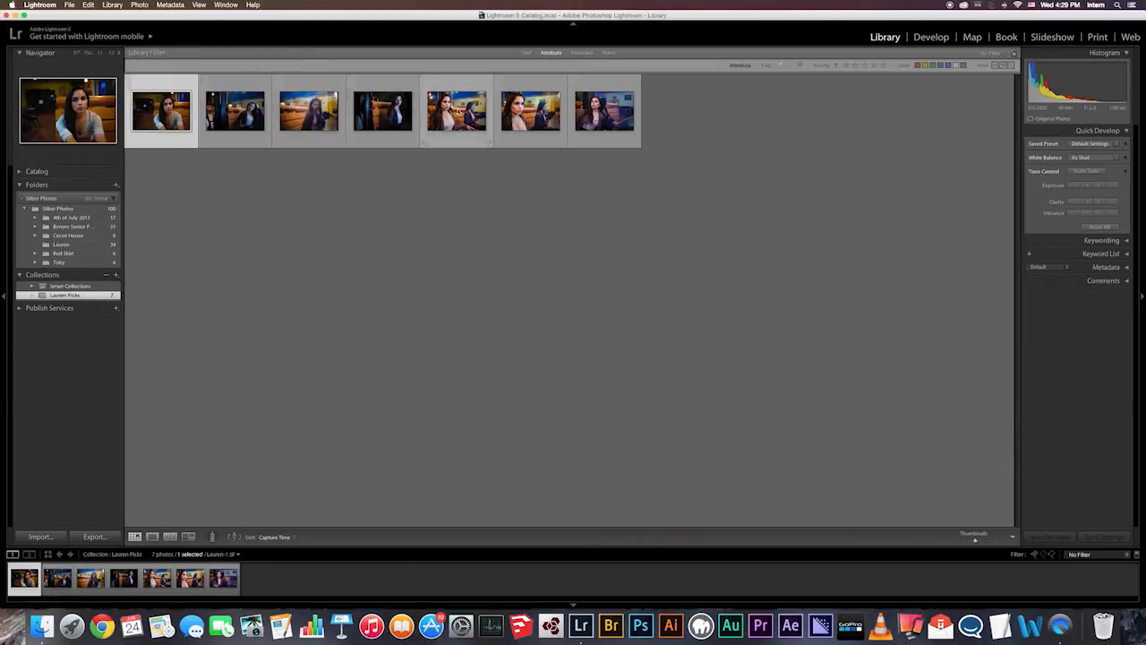
click(456, 109)
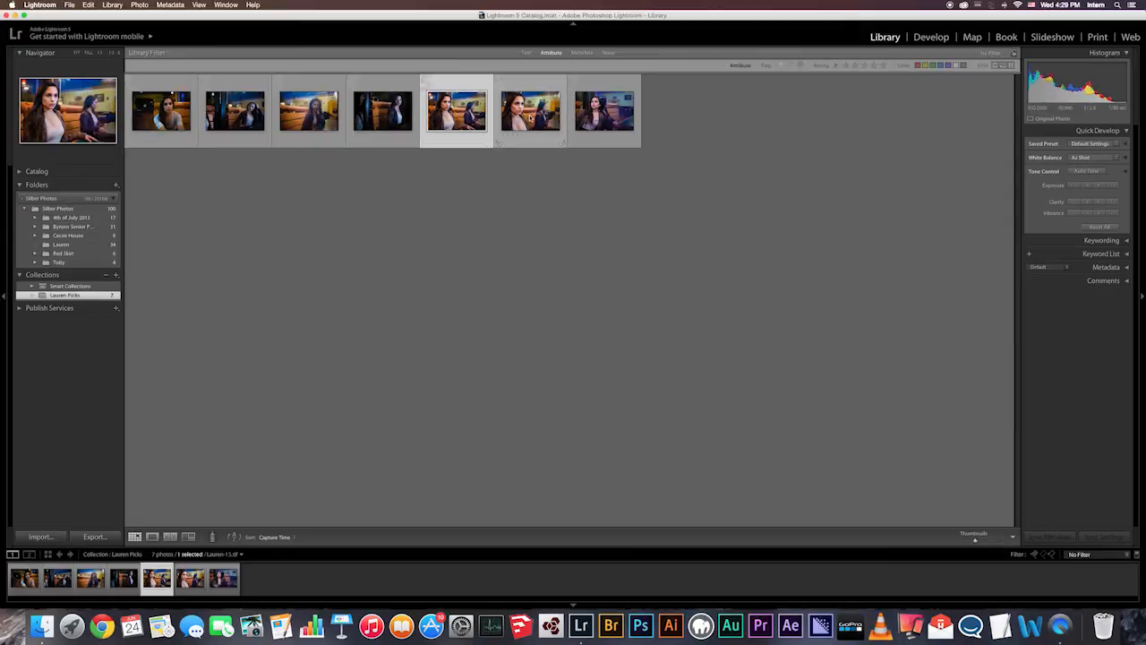
click(530, 109)
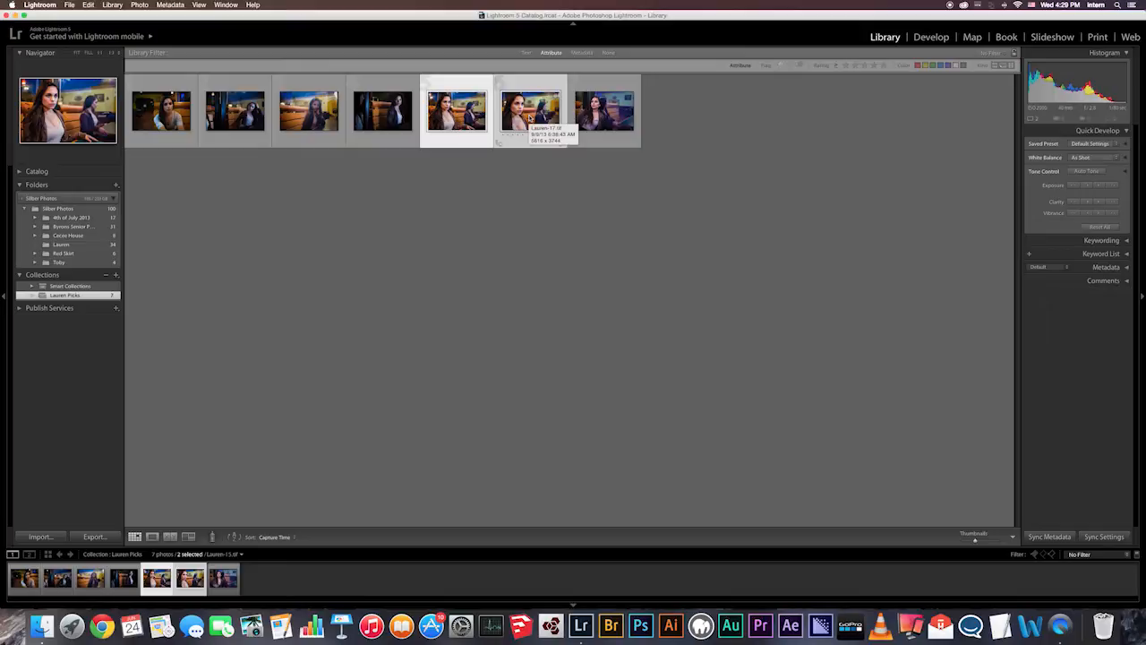
click(188, 537)
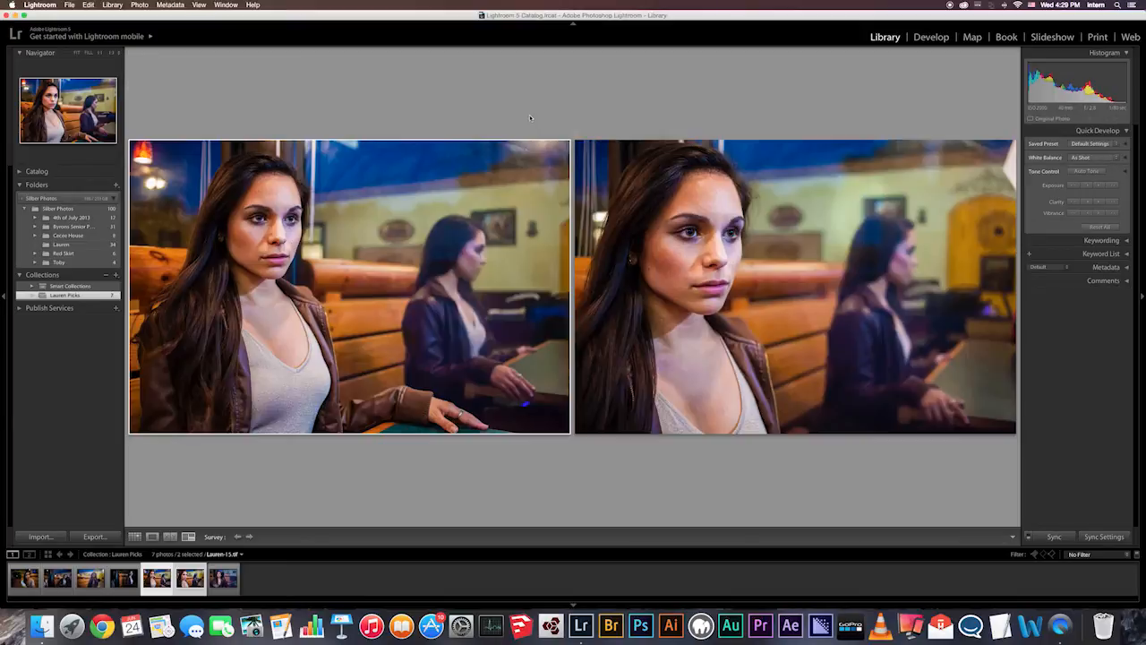
mouse_move(704, 114)
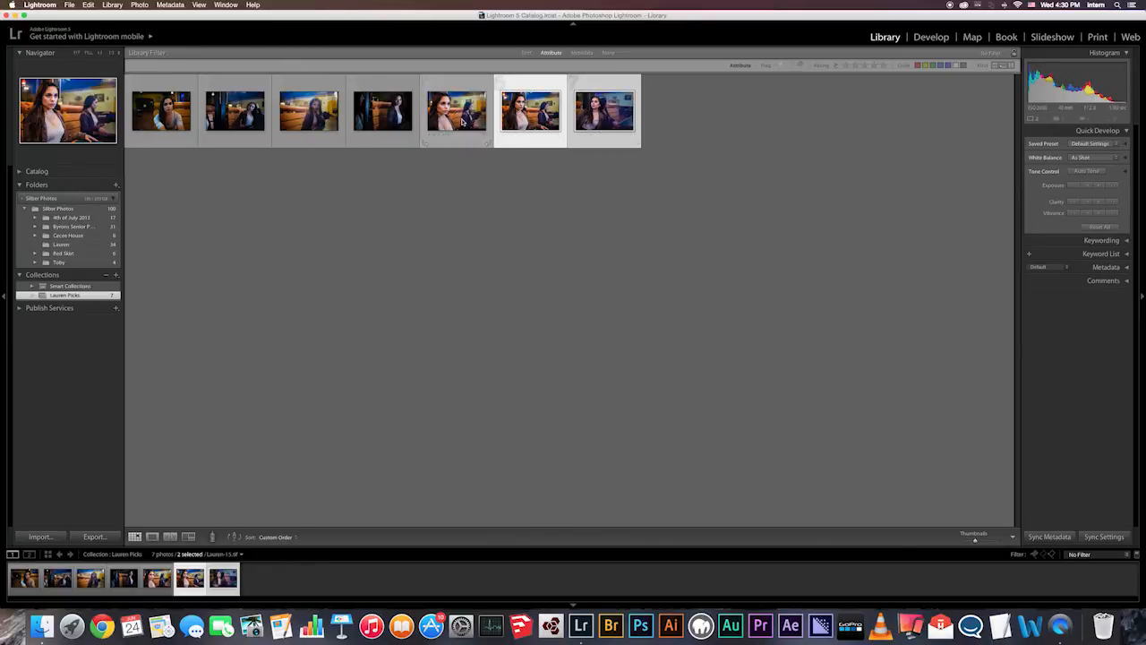
- Select the sixth portrait in the Lauren Picks grid
click(308, 109)
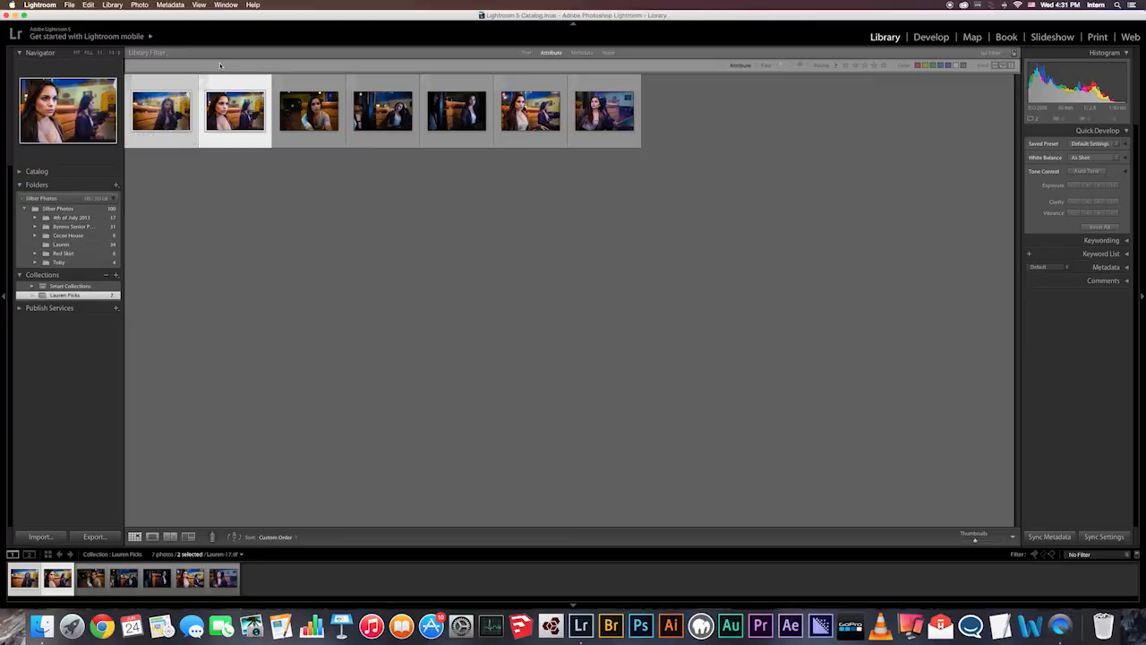
mouse_move(308, 111)
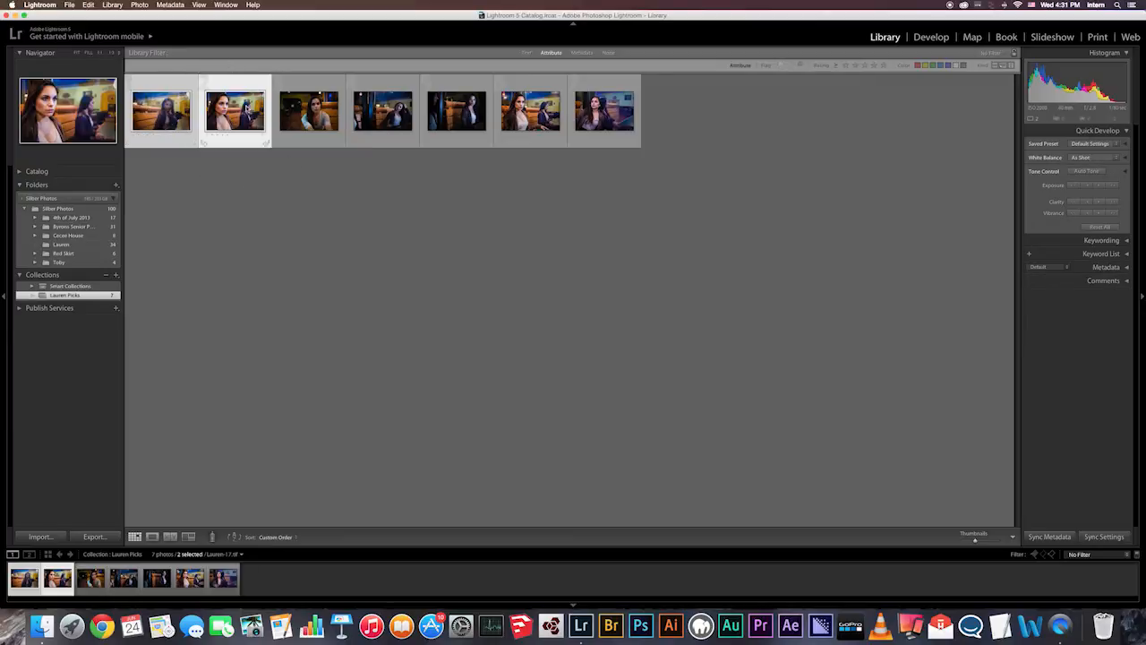
- Survey all seven portraits with panels hidden, drop the first from the comparison, and return to the grid
key(p)
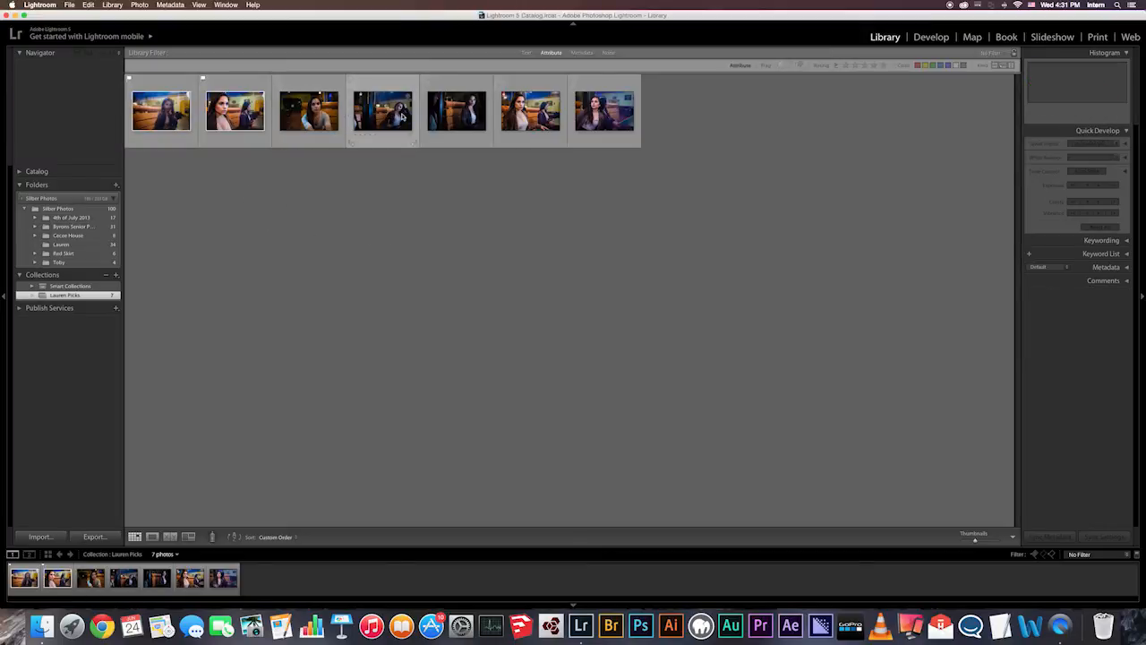
click(383, 111)
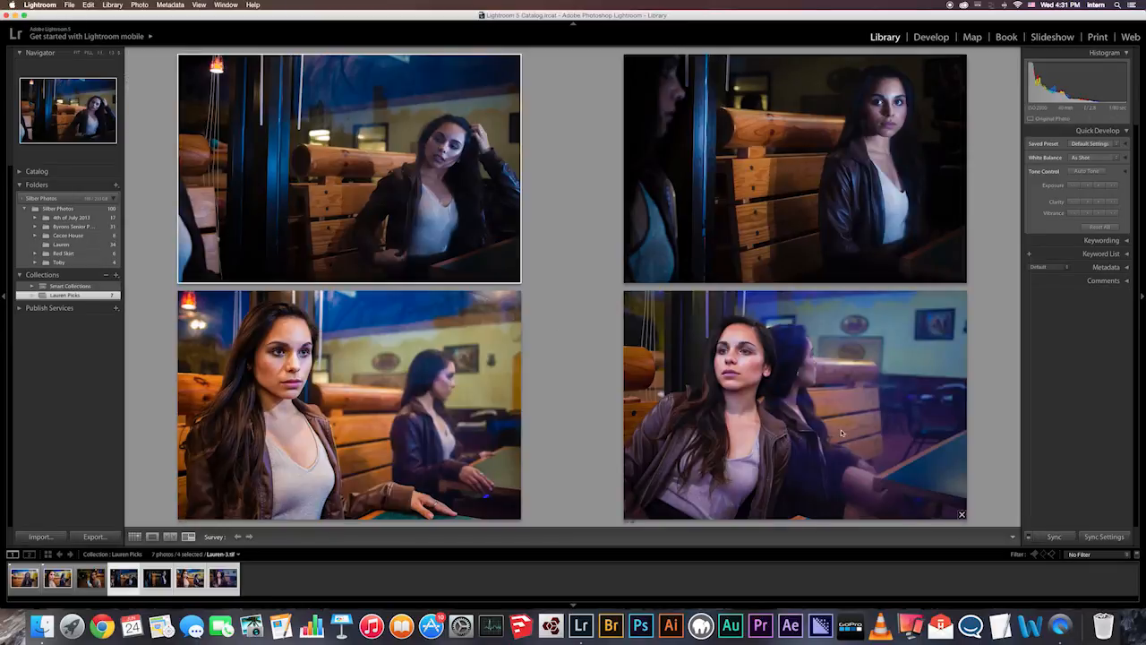
key(Tab)
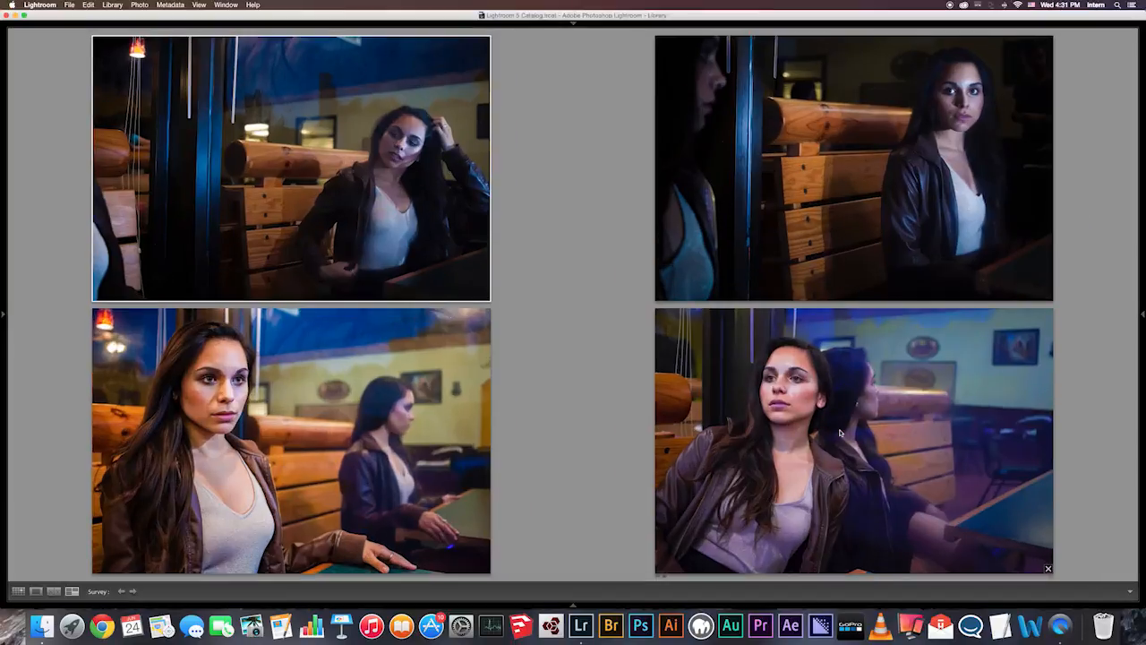
mouse_move(444, 232)
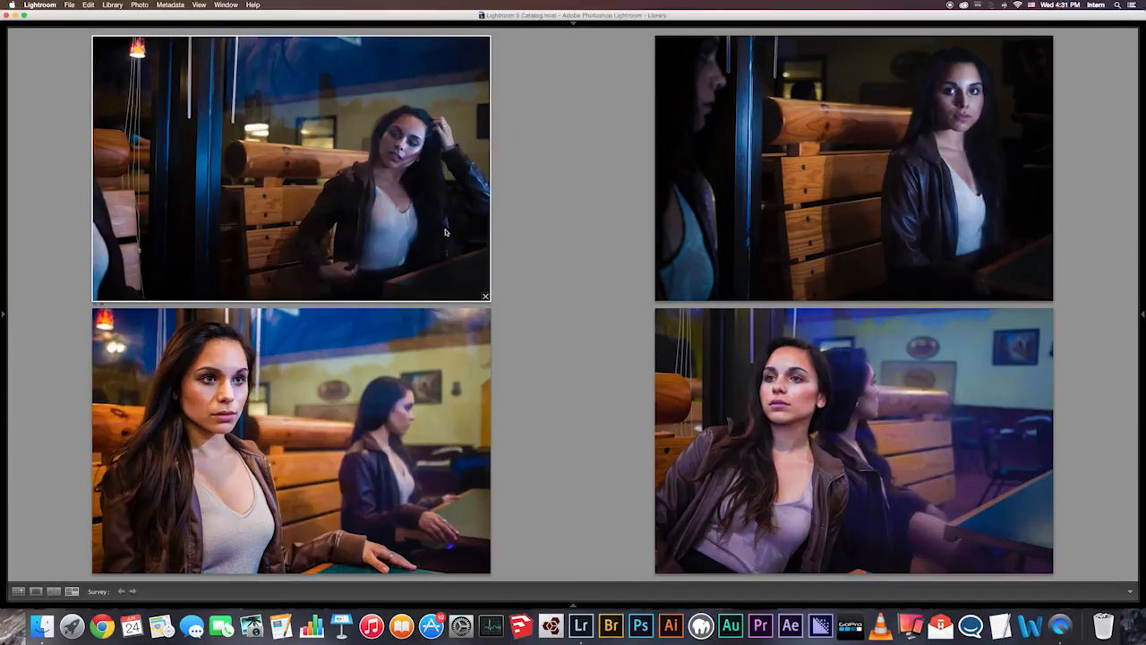
click(487, 296)
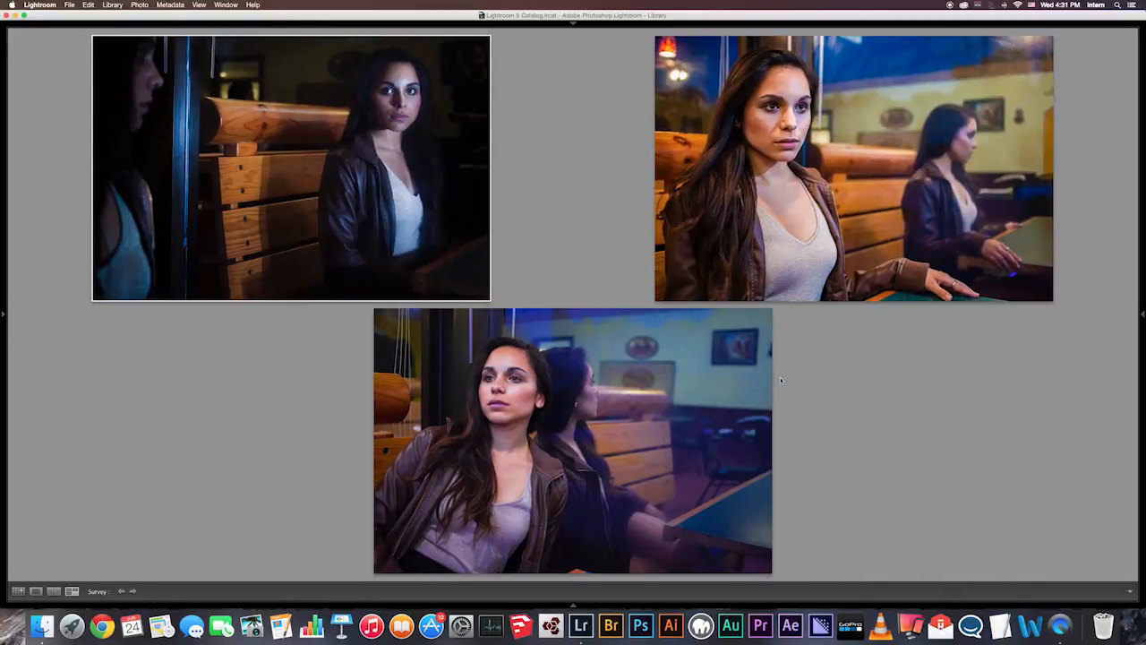
click(18, 591)
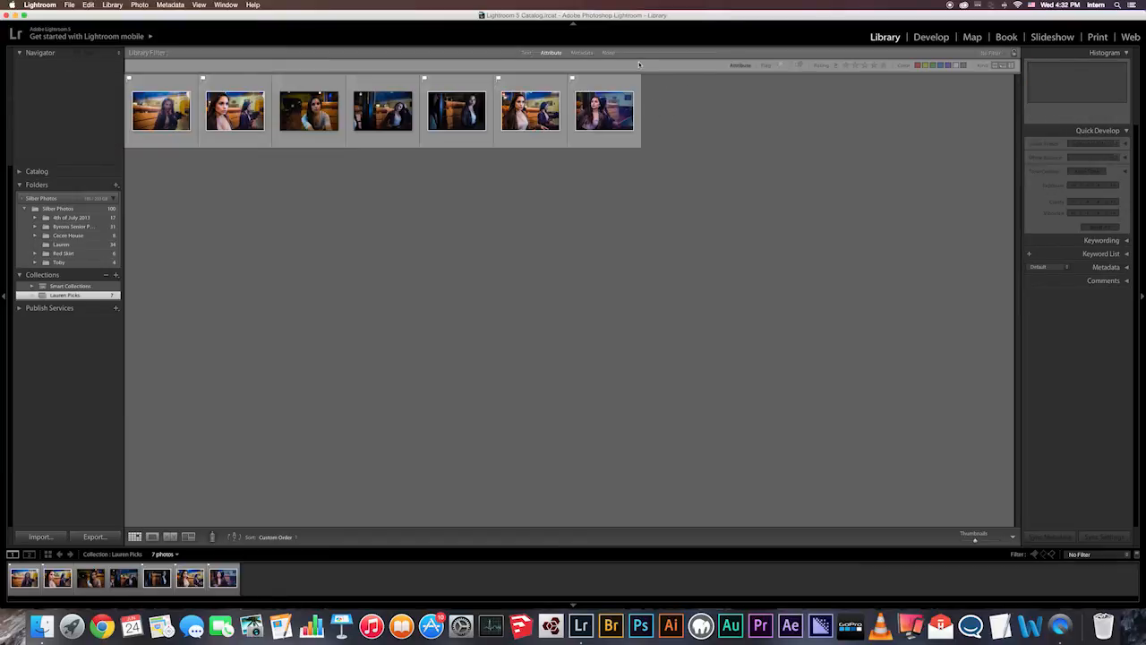
- Apply the Flagged attribute filter so the grid shows only the five picks
click(161, 111)
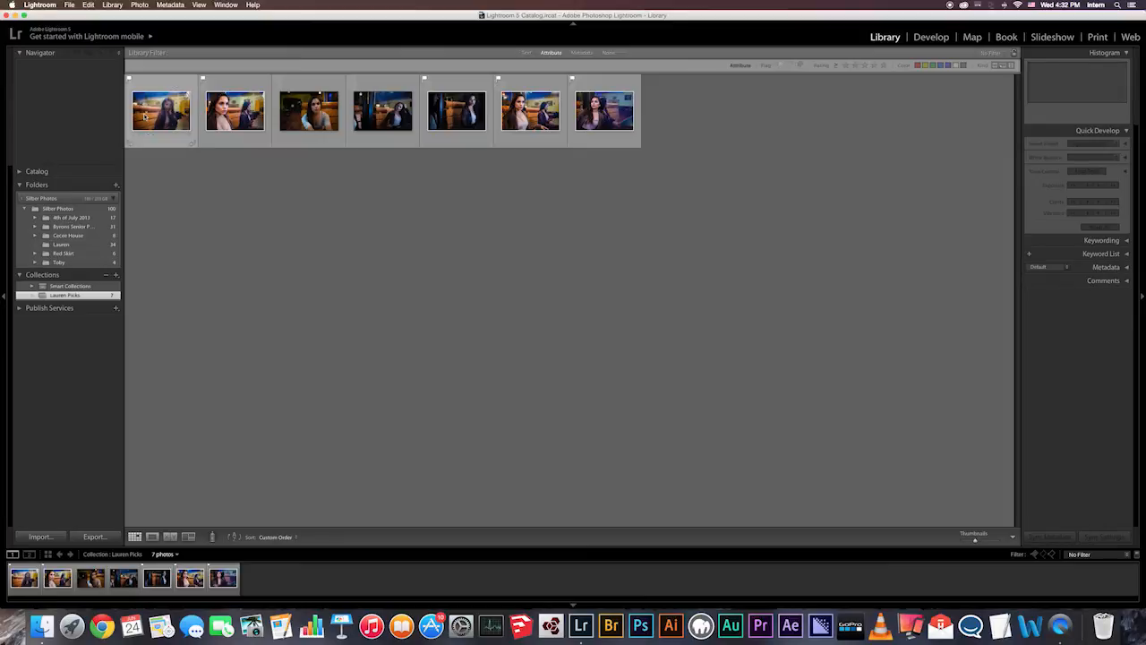
click(454, 111)
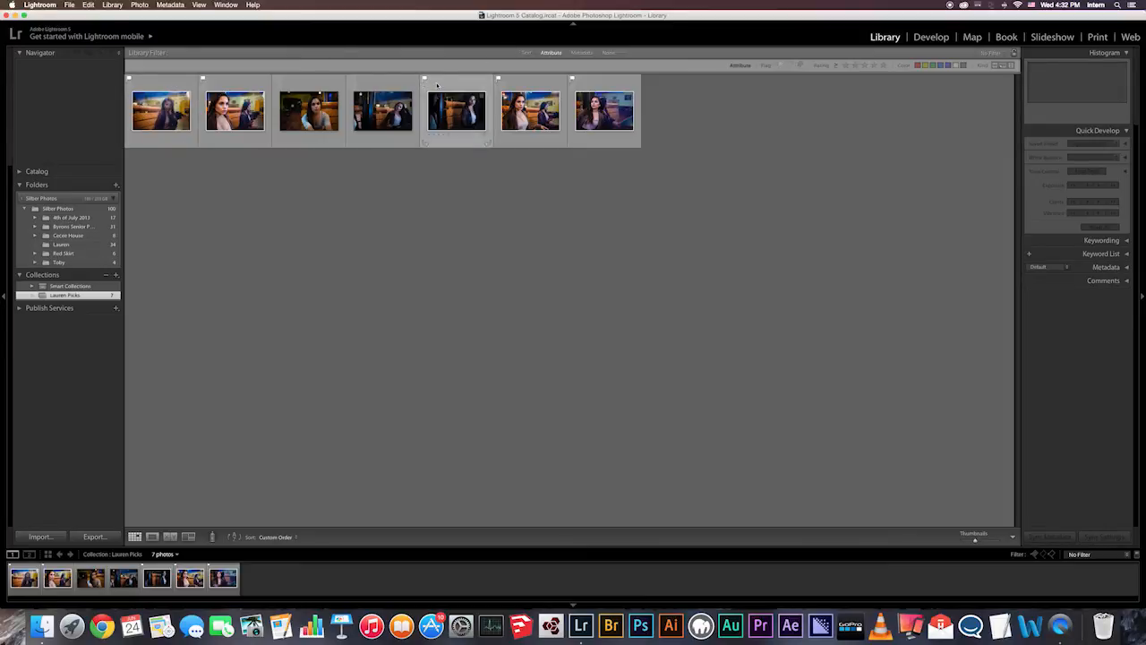
click(530, 111)
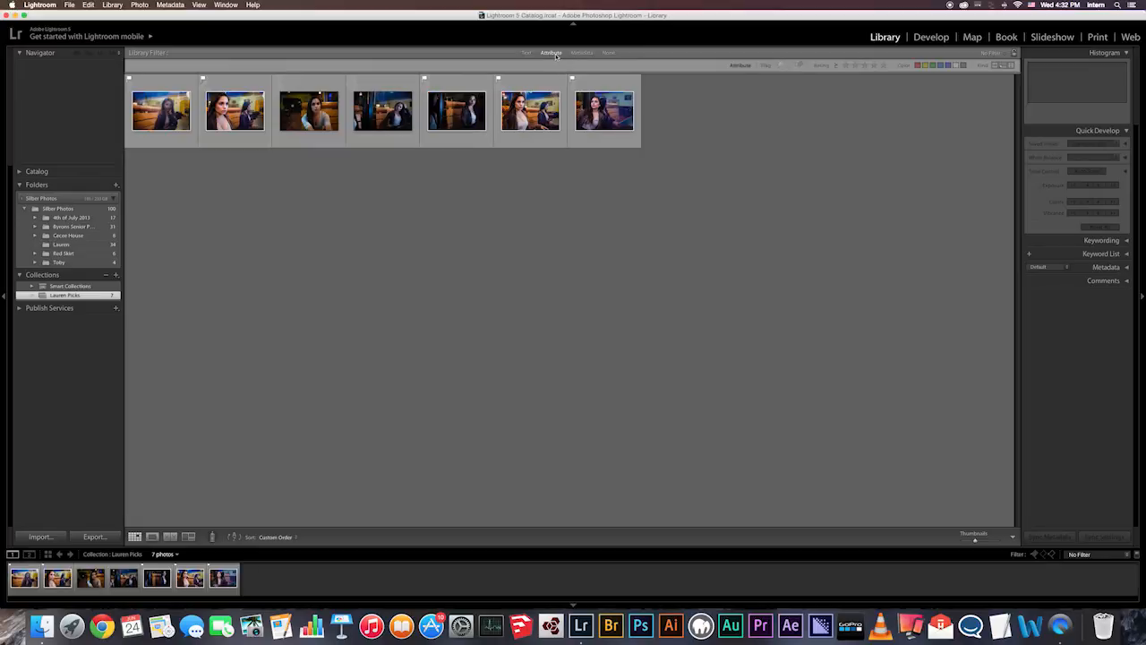
click(161, 111)
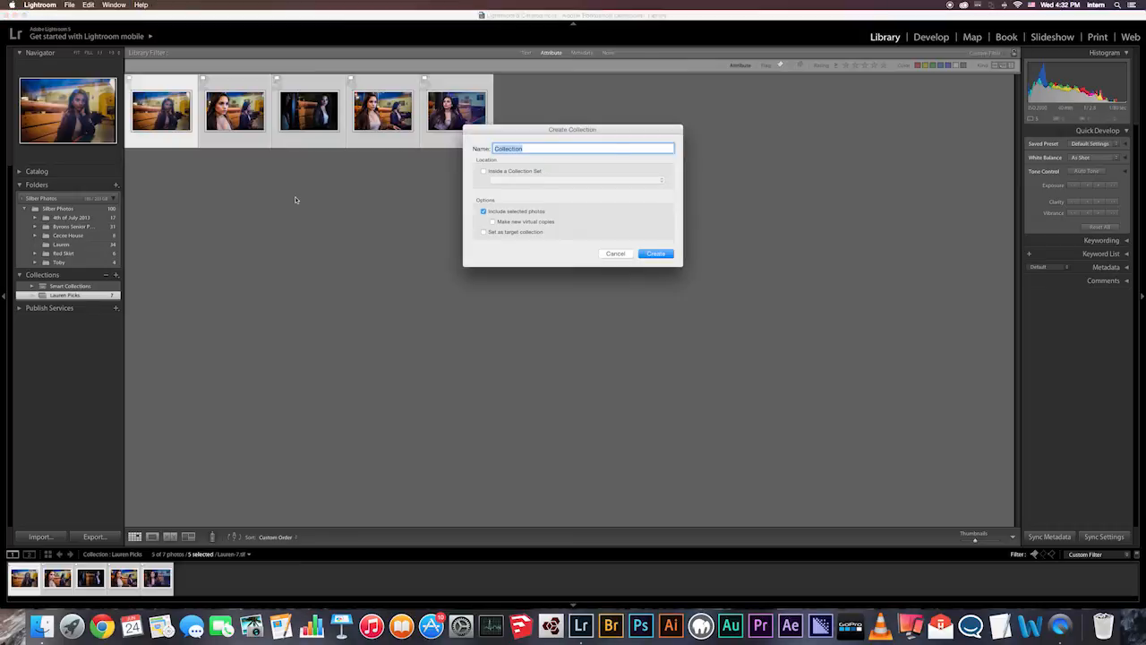
mouse_move(612, 136)
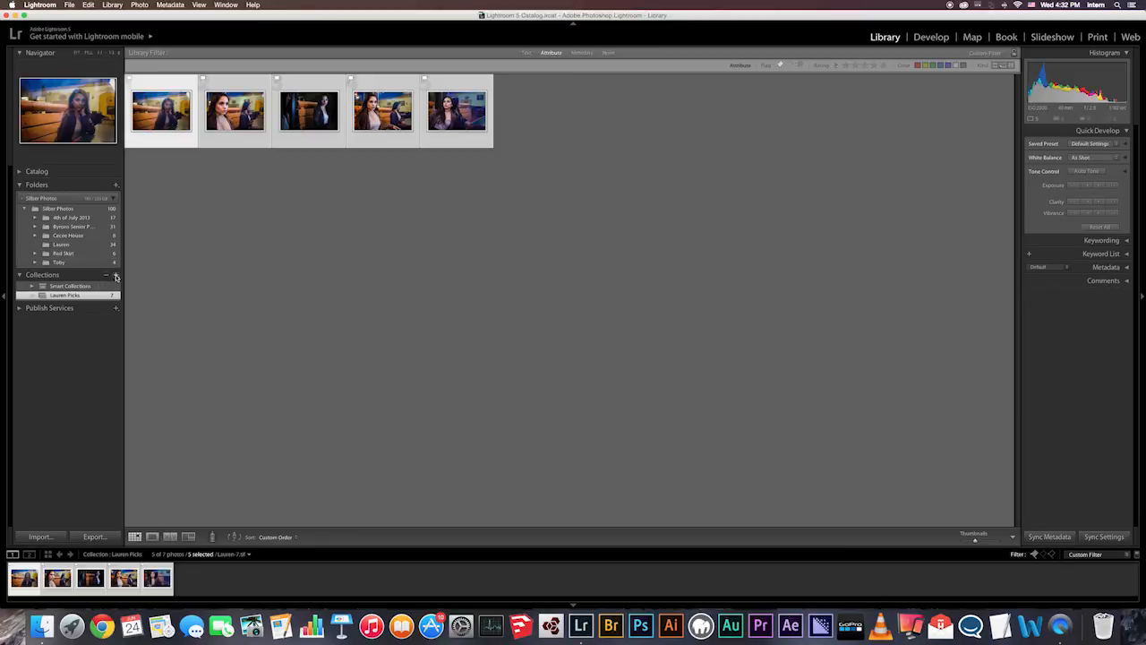
- Create a new collection named 'Lauren Selected' including the five selected photos
click(115, 276)
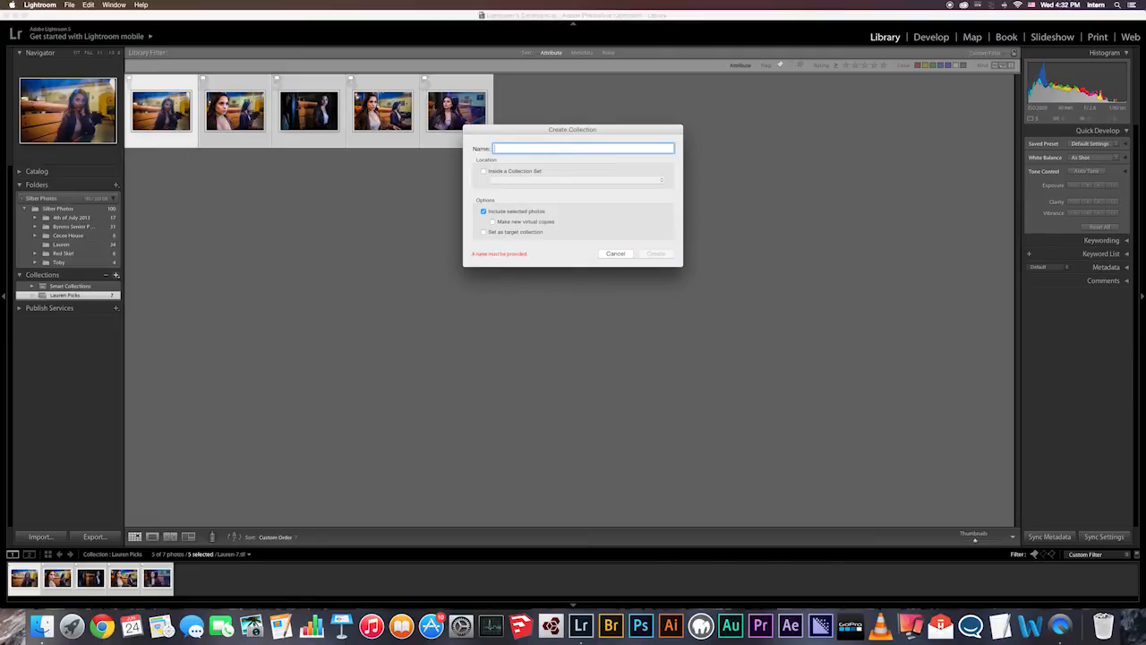
text(Lauren)
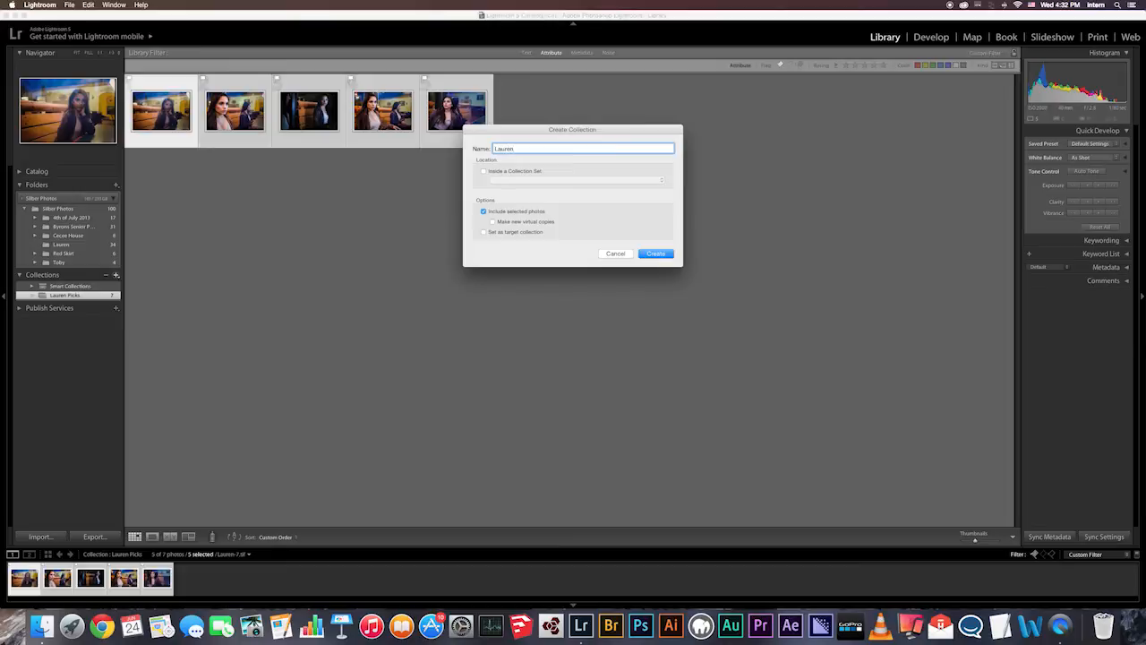
text(Select)
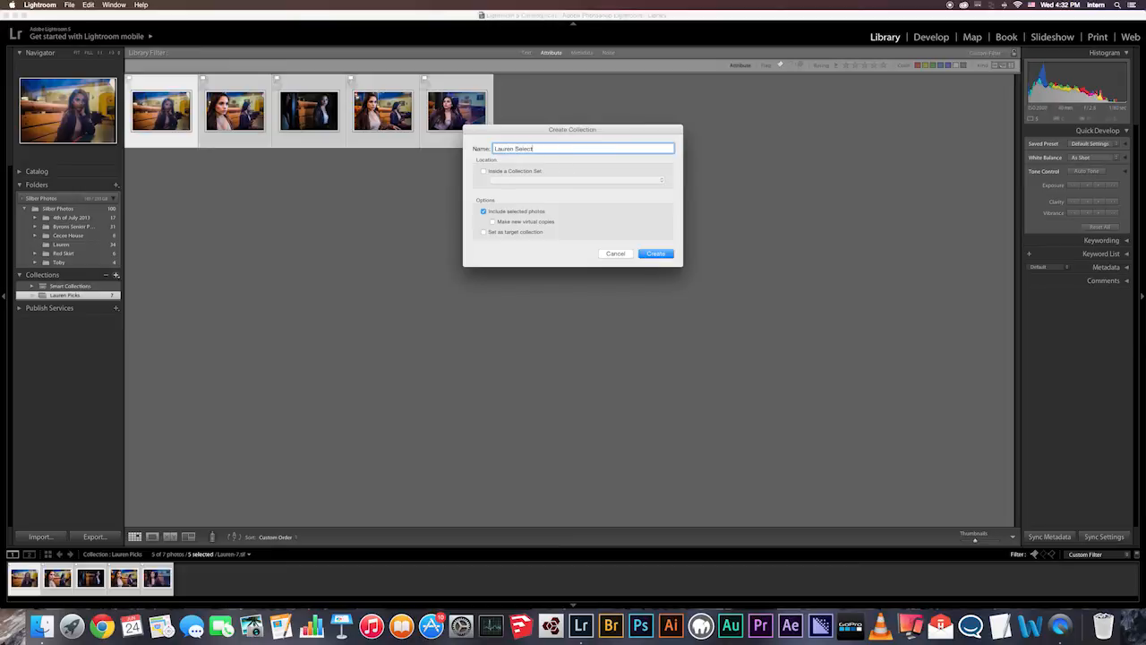
text(ed)
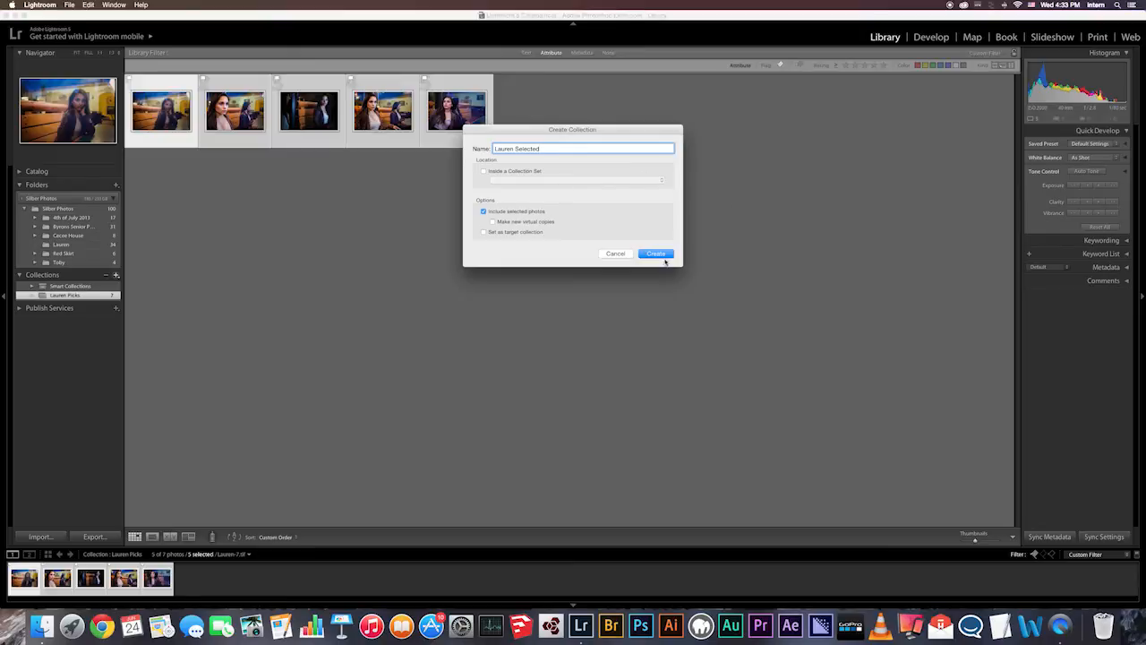
click(655, 254)
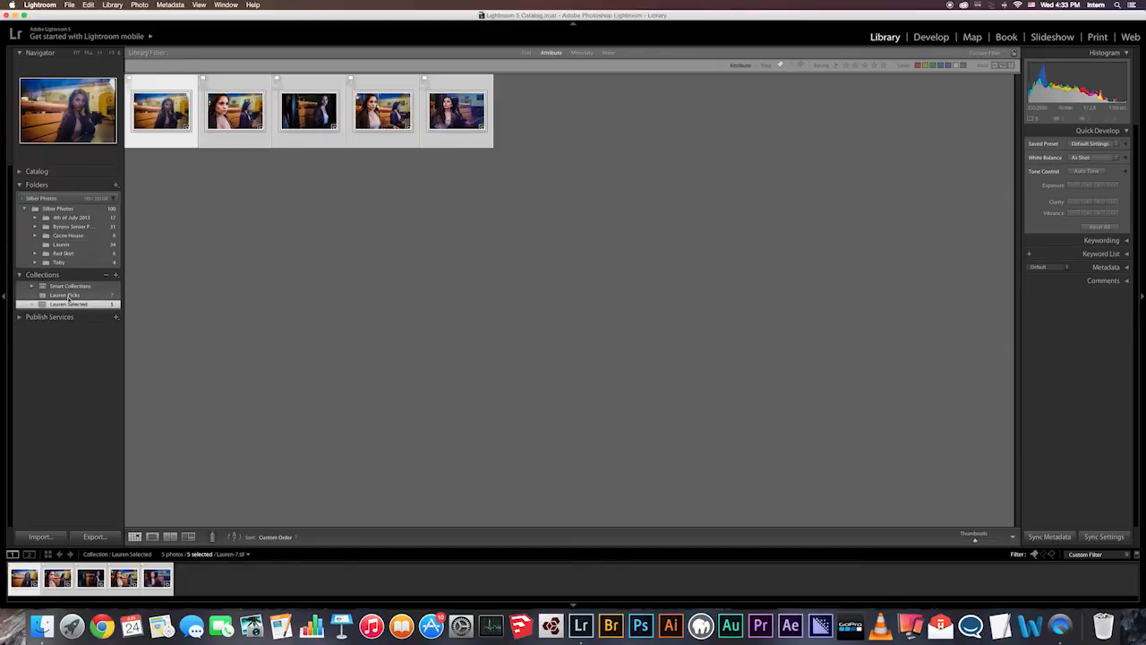
- Switch from Lauren Picks to the new Lauren Selected collection to see its five portraits
click(64, 296)
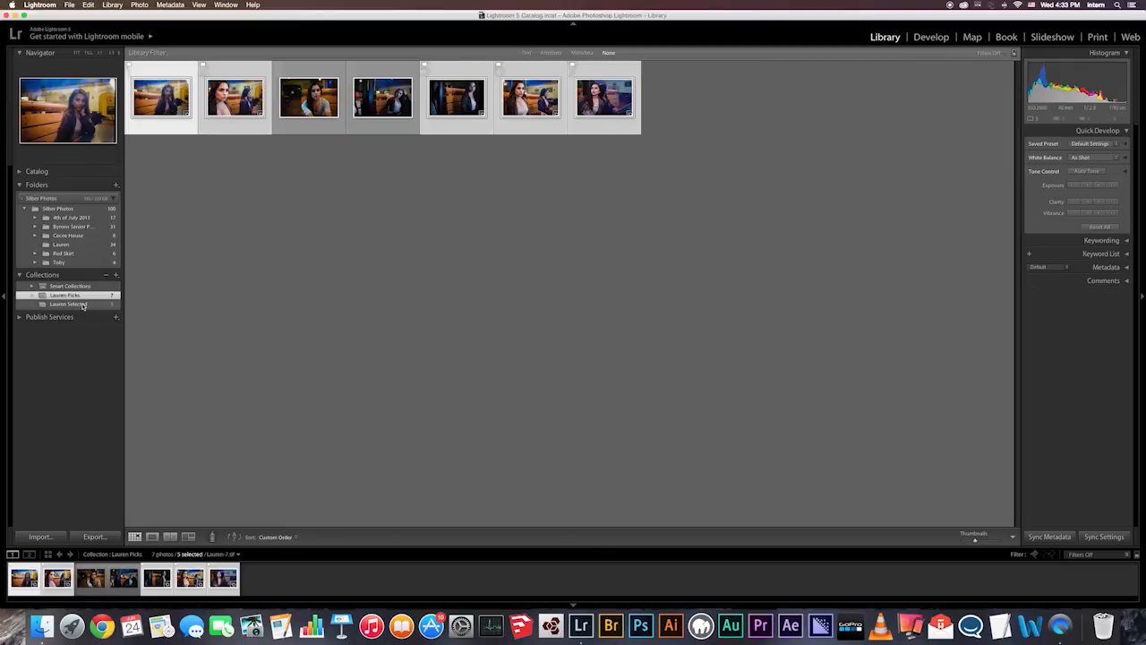
click(68, 305)
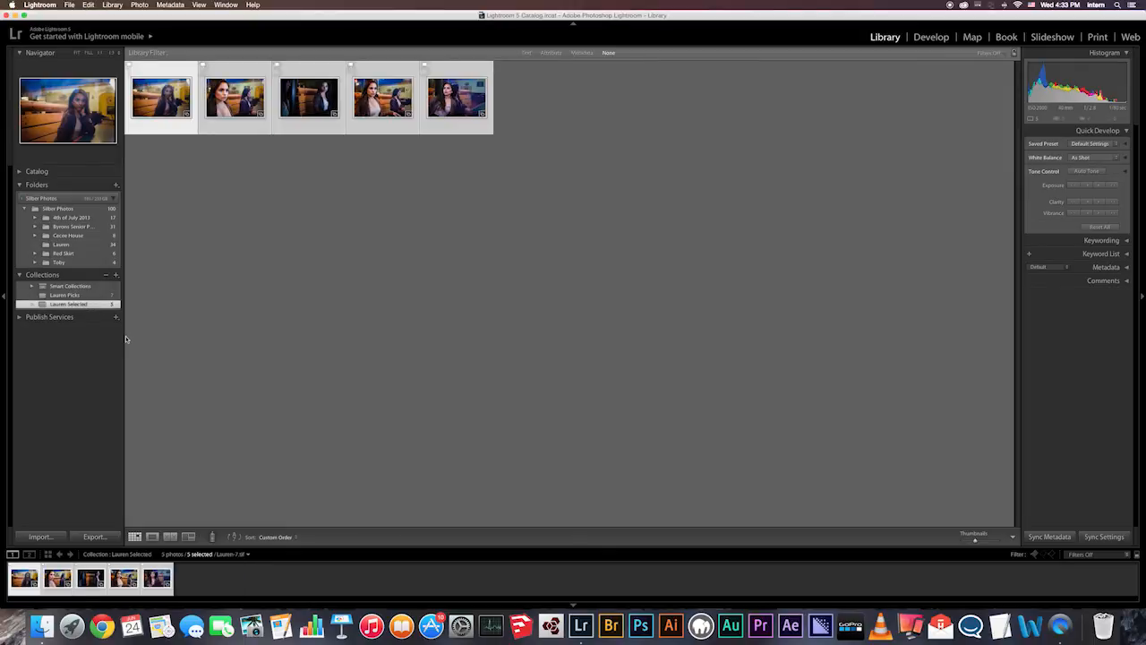
mouse_move(461, 484)
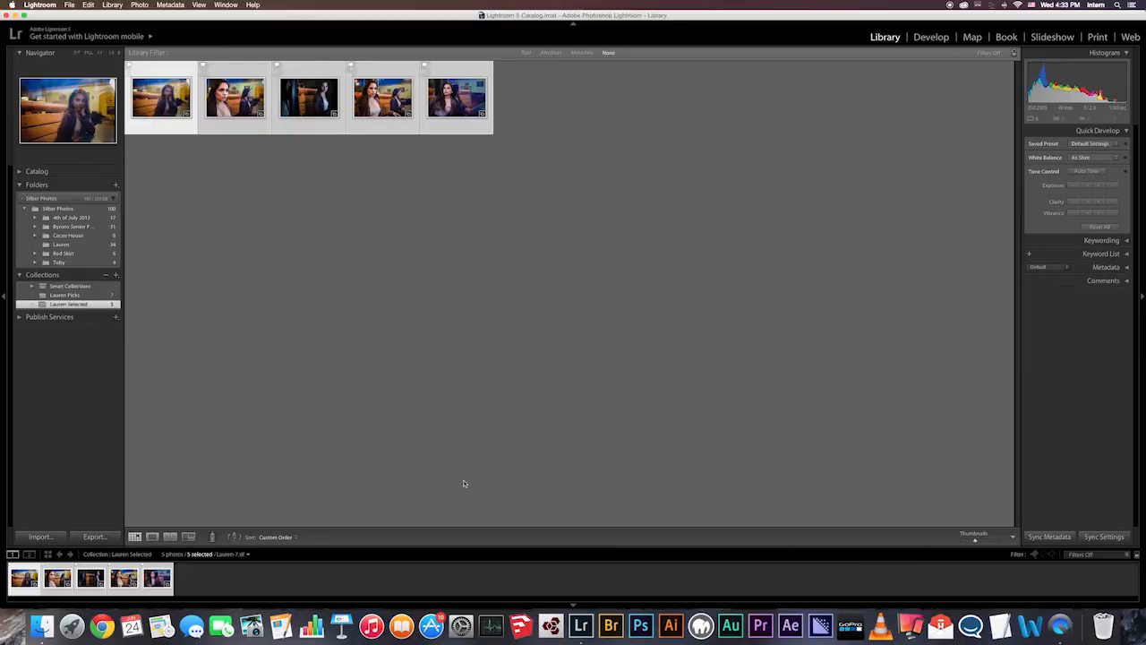
mouse_move(376, 336)
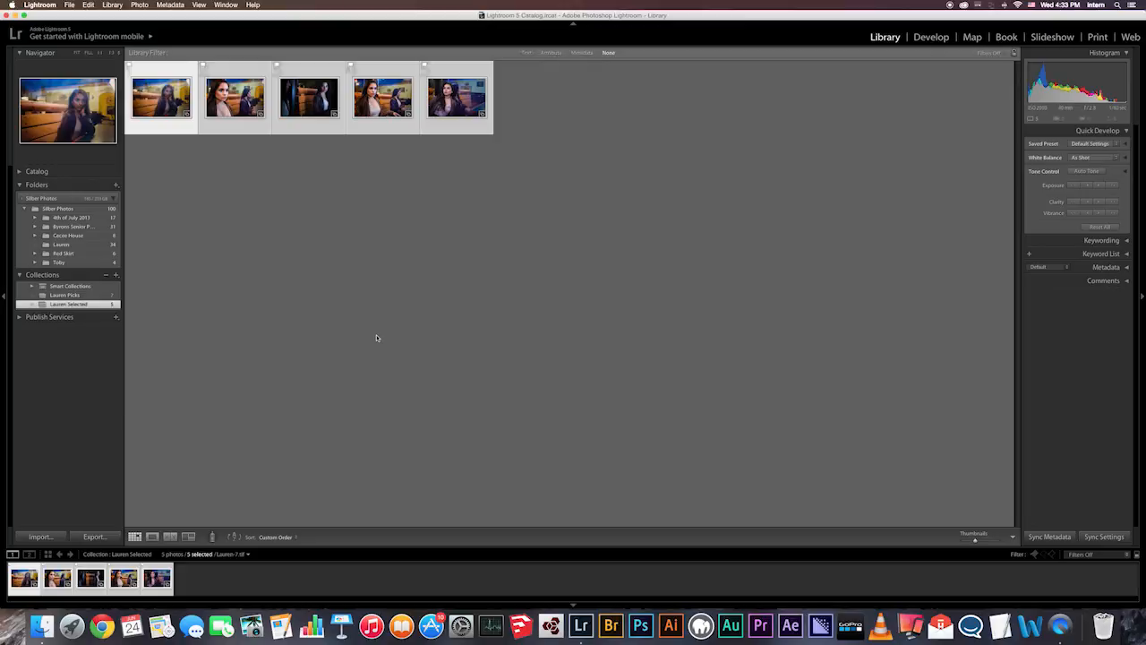
mouse_move(387, 247)
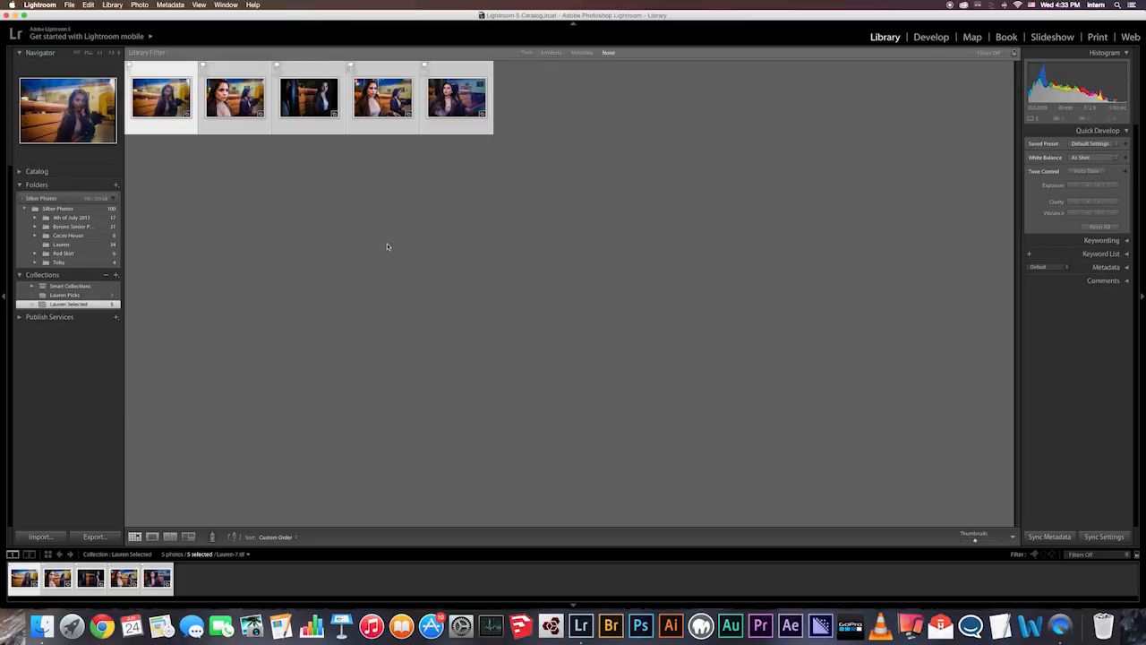
mouse_move(701, 283)
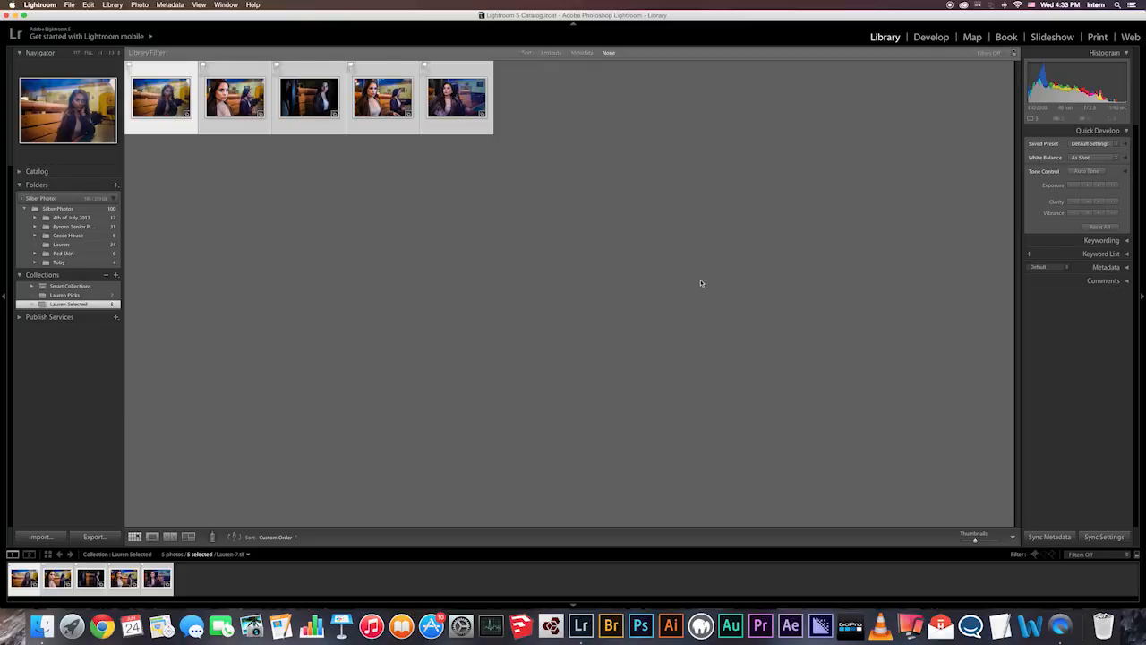